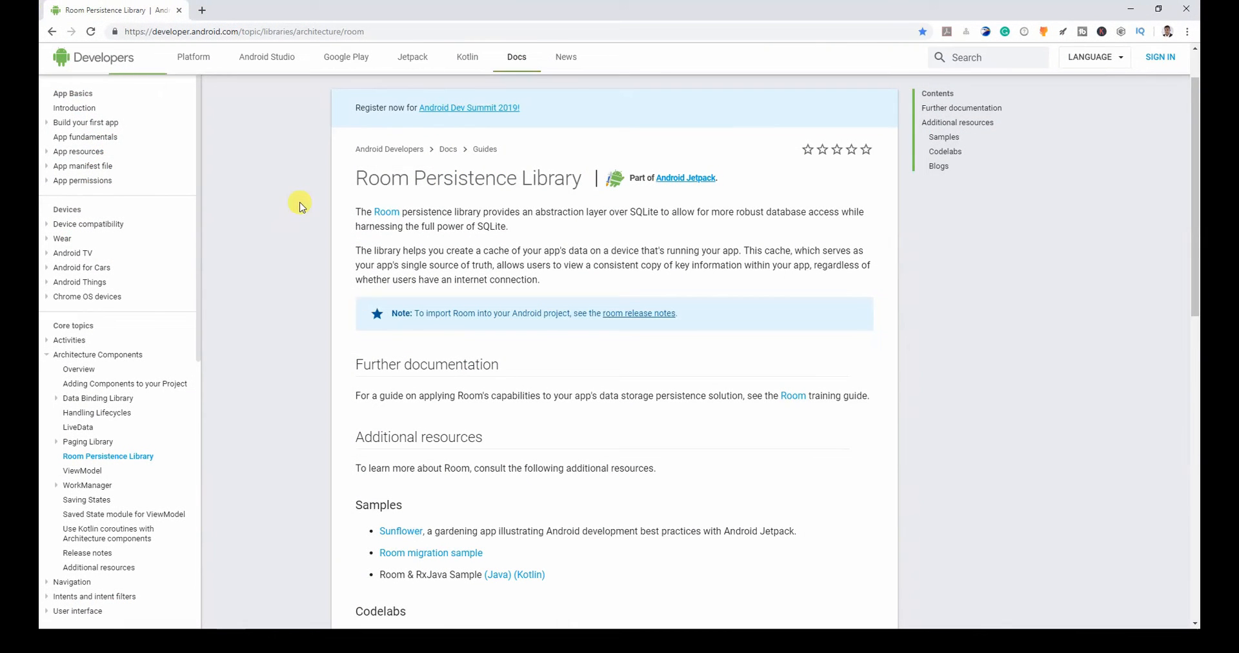
View the Room release notes' dependency declarations in a new browser tab.
right_click(638, 314)
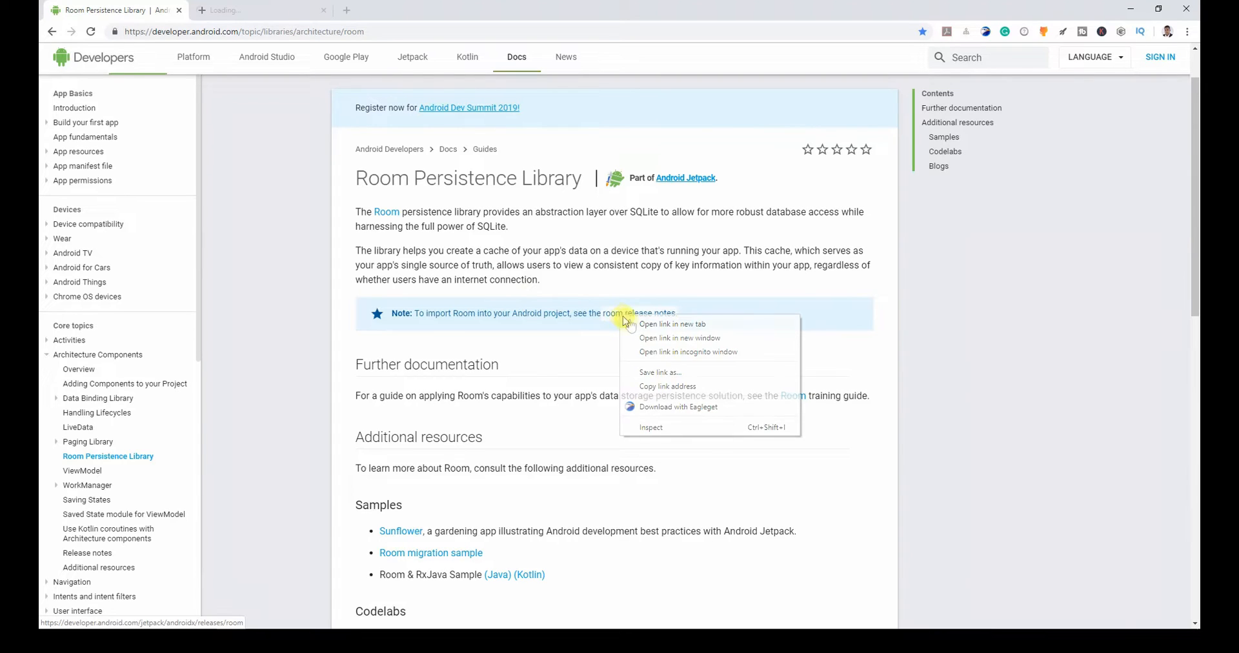
left_click(671, 323)
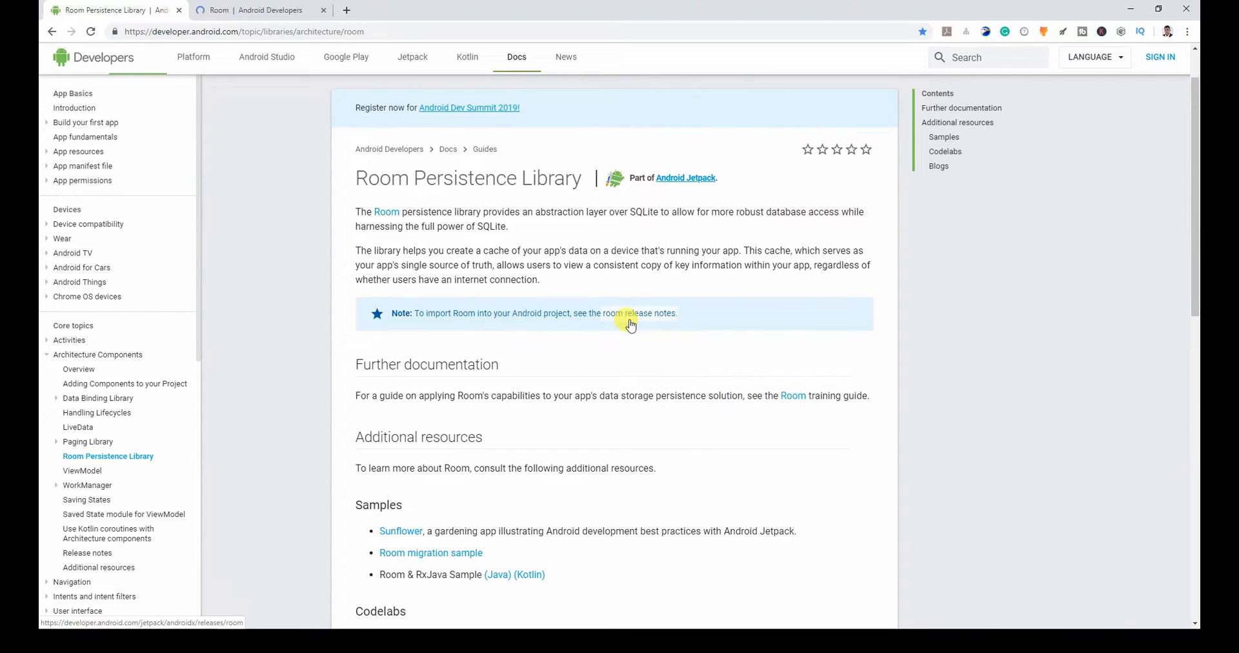
left_click(645, 313)
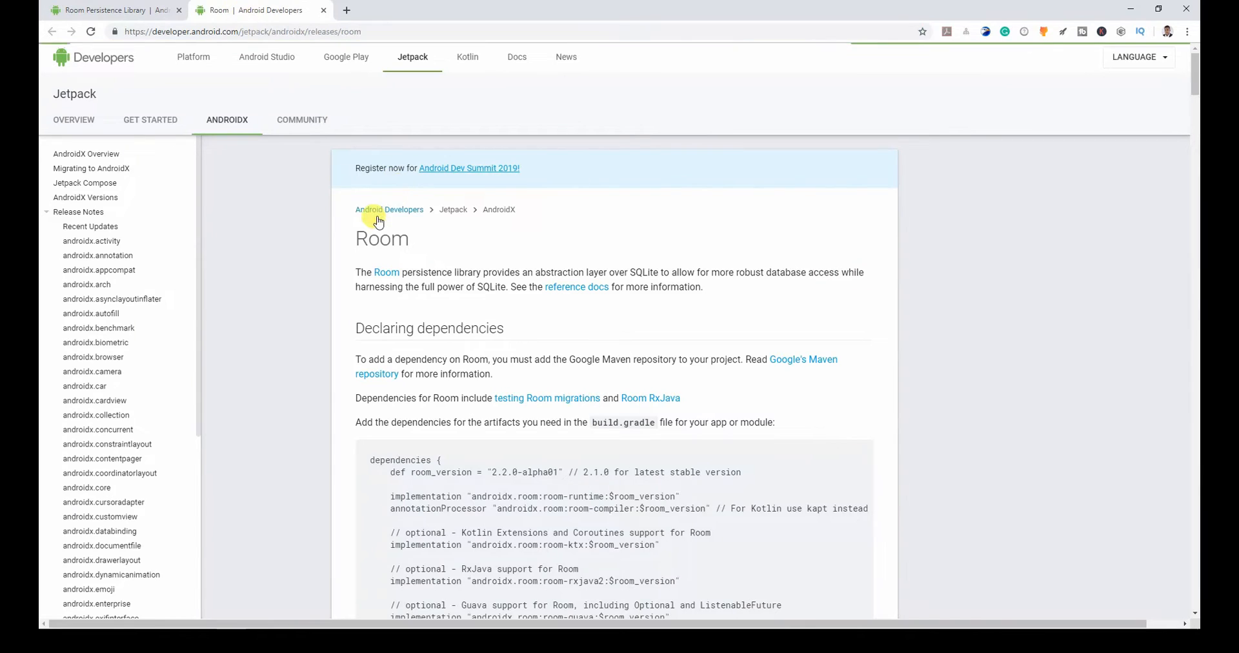
scroll("down", 3)
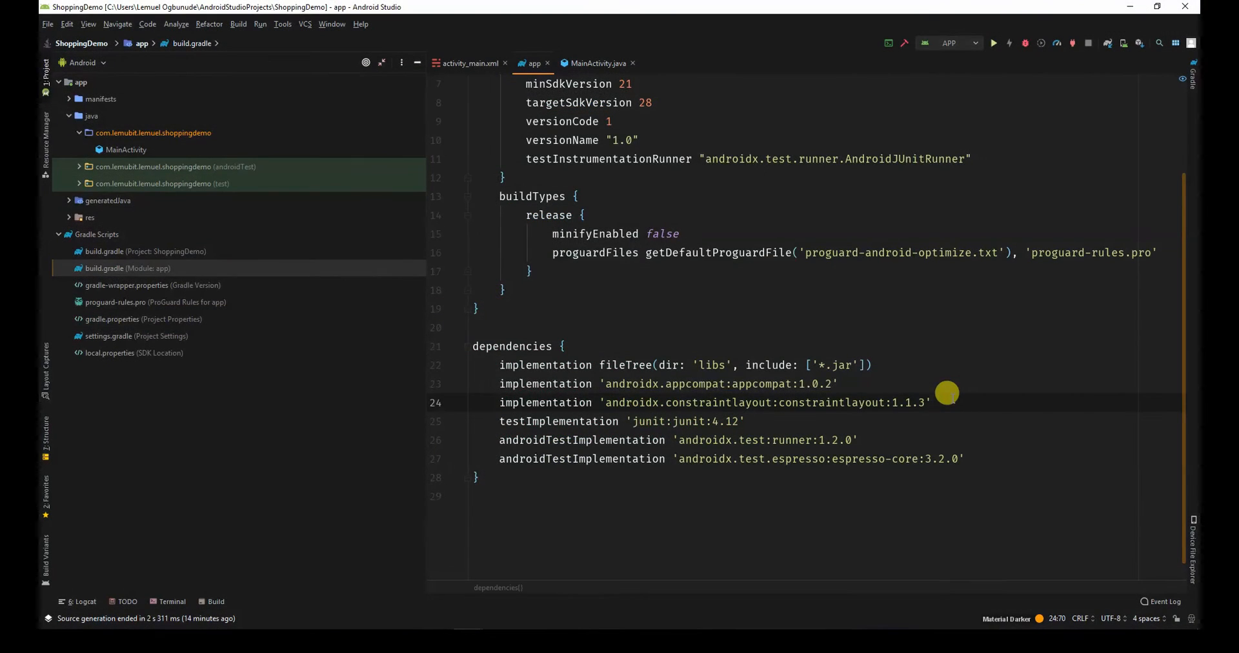
Add room_version 2.2.0-alpha01 with Room runtime and compiler dependencies, then sync Gradle.
type("def room_version = \"2.2.0-alpha01\" // 2.1.0 for latest stable version")
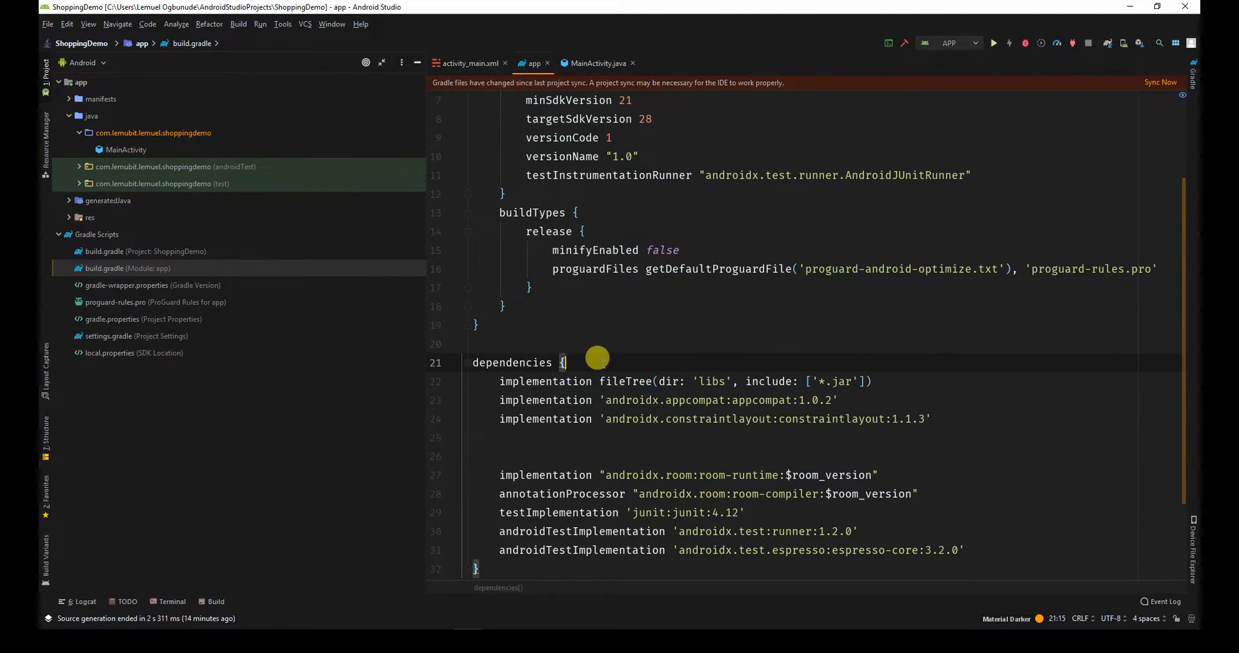
type("def room_version = \"2.2.0-alpha01\" // 2.1.0 for latest stable version")
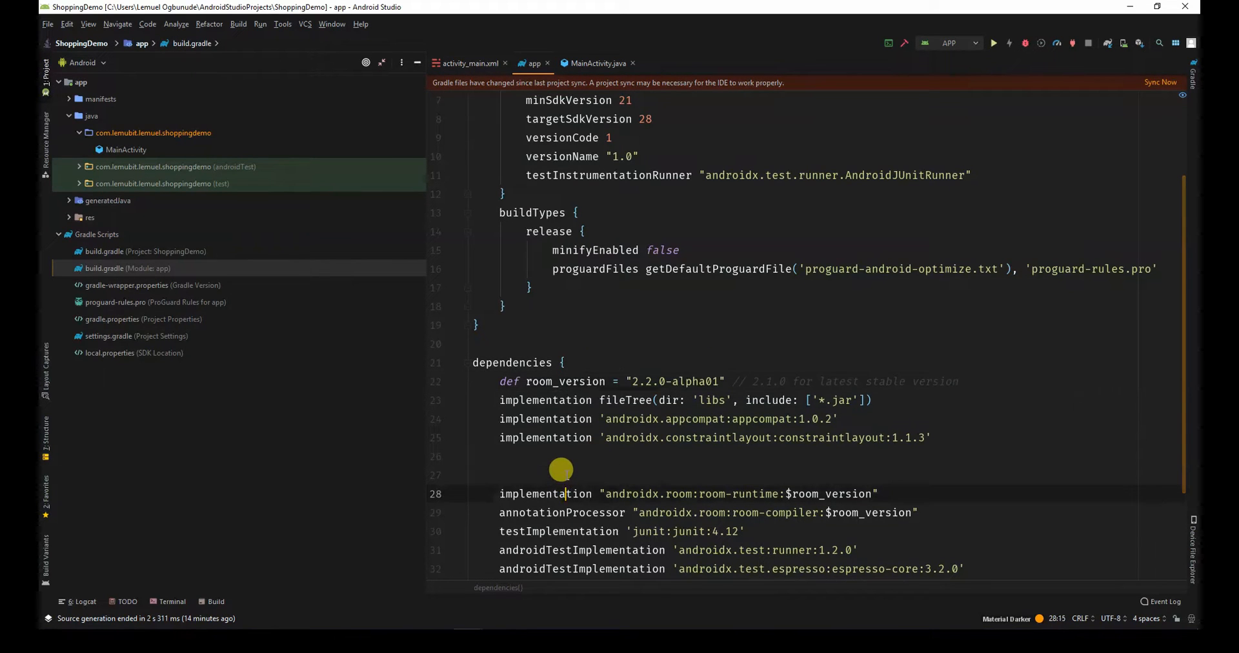
key("Backspace")
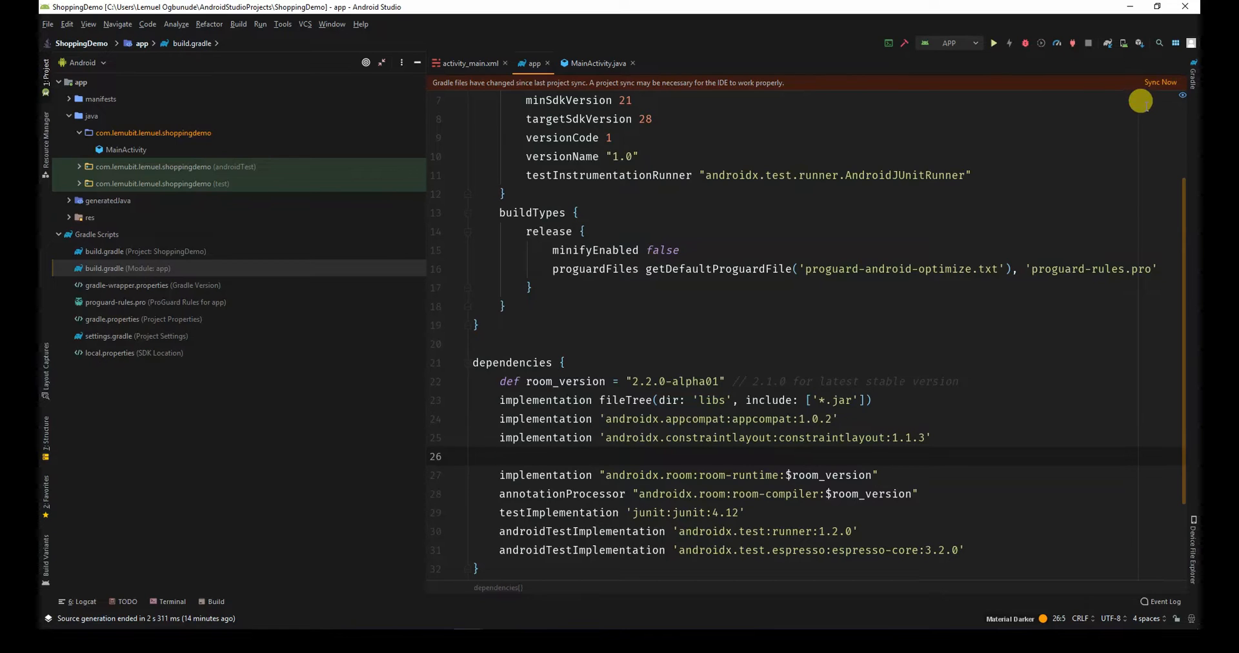
mouse_move(772, 468)
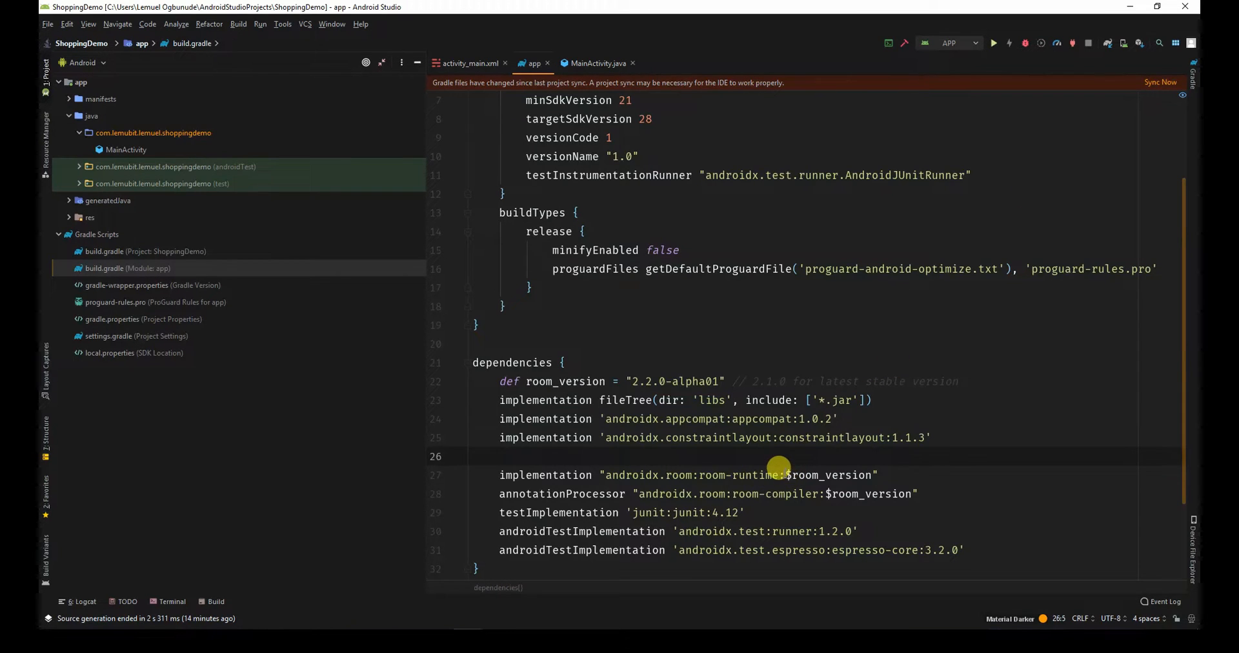
double_click(828, 475)
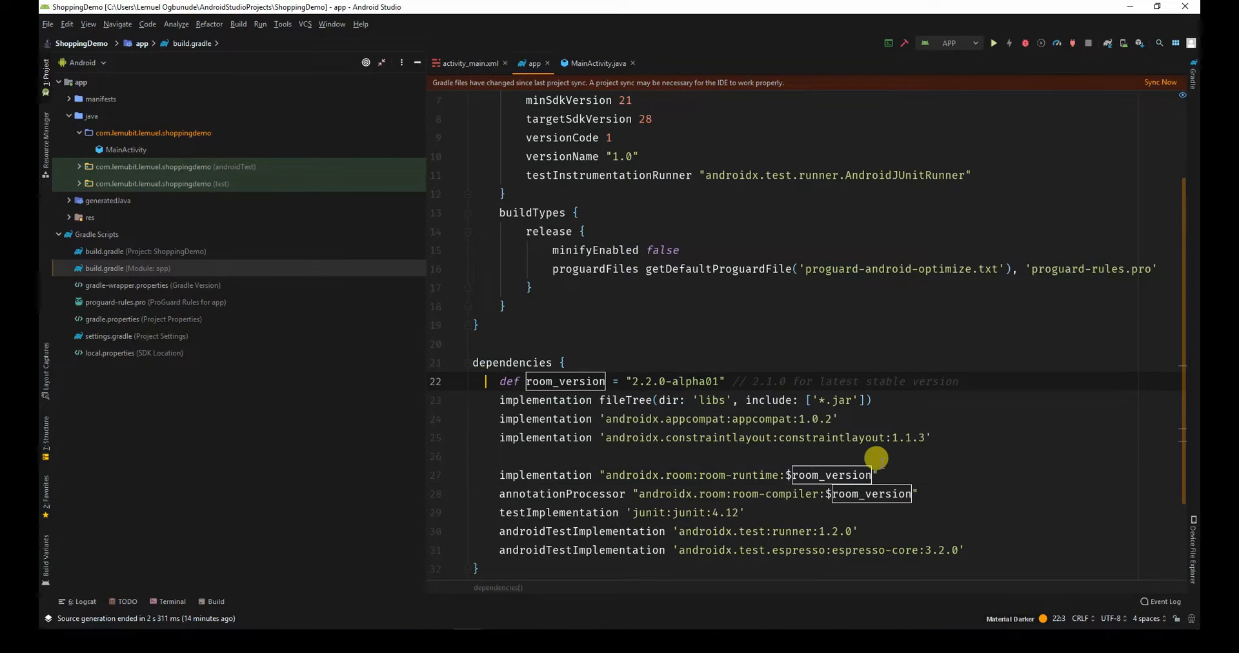
mouse_move(797, 465)
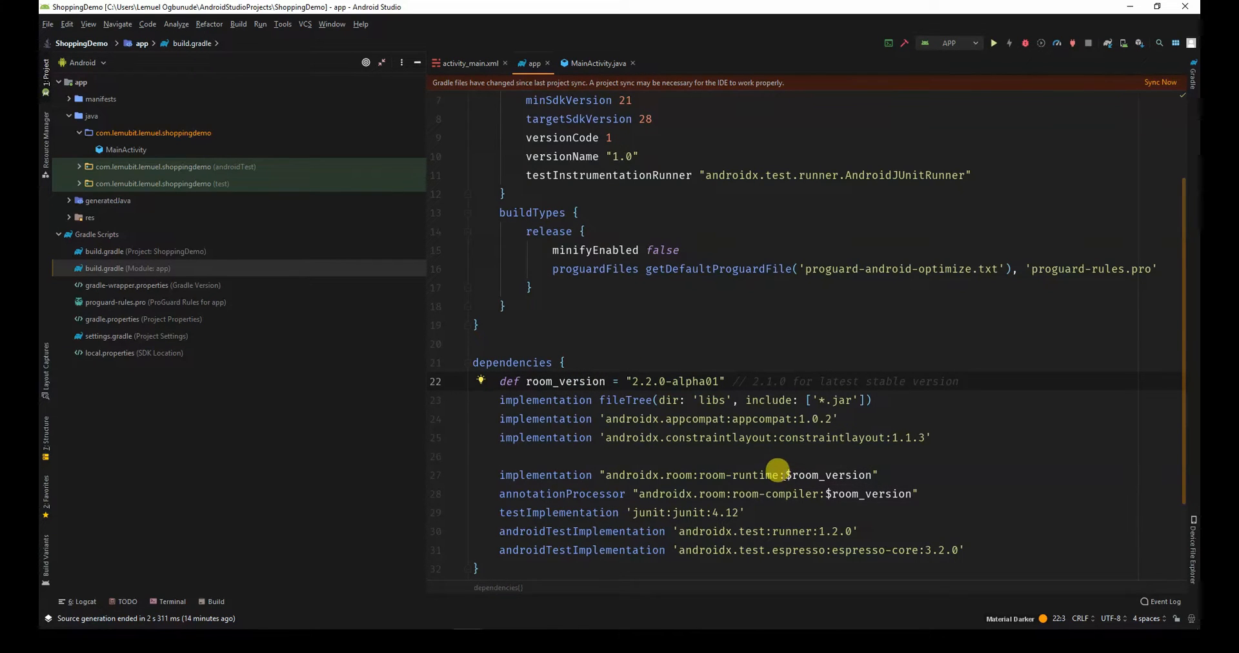
mouse_move(495, 375)
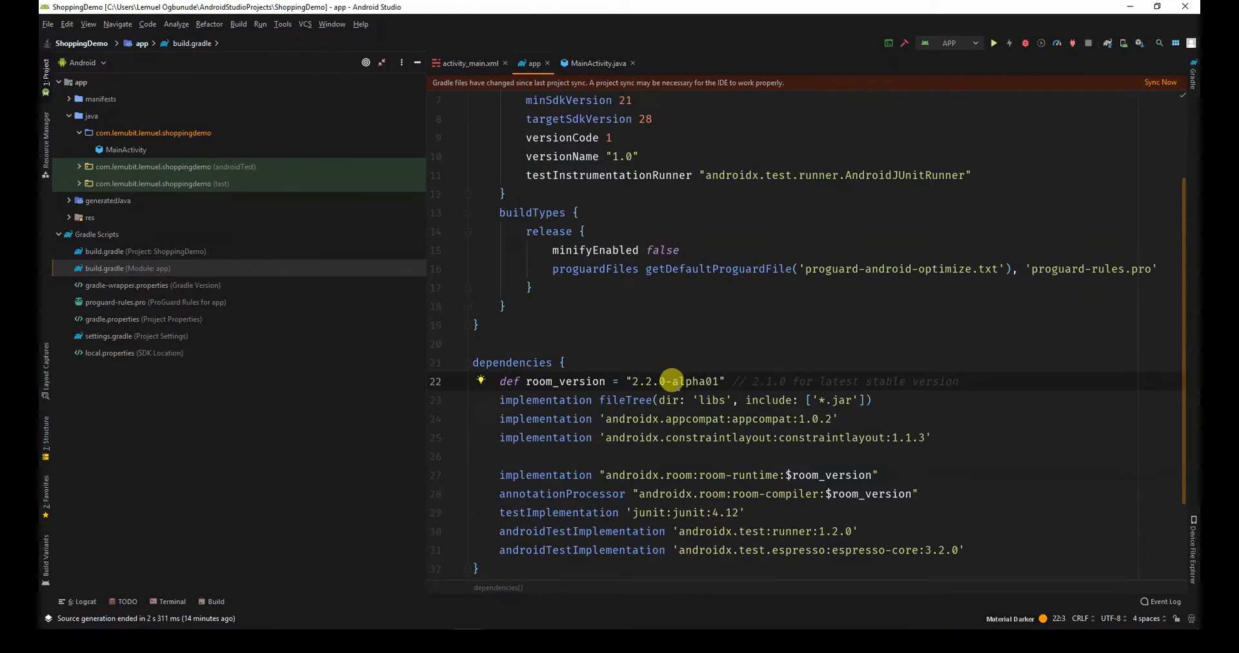
mouse_move(651, 374)
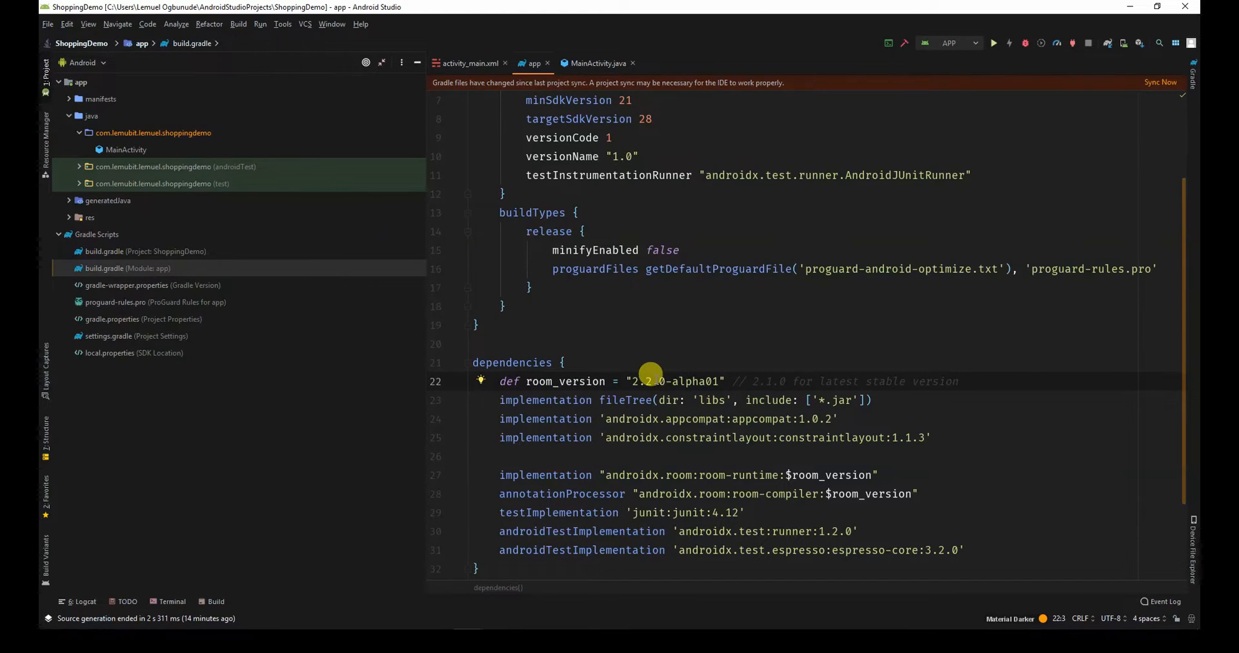
mouse_move(519, 514)
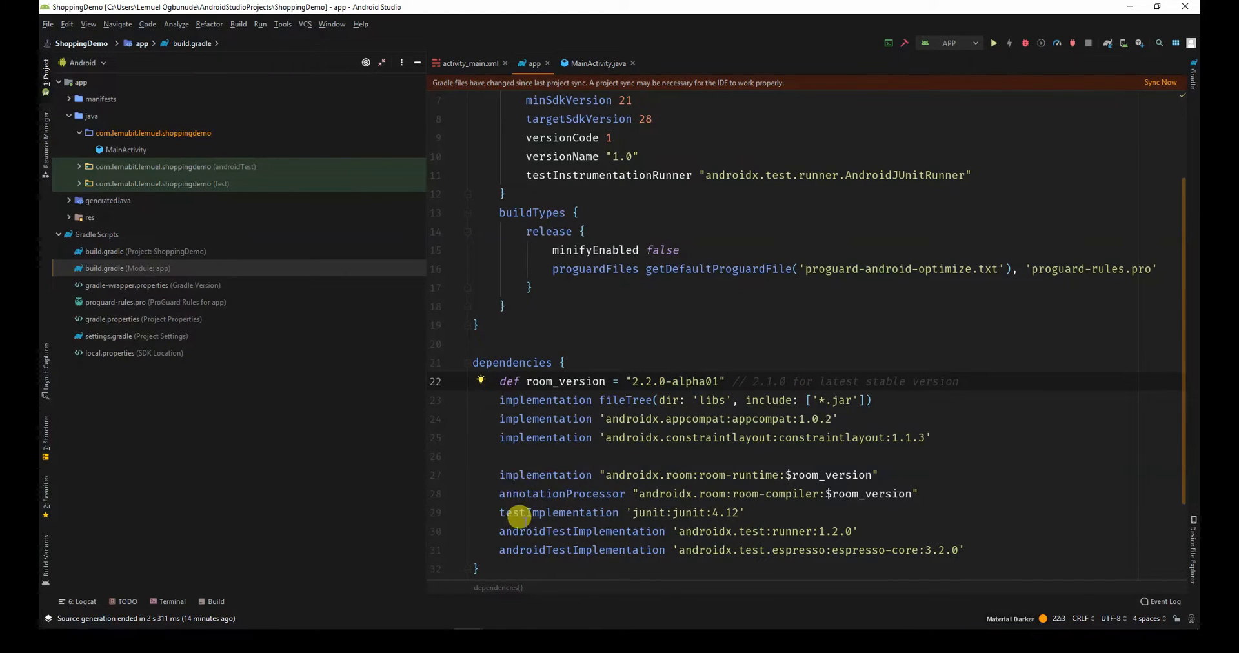
mouse_move(547, 500)
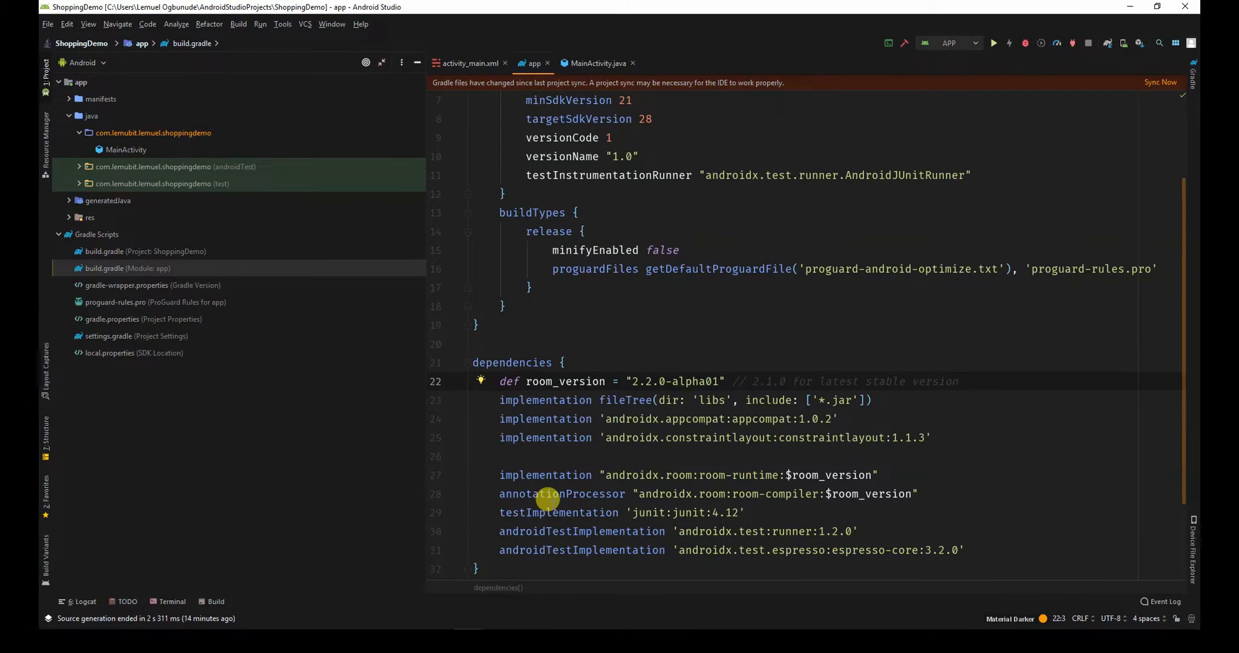
mouse_move(986, 495)
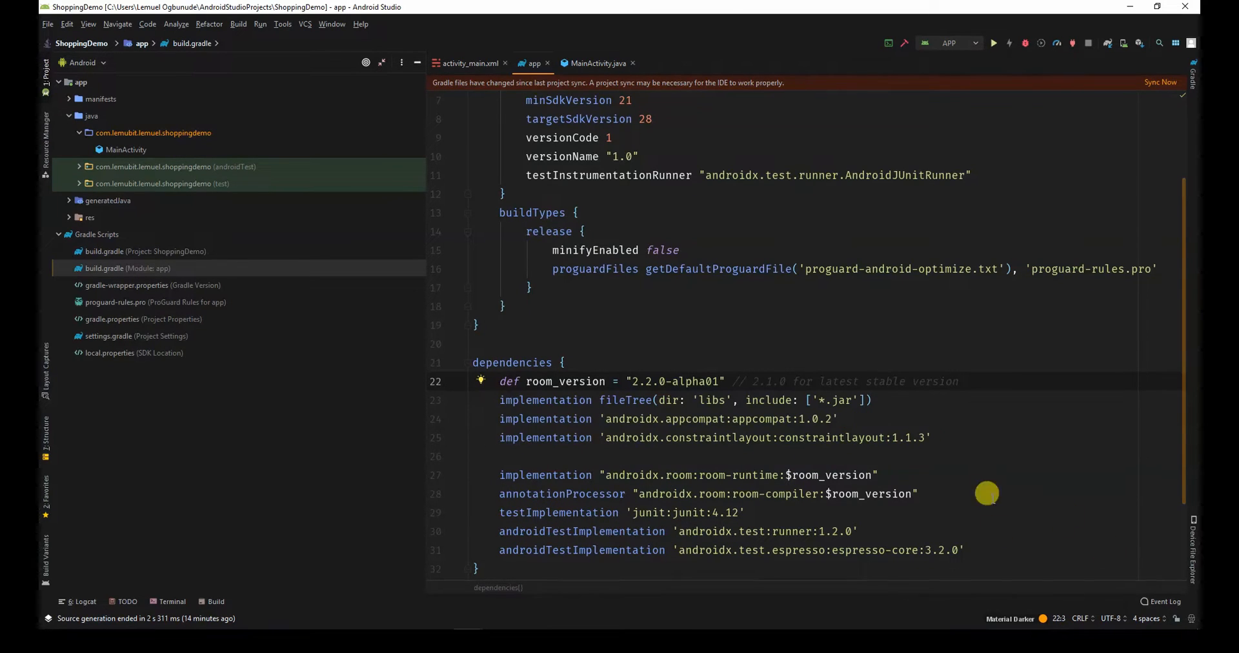
mouse_move(885, 467)
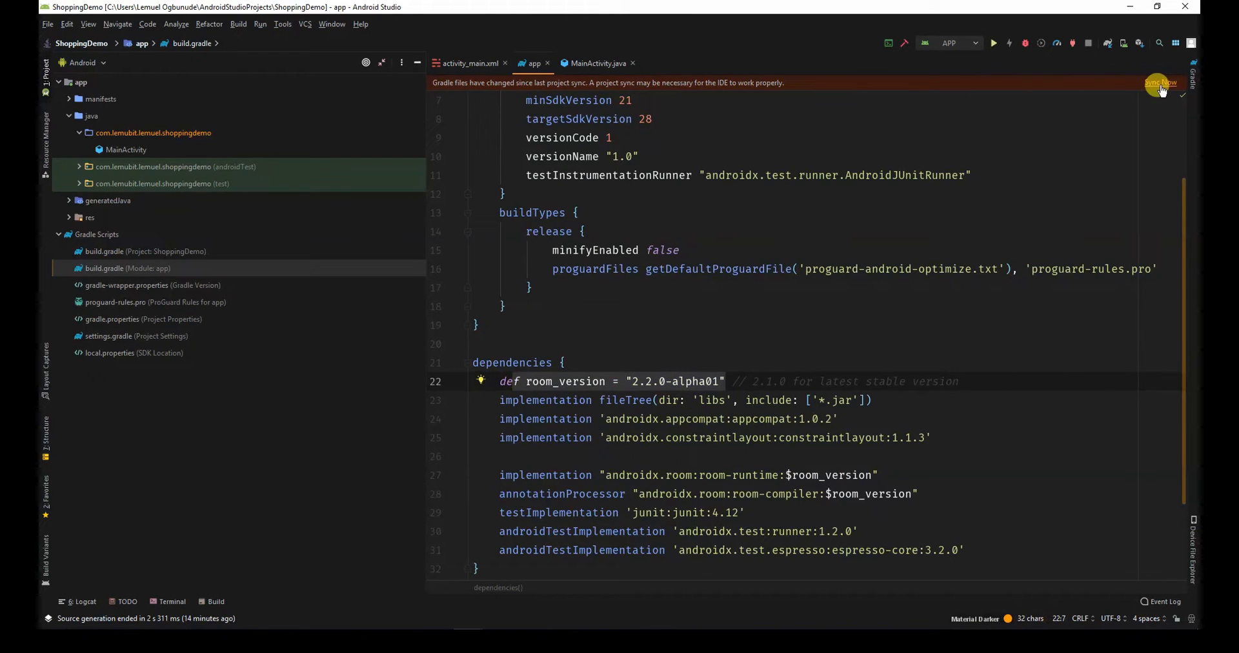
left_click(1160, 83)
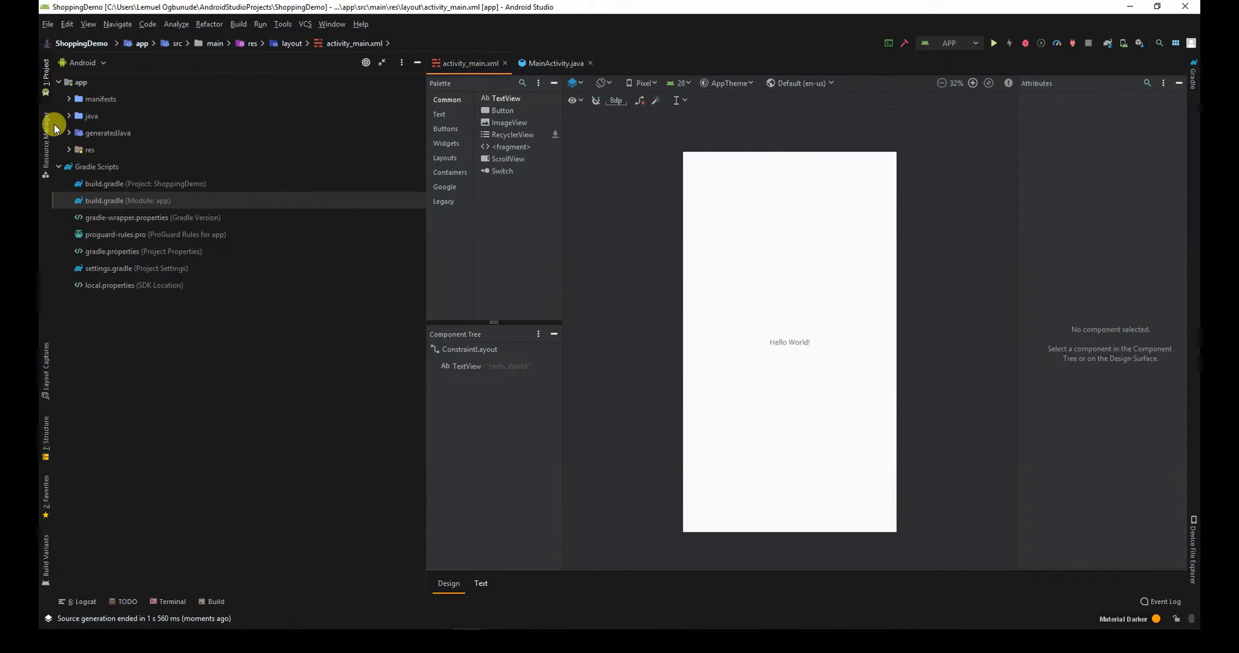
Create a Java class DbTable in the shoppingdemo main package.
left_click(67, 116)
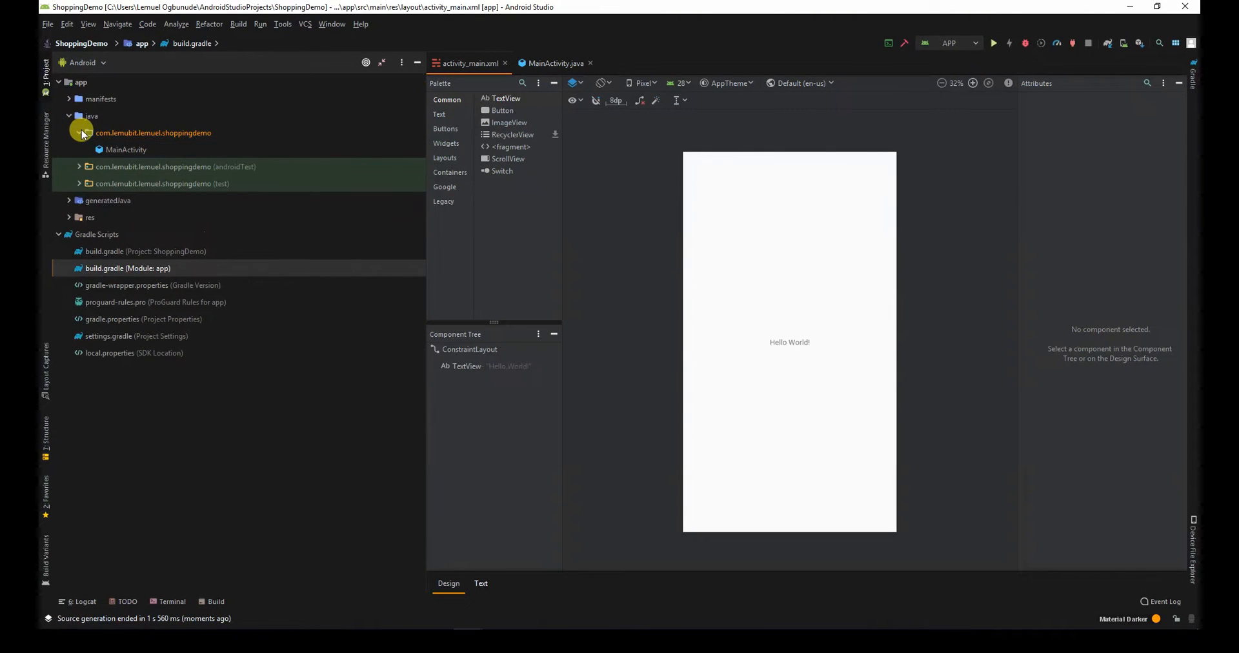
left_click(152, 133)
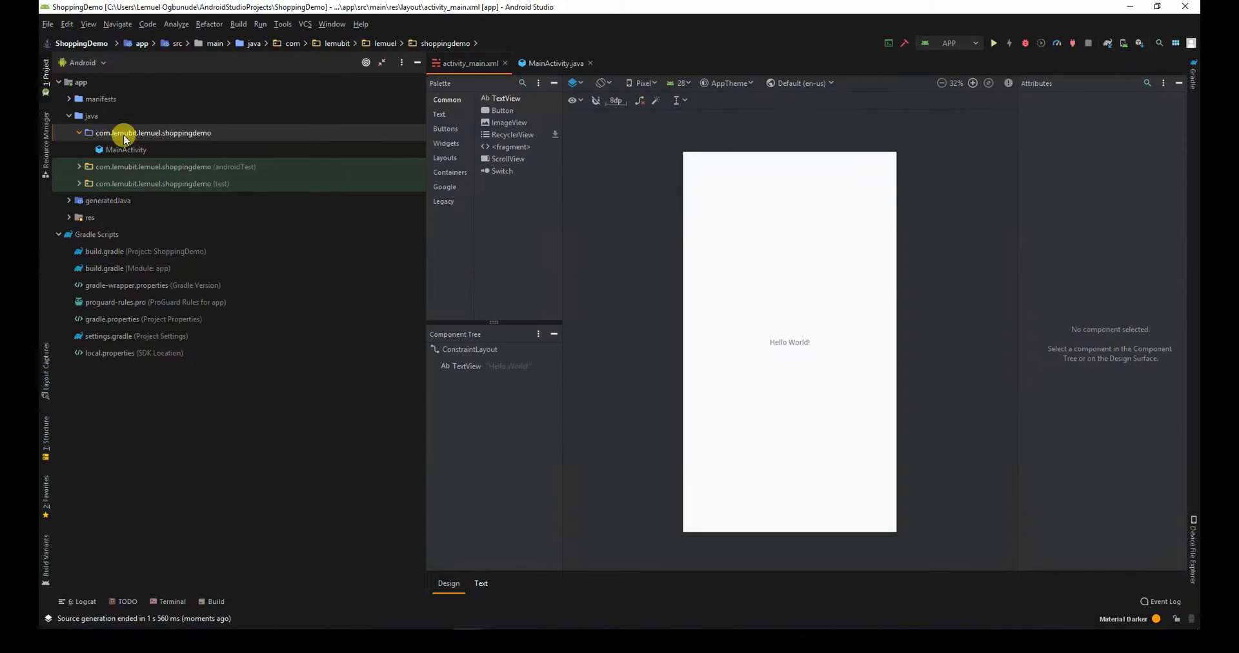
right_click(125, 134)
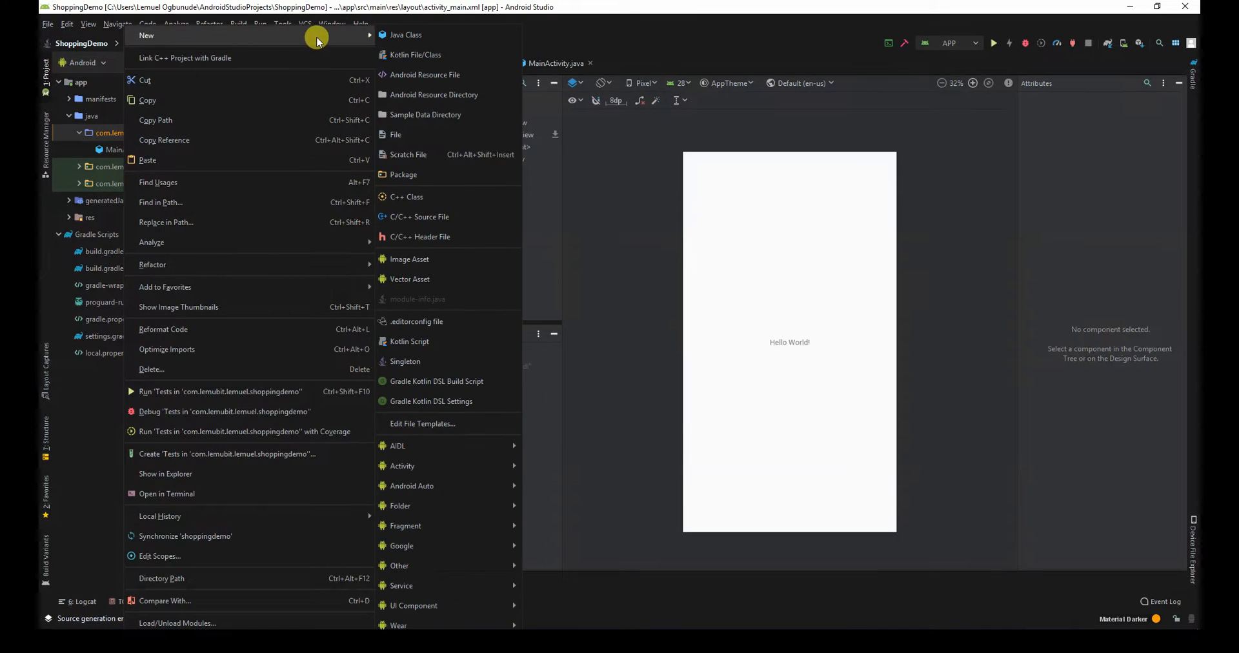
left_click(408, 35)
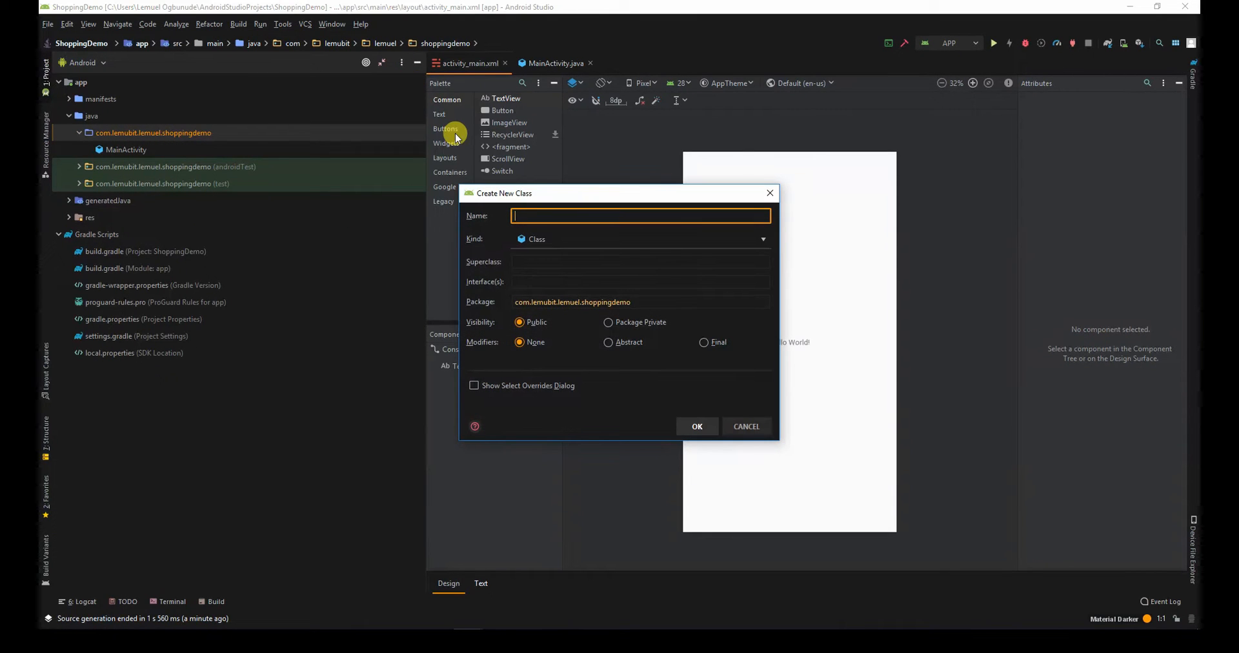
type("D")
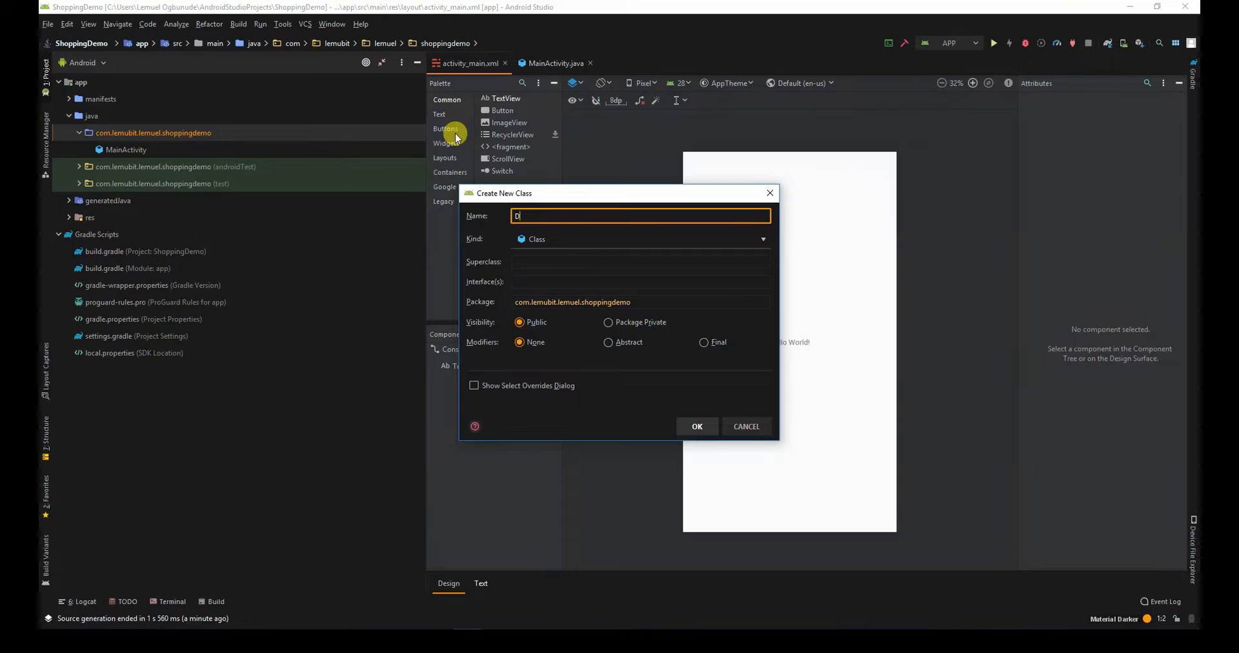
type("bTabl")
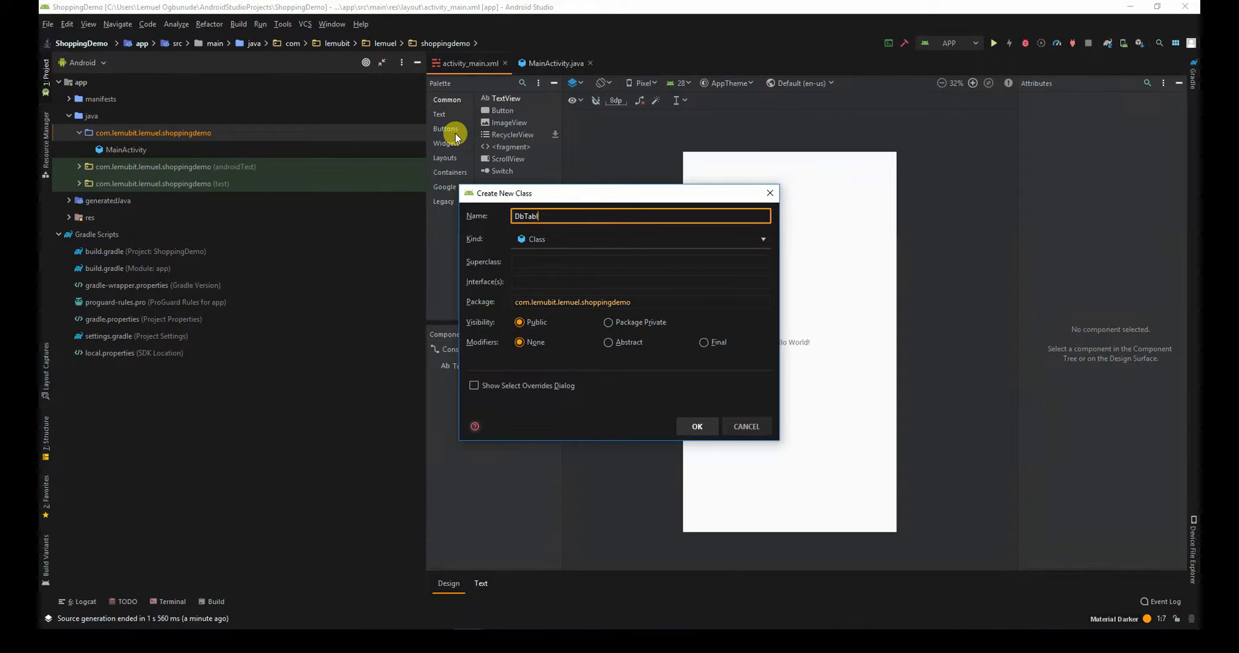
left_click(697, 427)
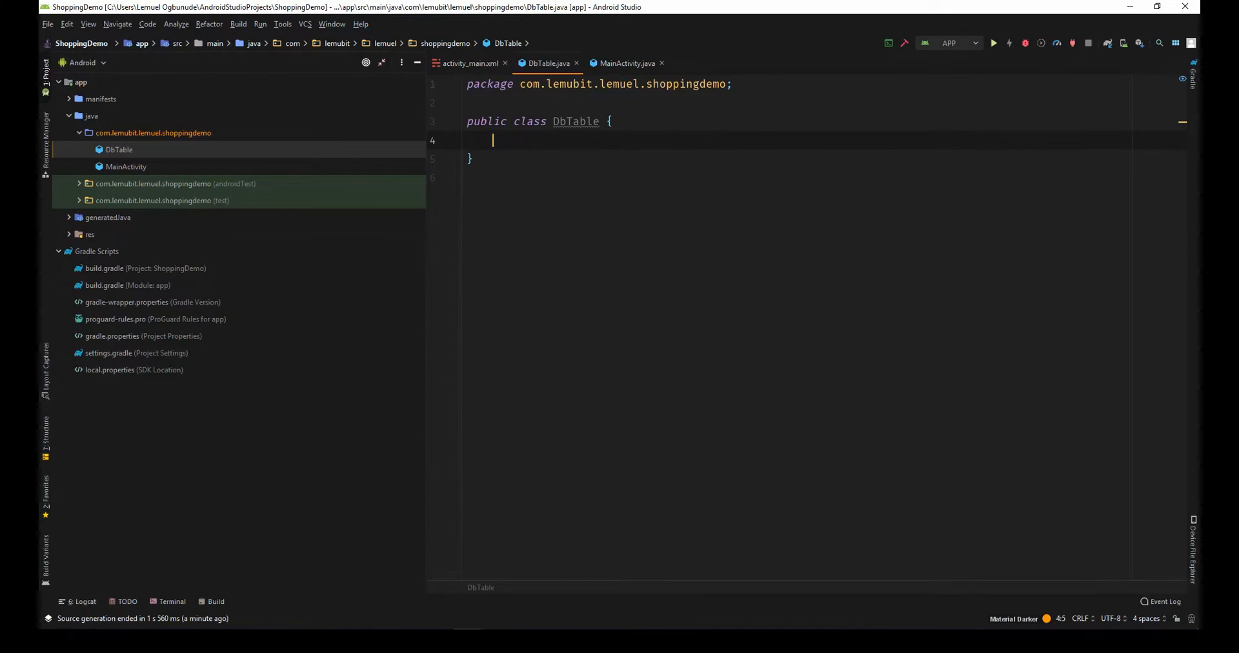
Add 'public String item;' and 'public int quantity;' fields to the DbTable entity.
type("public int id;")
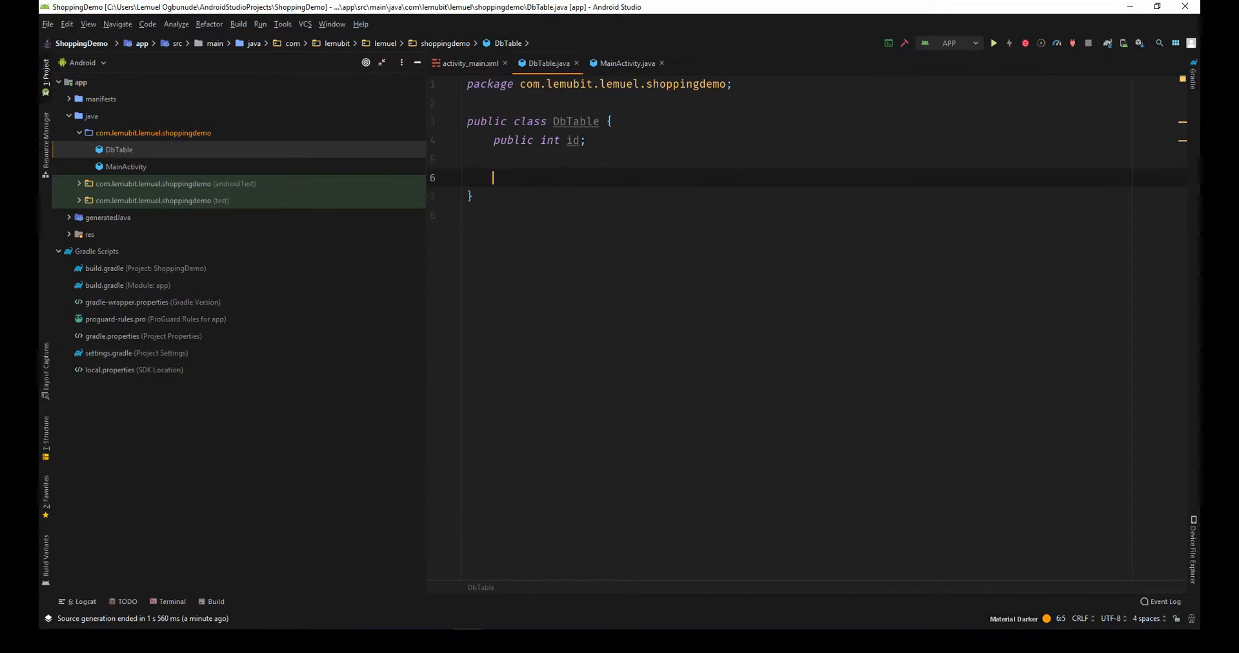
type("public Stro")
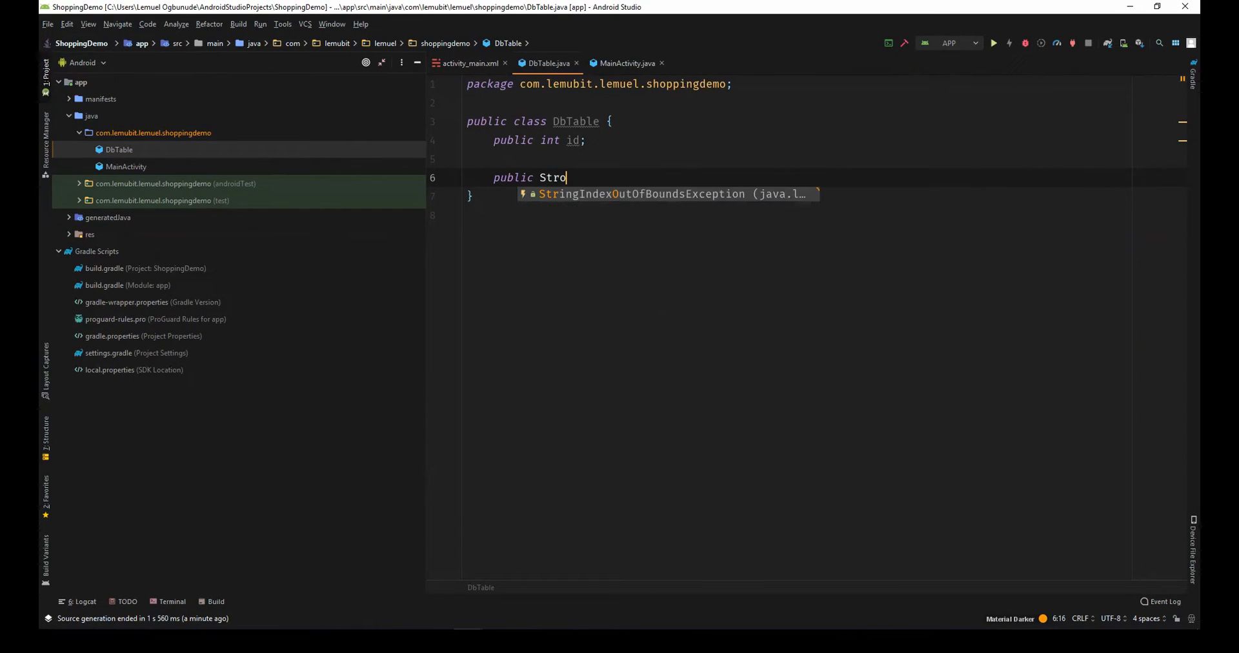
key("Tab")
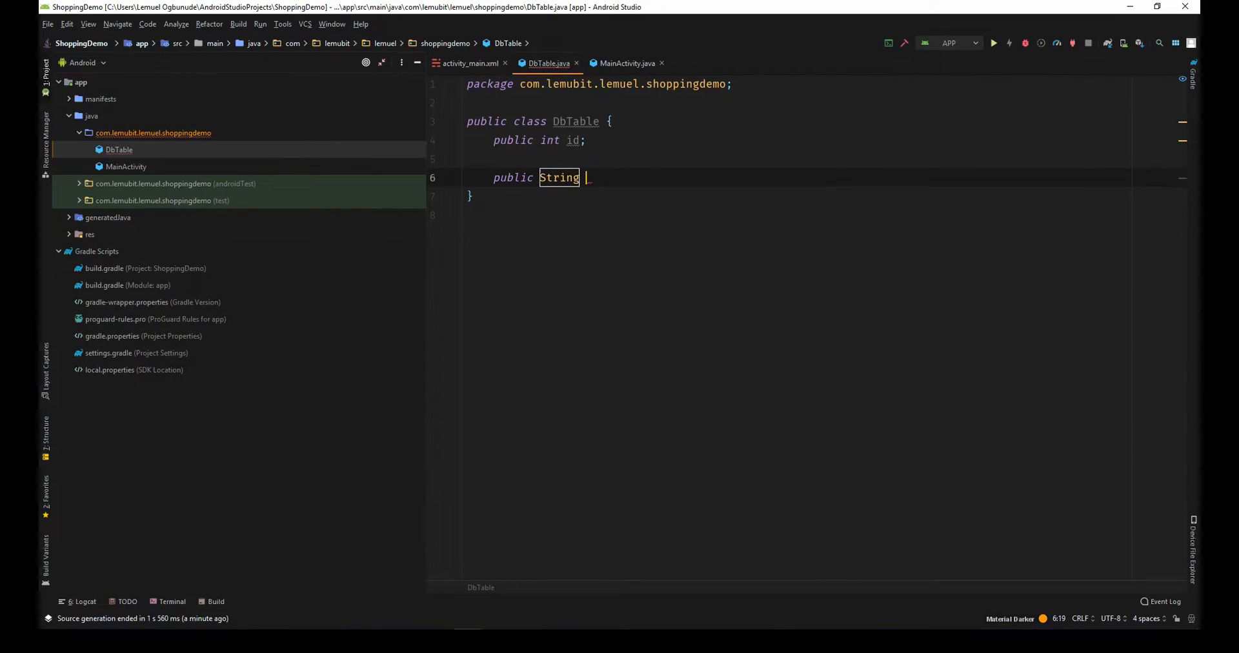
type("item")
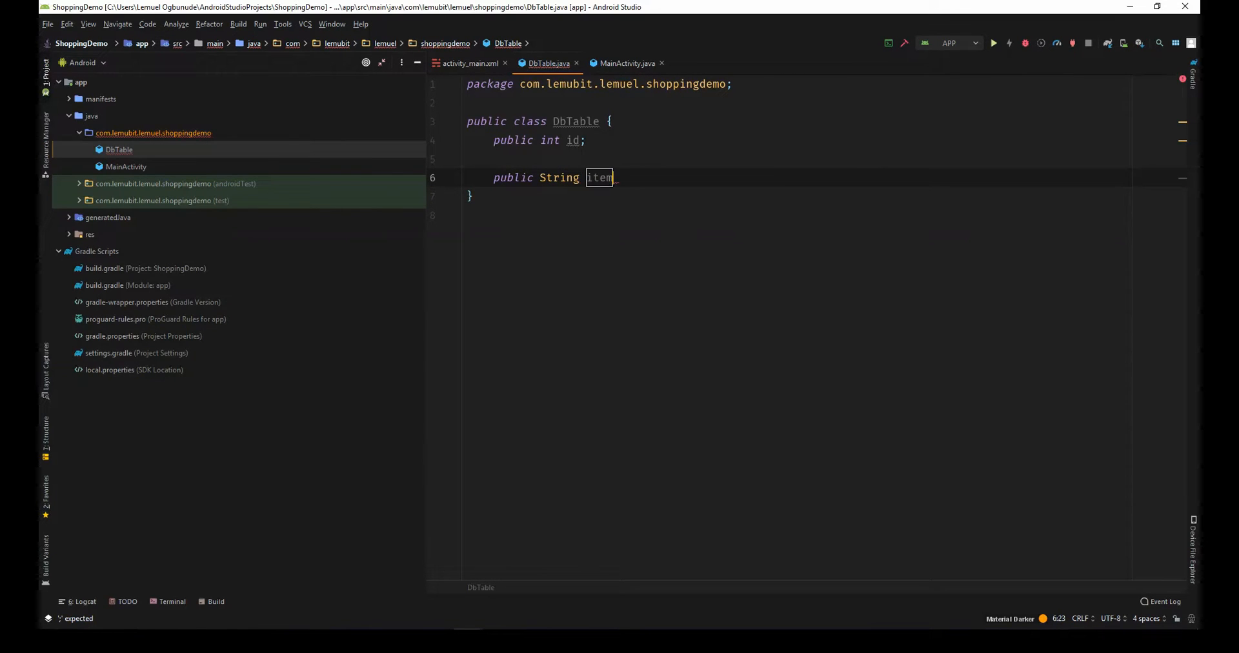
type("pu")
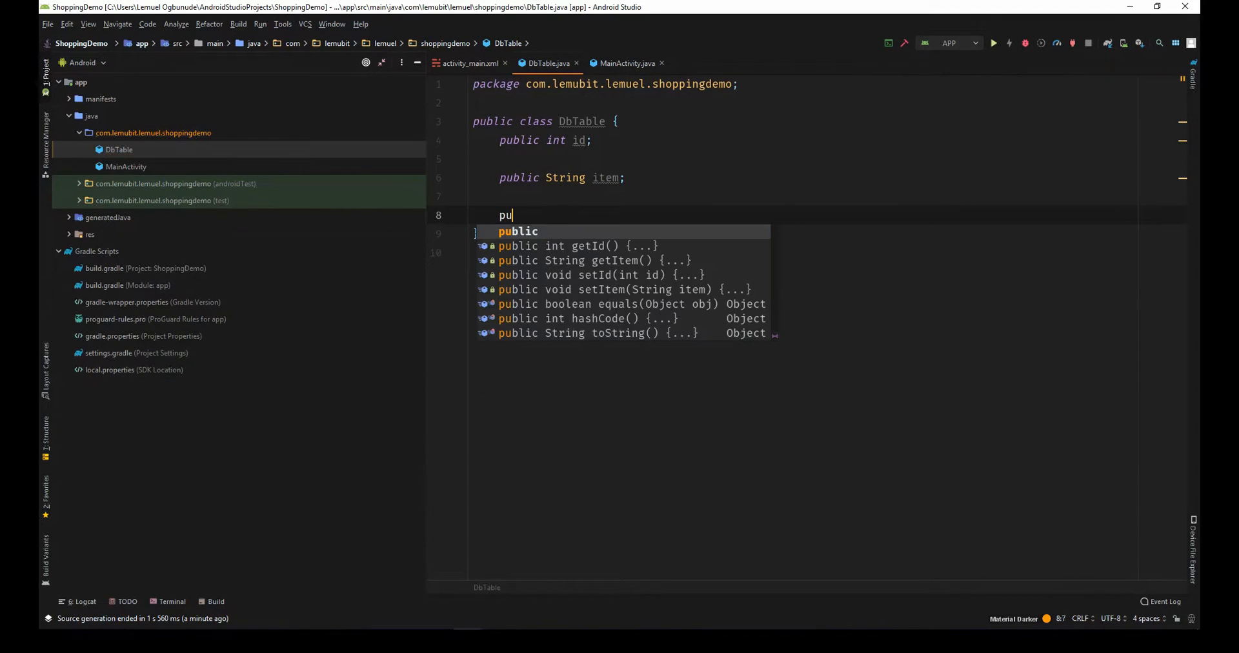
type("blic int")
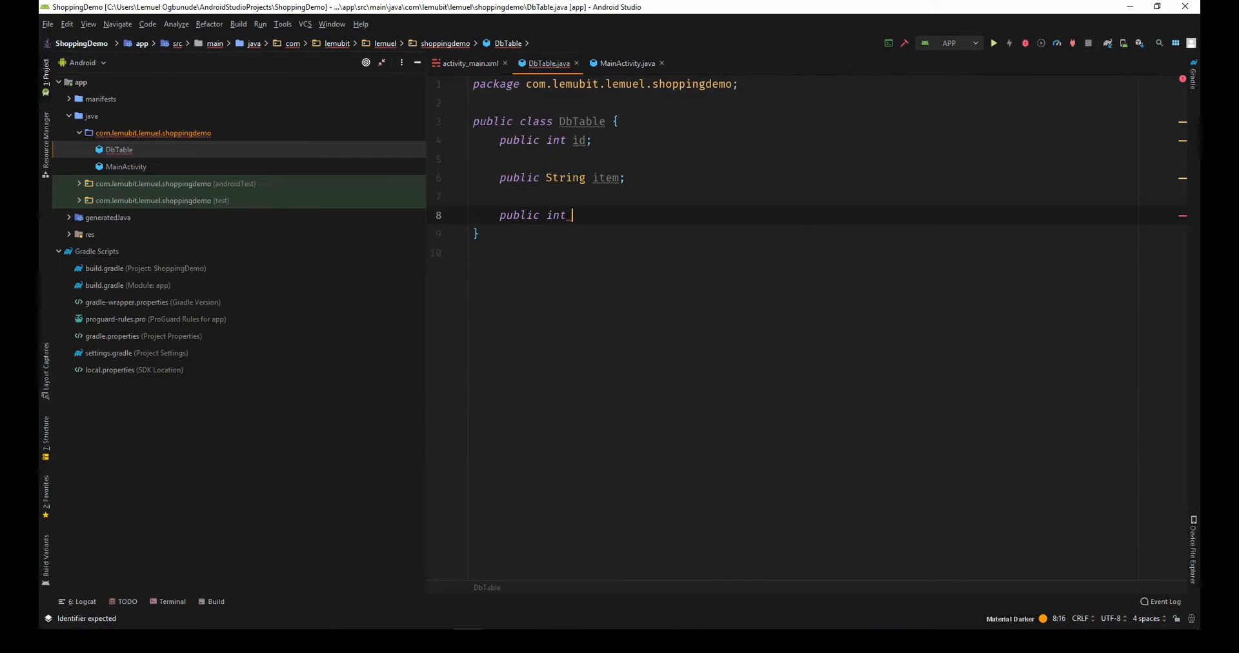
type("qua")
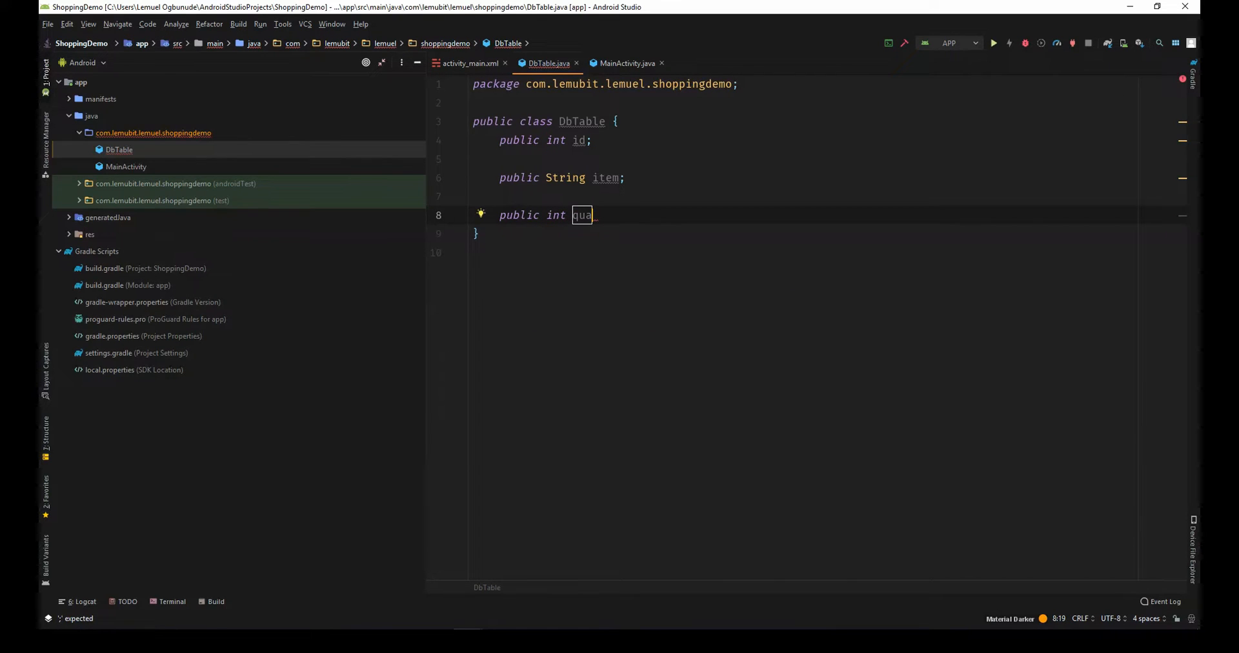
type("ntity;")
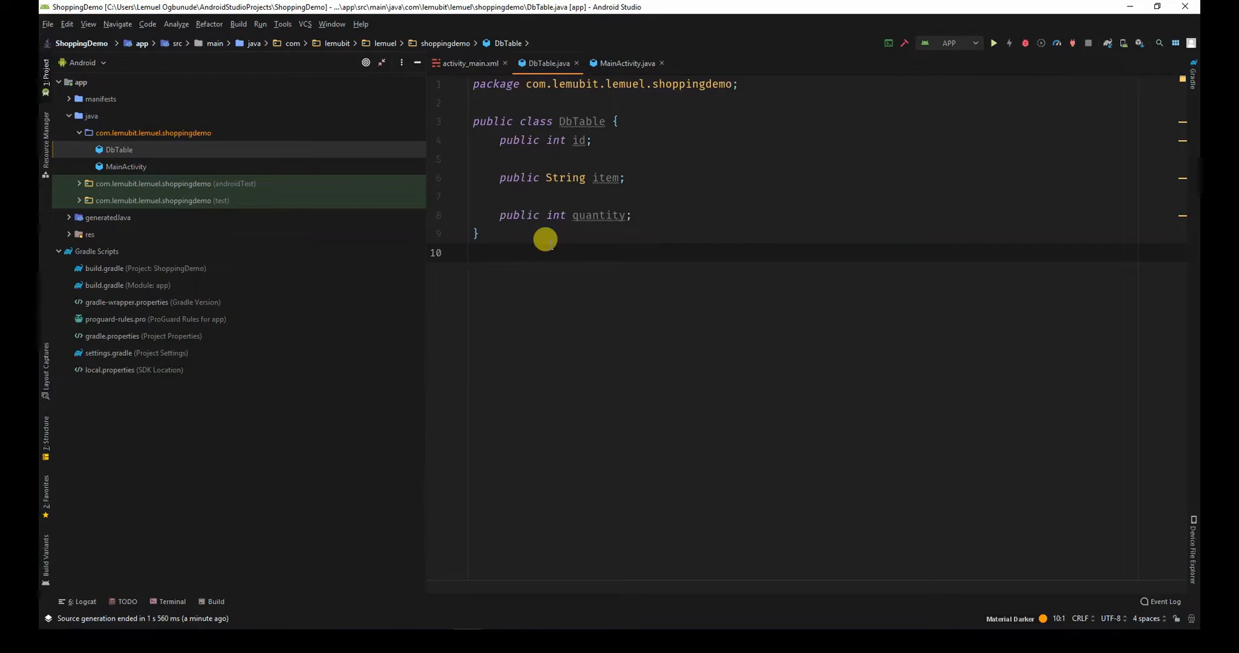
left_click(504, 104)
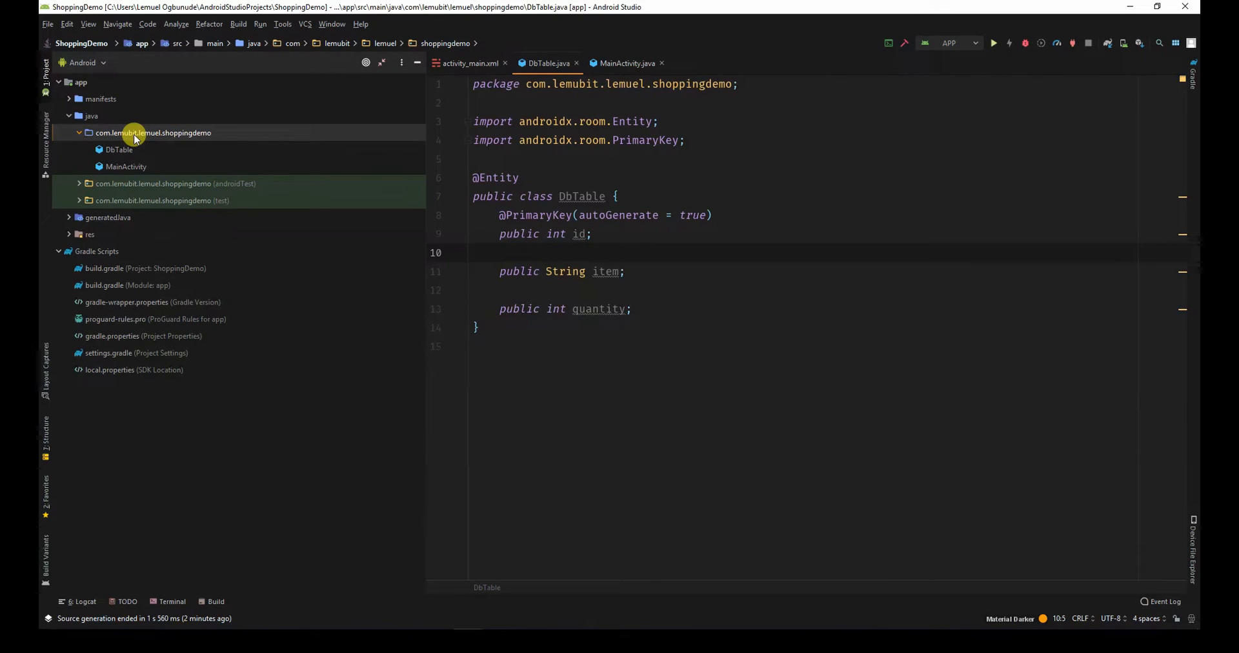
Create a new interface named DbDAO in the shoppingdemo package.
right_click(135, 132)
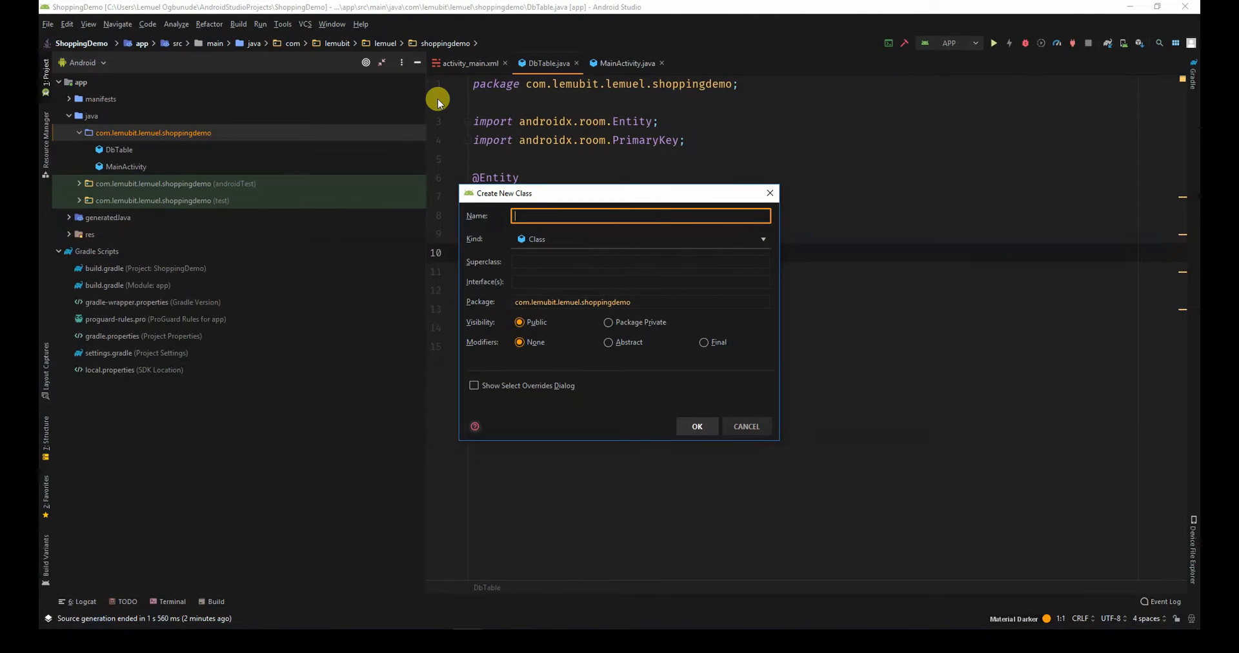
type("Db")
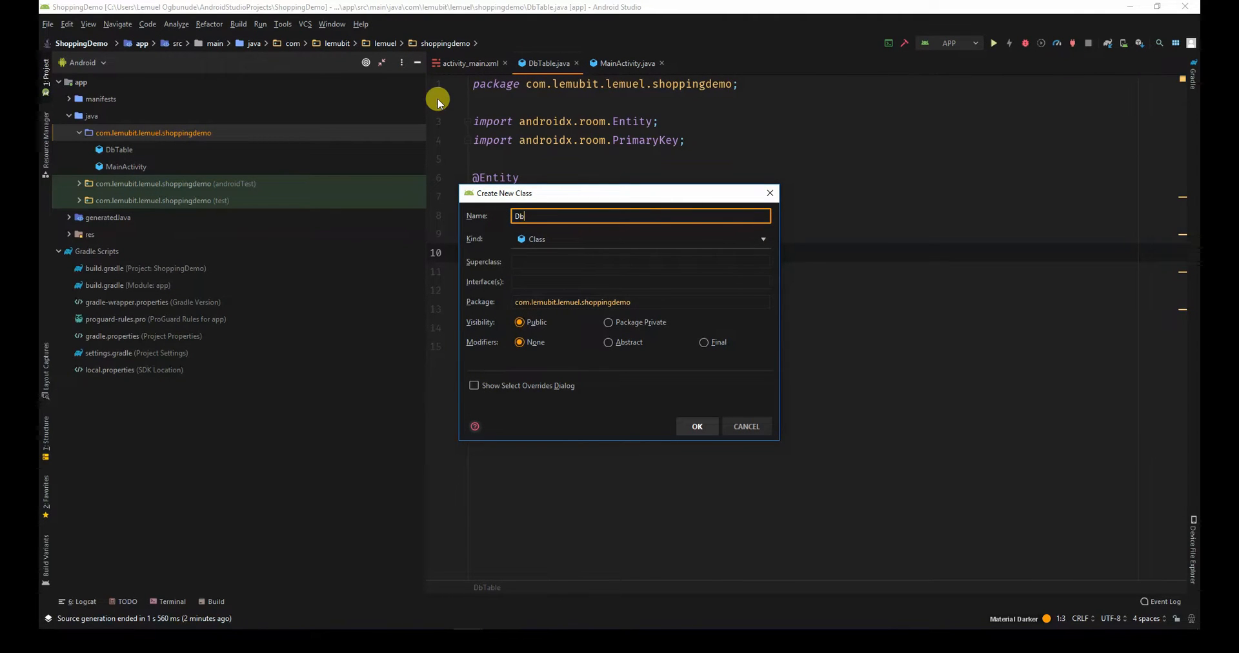
type("DAO")
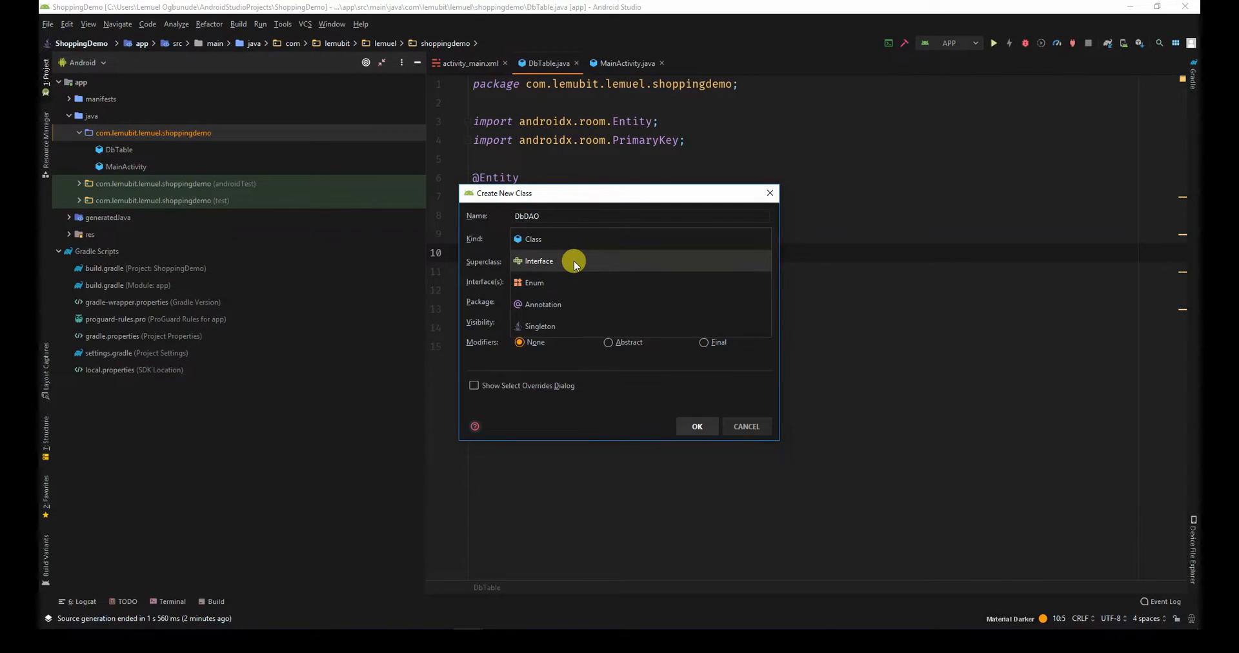
left_click(539, 261)
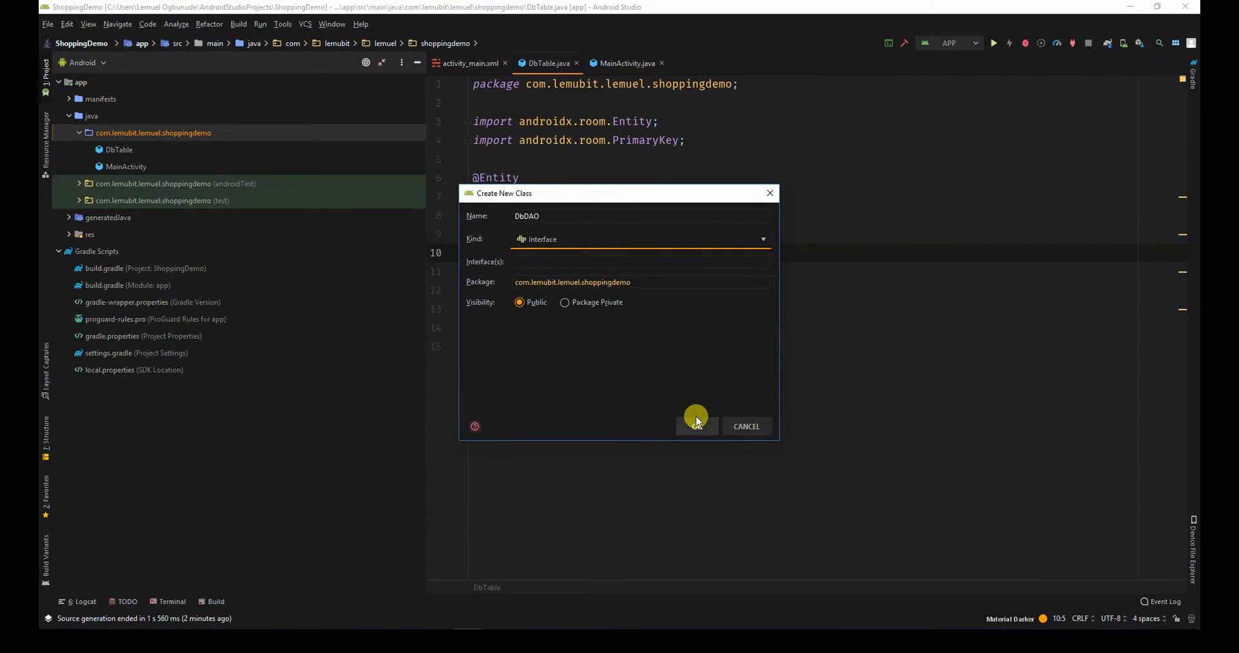
left_click(696, 428)
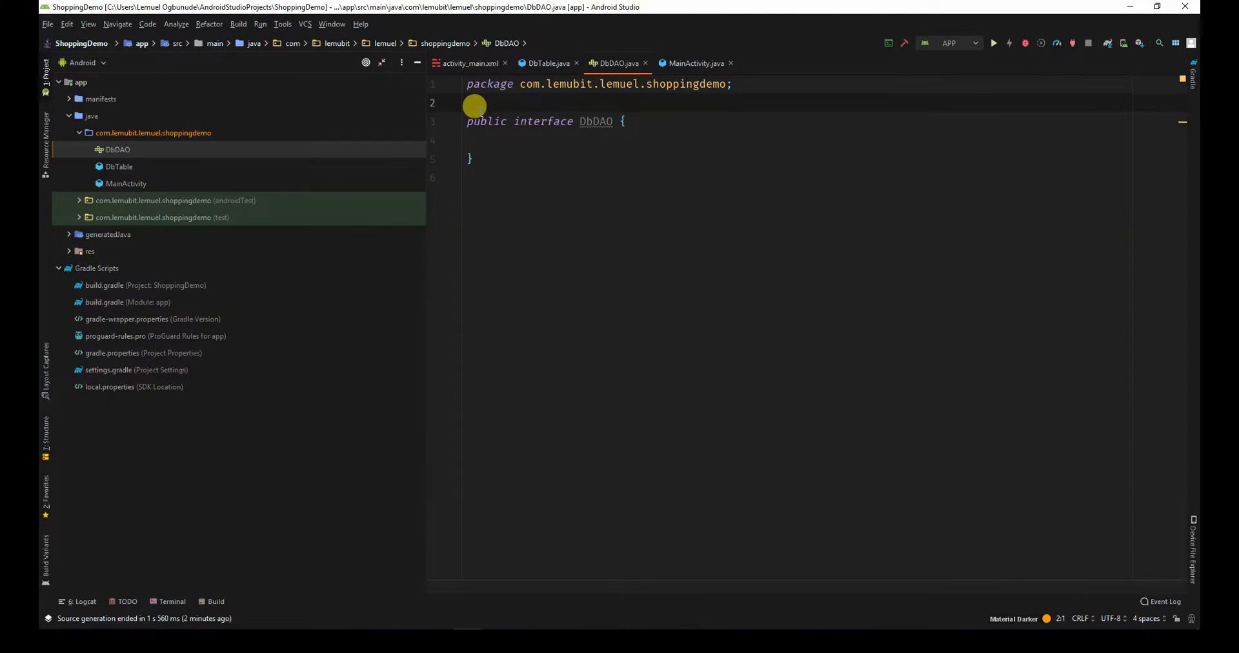
type("@DA")
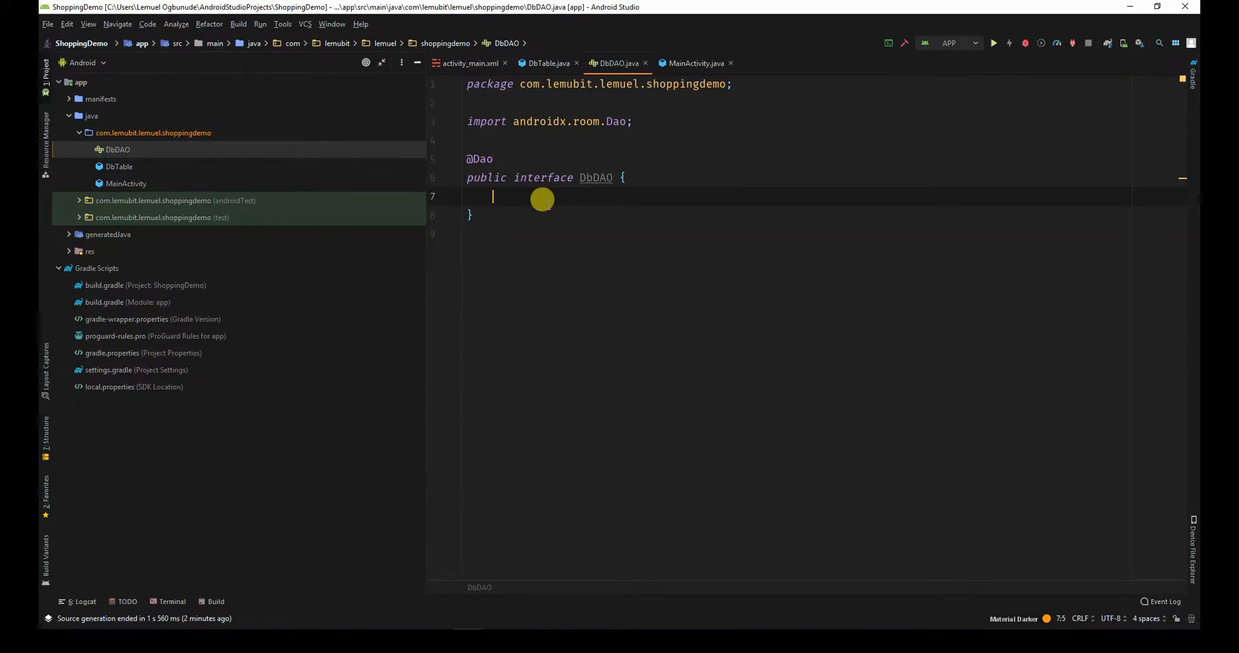
type("void insert")
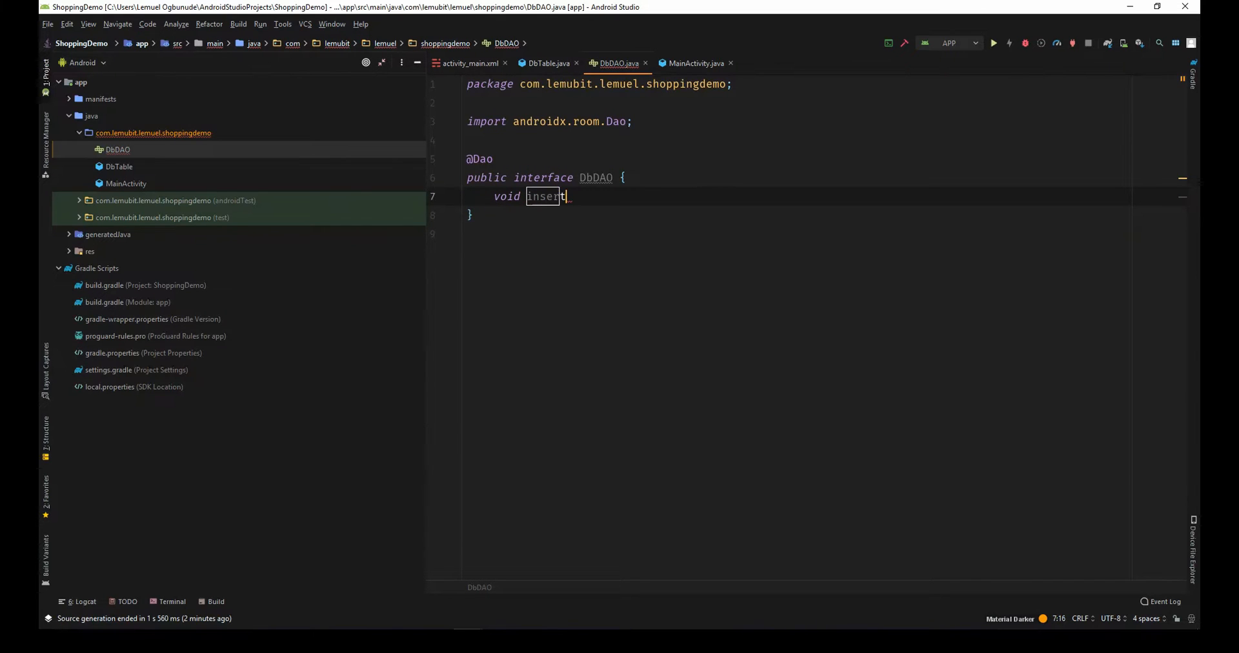
type("Item")
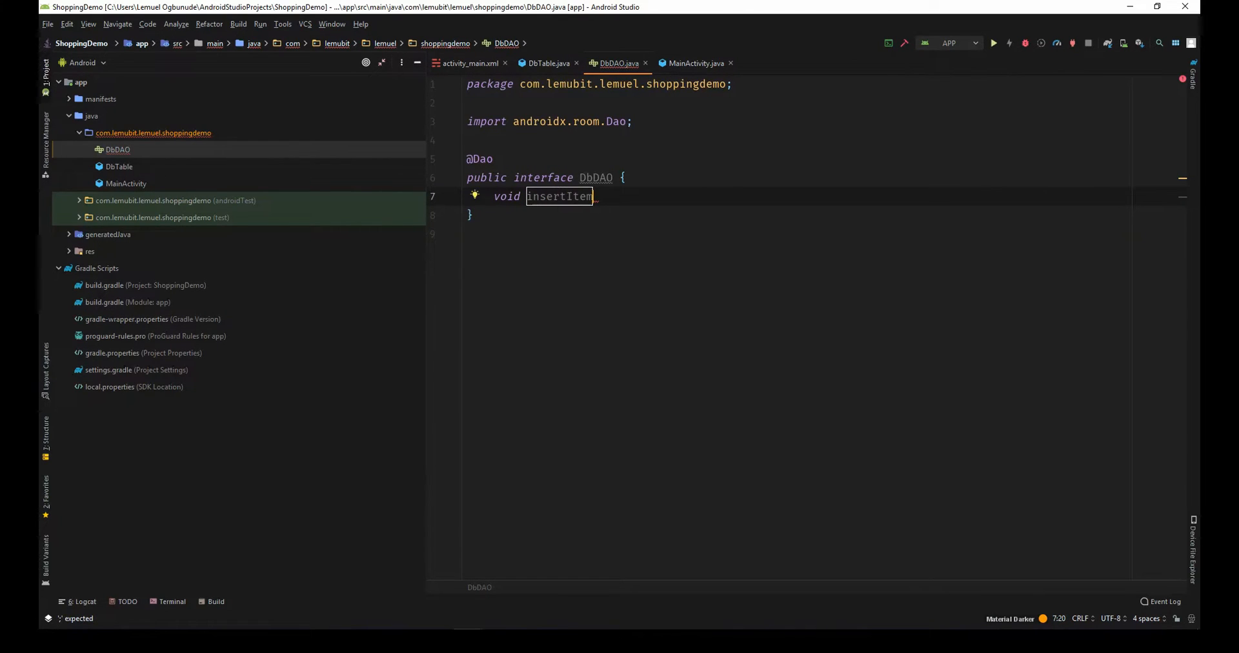
type("()")
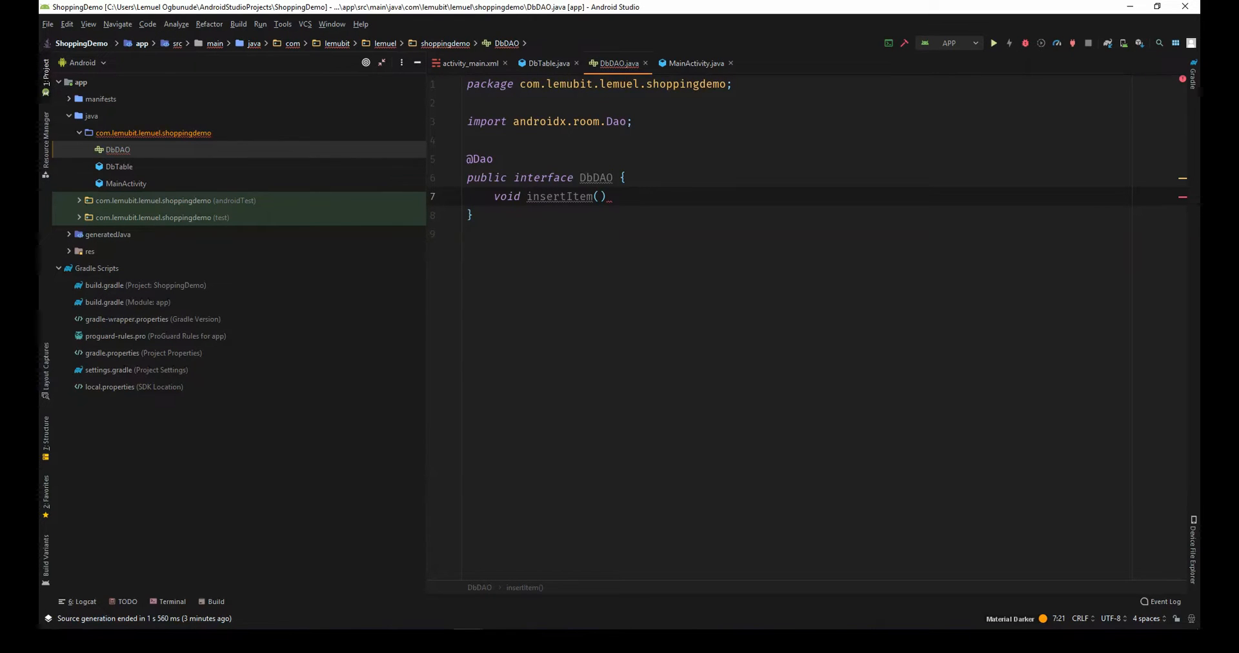
type("Db")
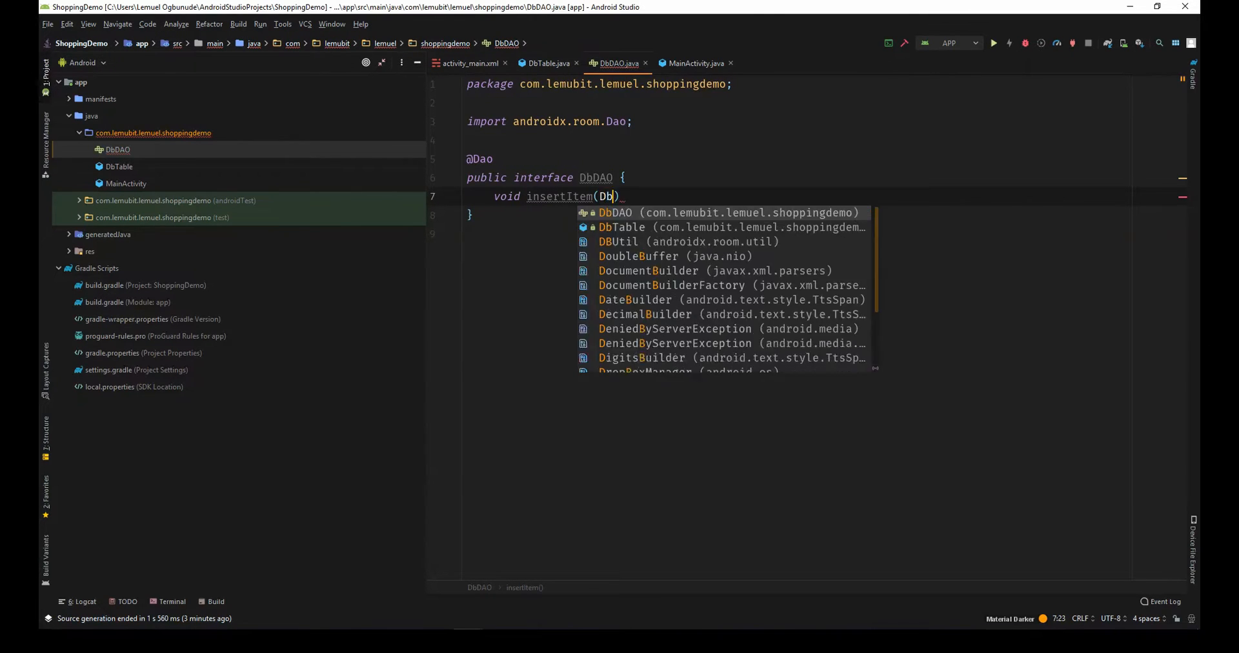
type("Table")
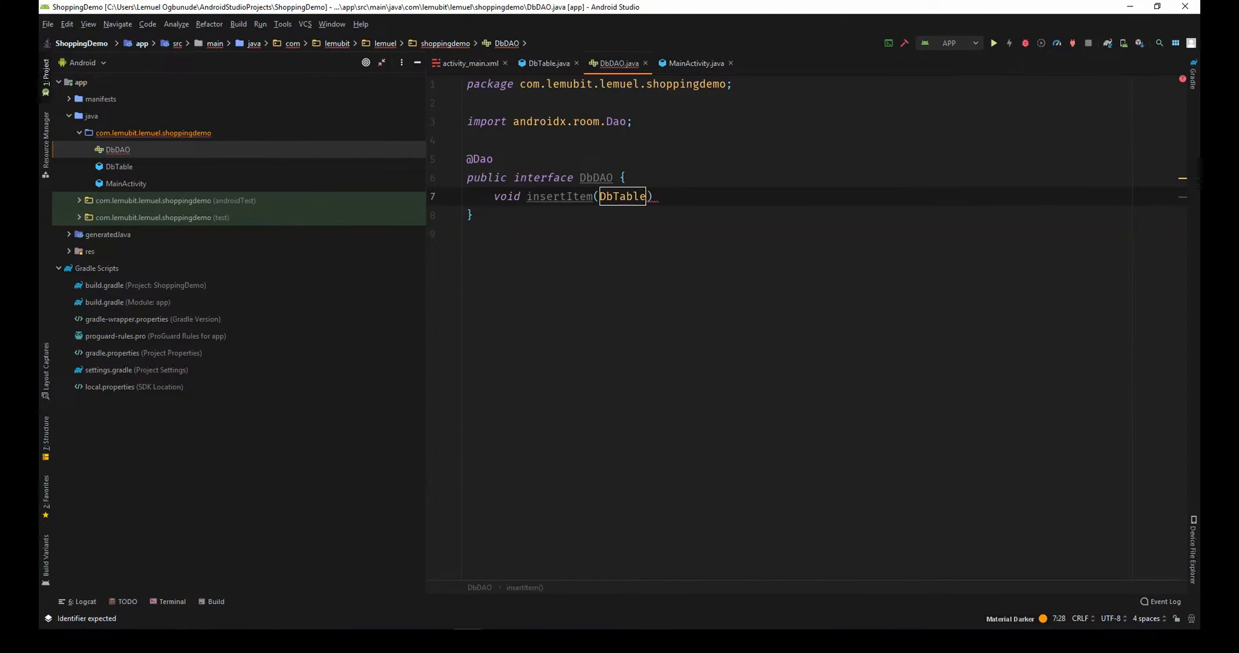
type("...d")
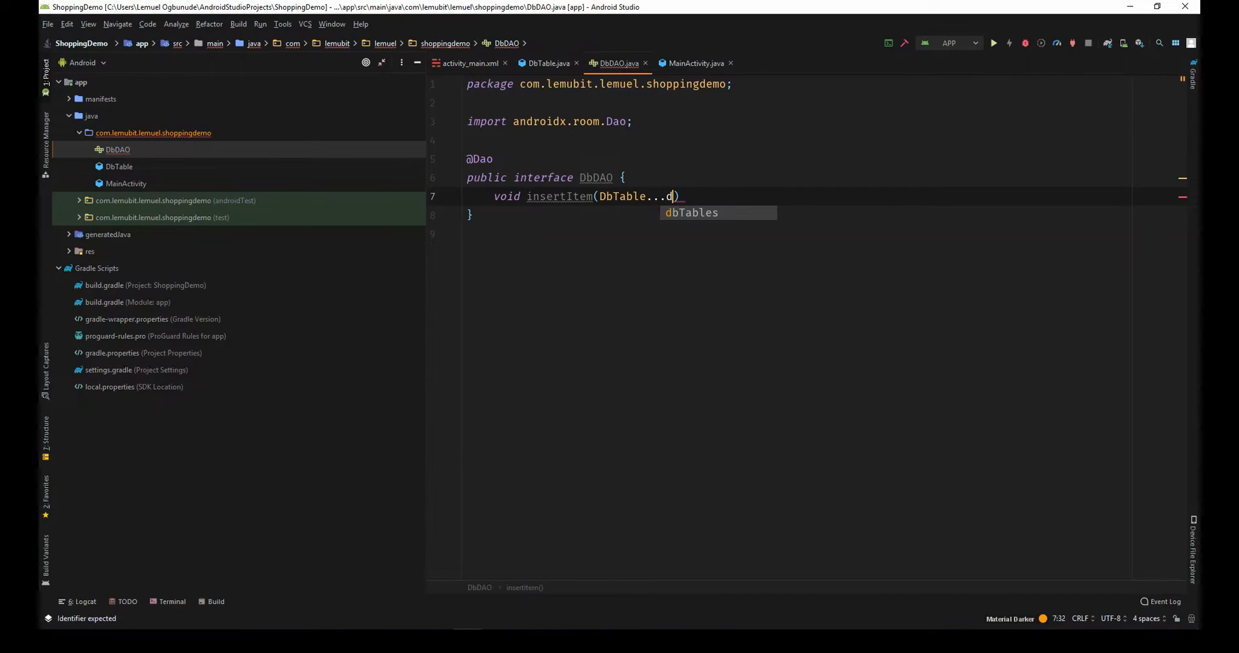
key("Tab")
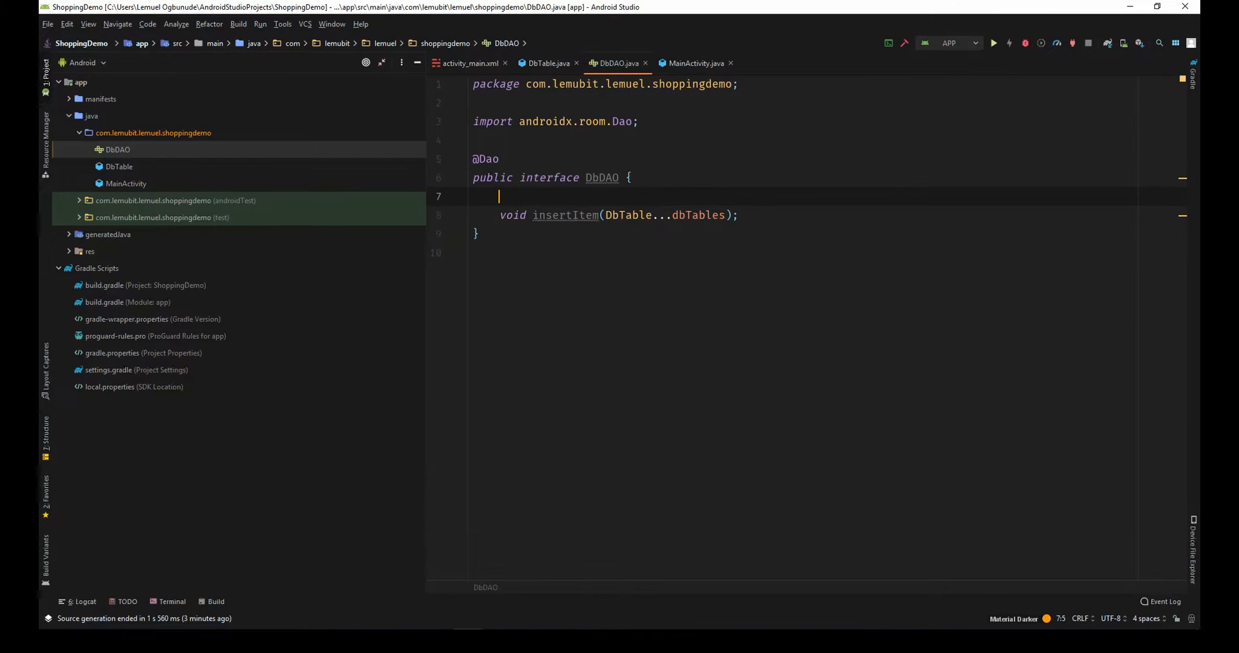
type("@Insert")
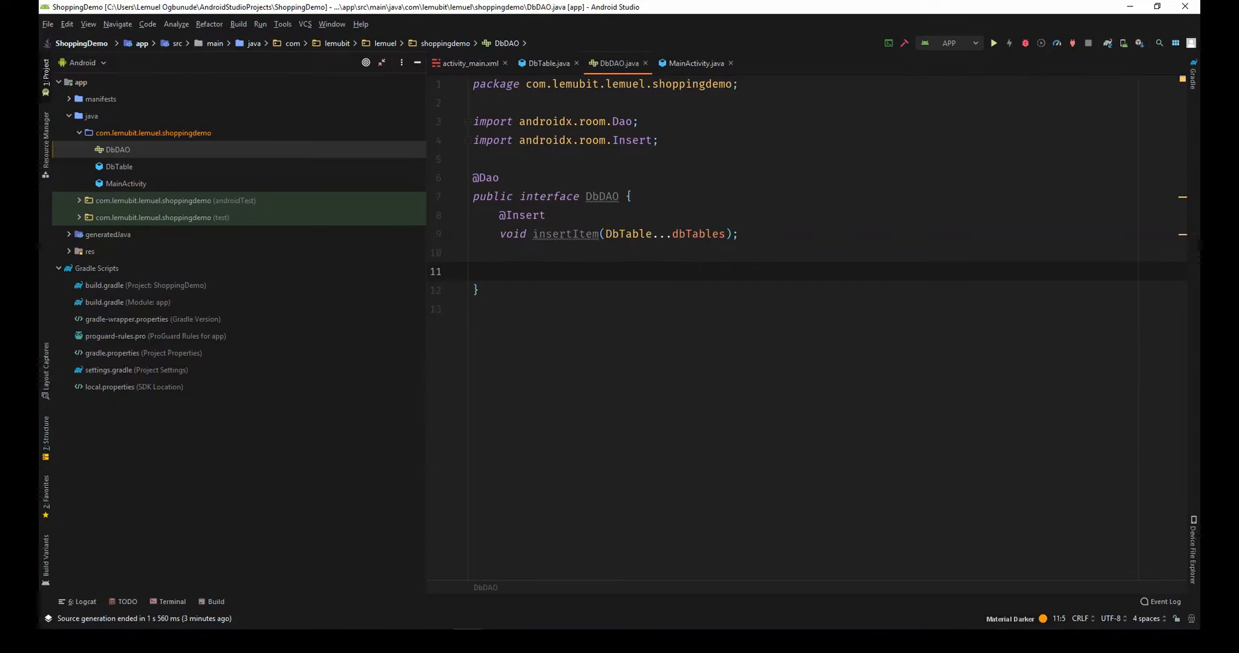
Declare 'void deleteItem(DbTable dbTable);' and 'List<DbTable> getAllItems();' in DbDAO.
type("void dele")
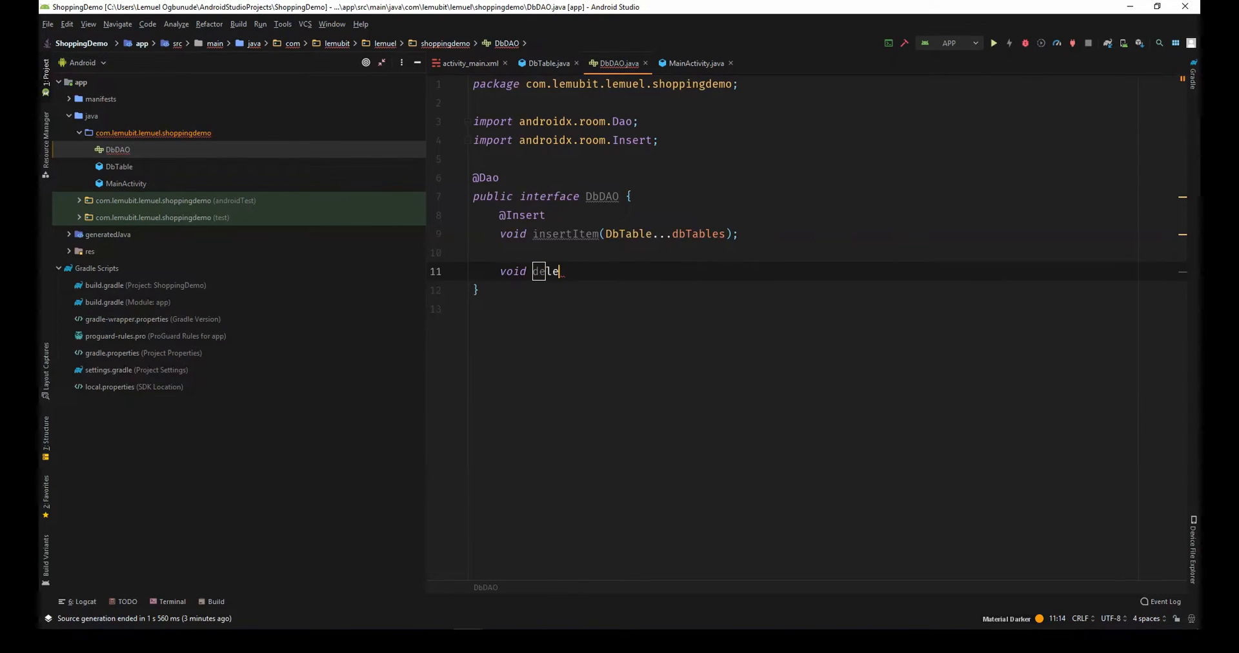
type("teItem")
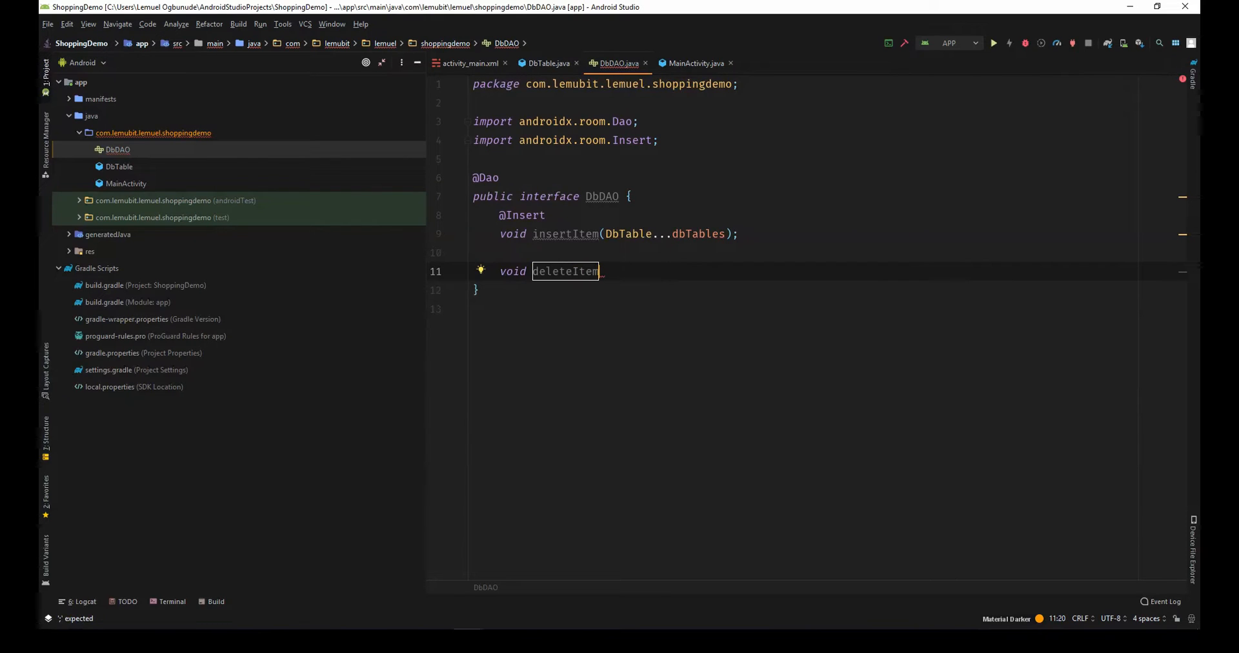
type("(DbTable dbTable);")
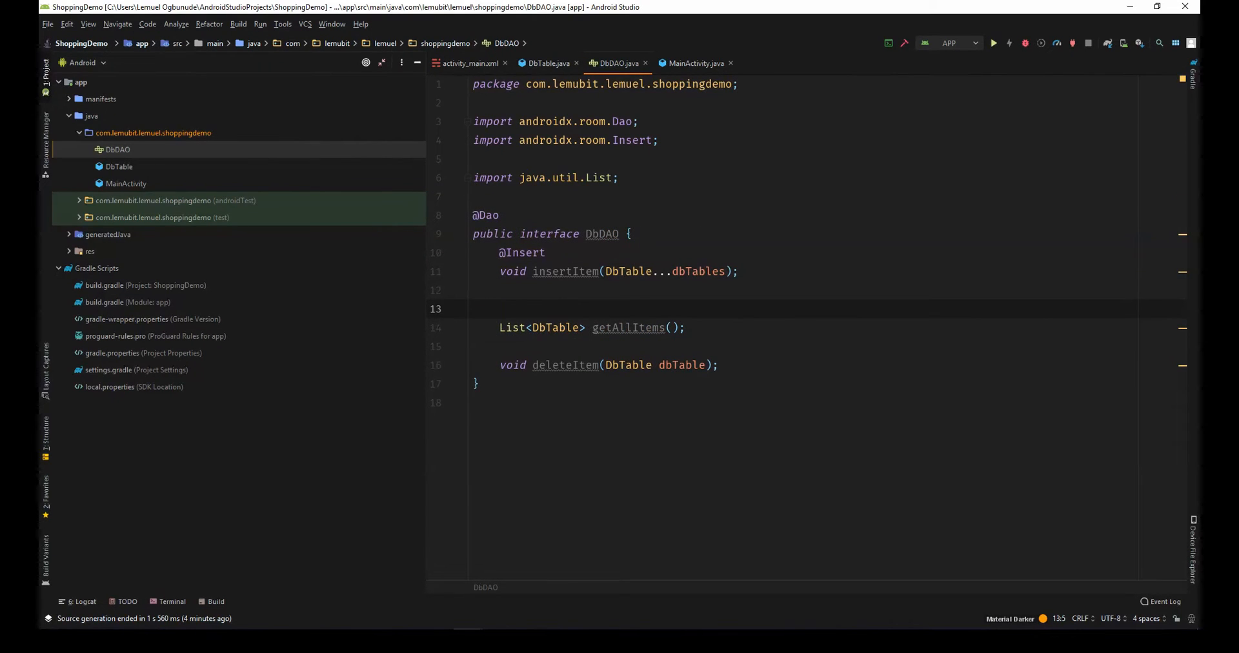
type("@")
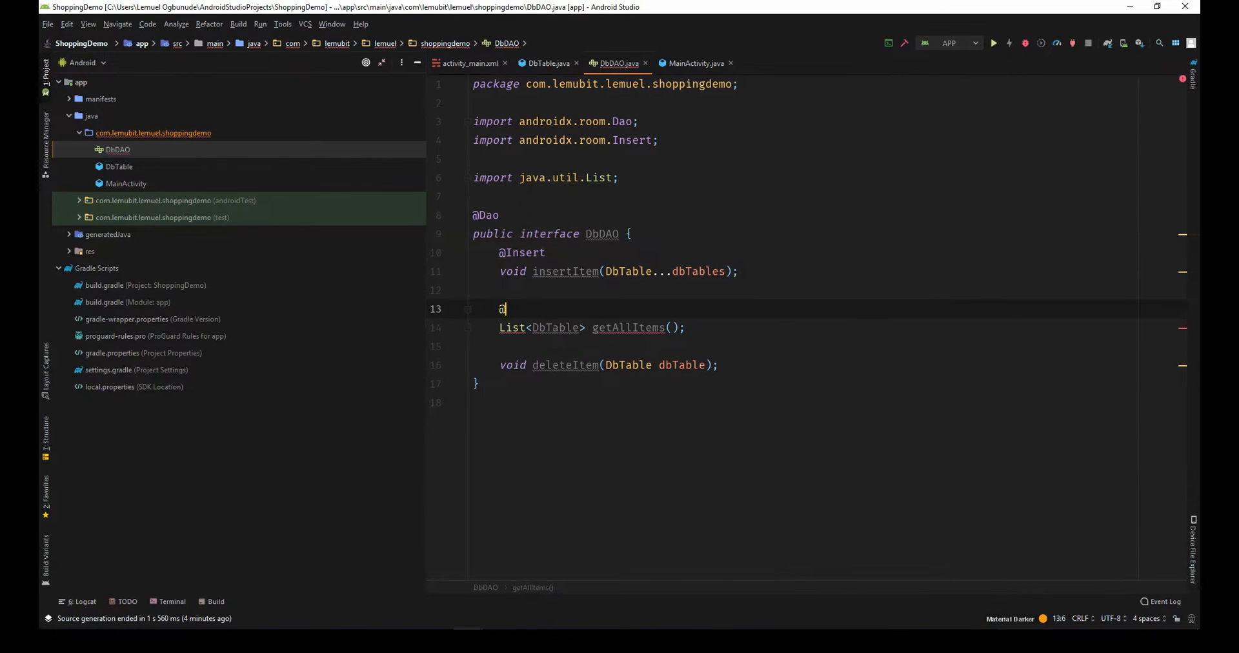
type("@")
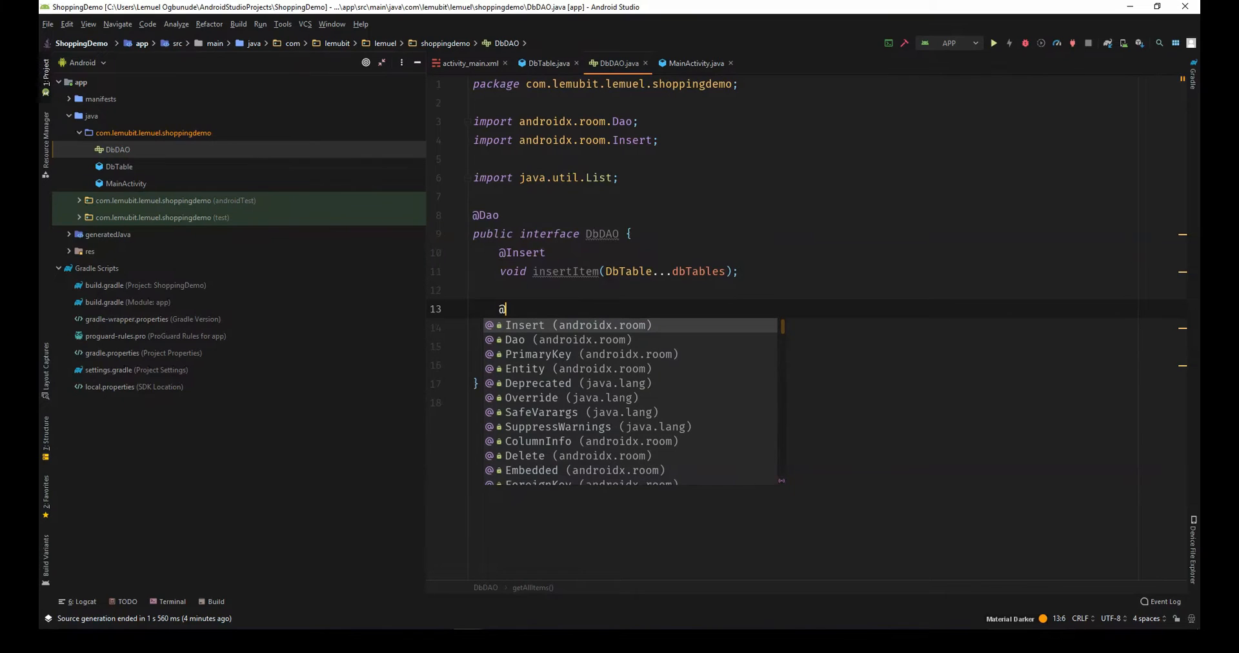
type("Query((")
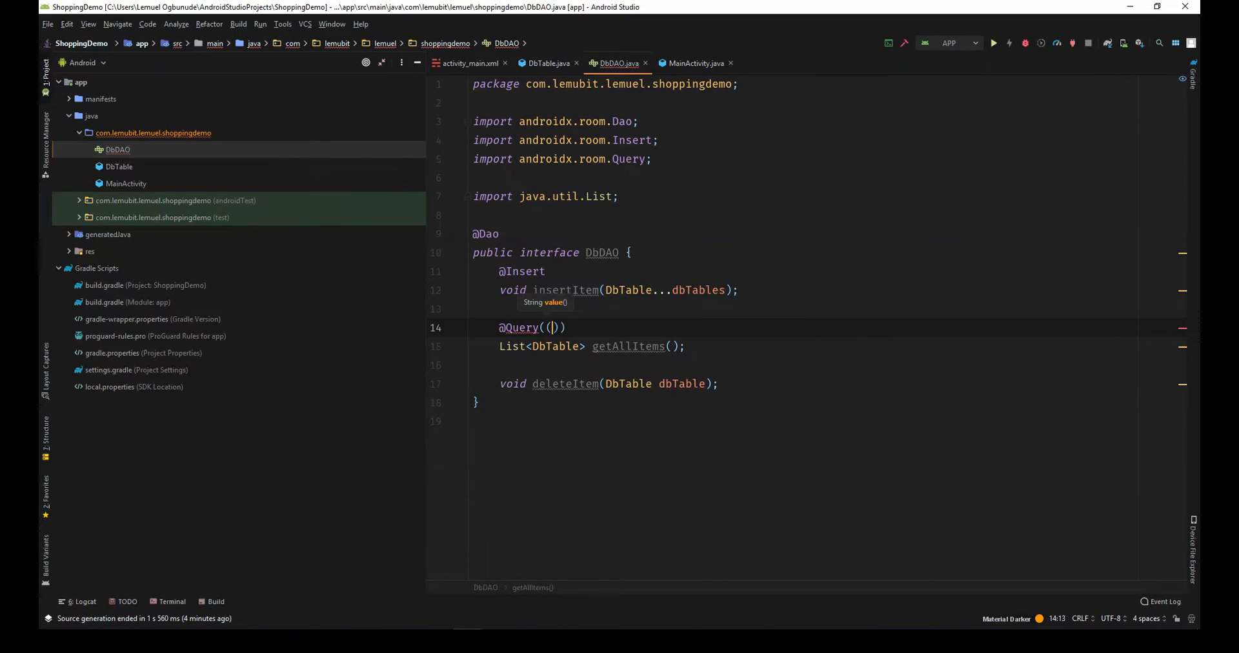
key("Backspace")
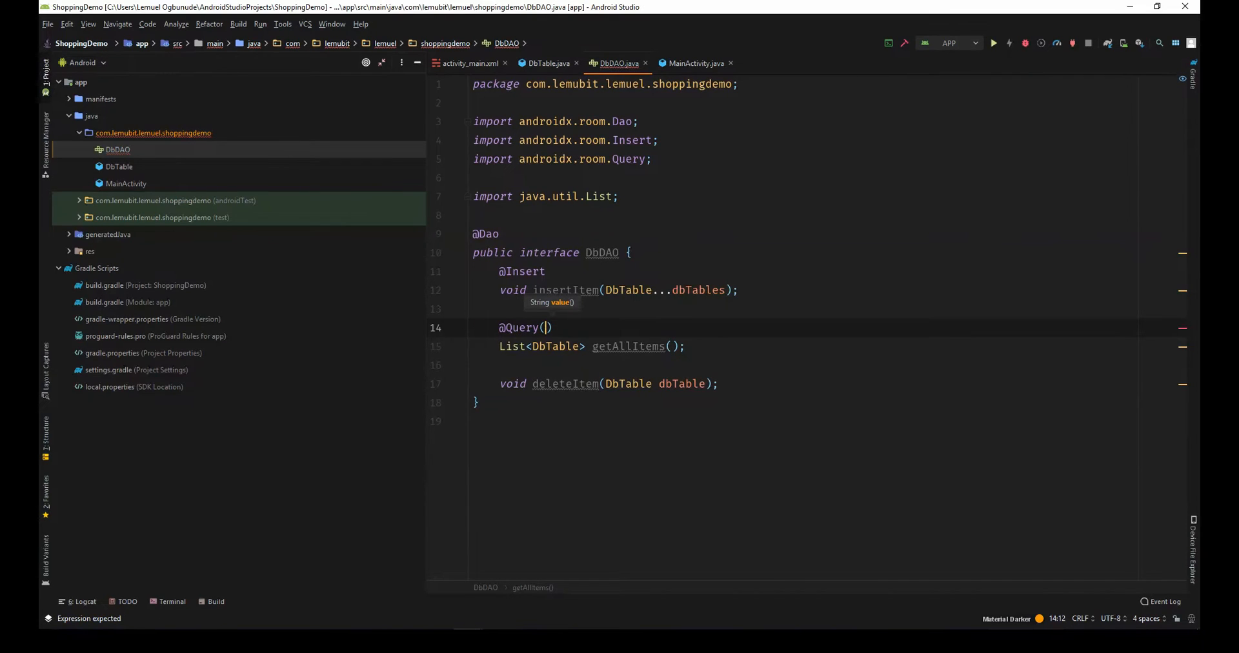
type("\"\"")
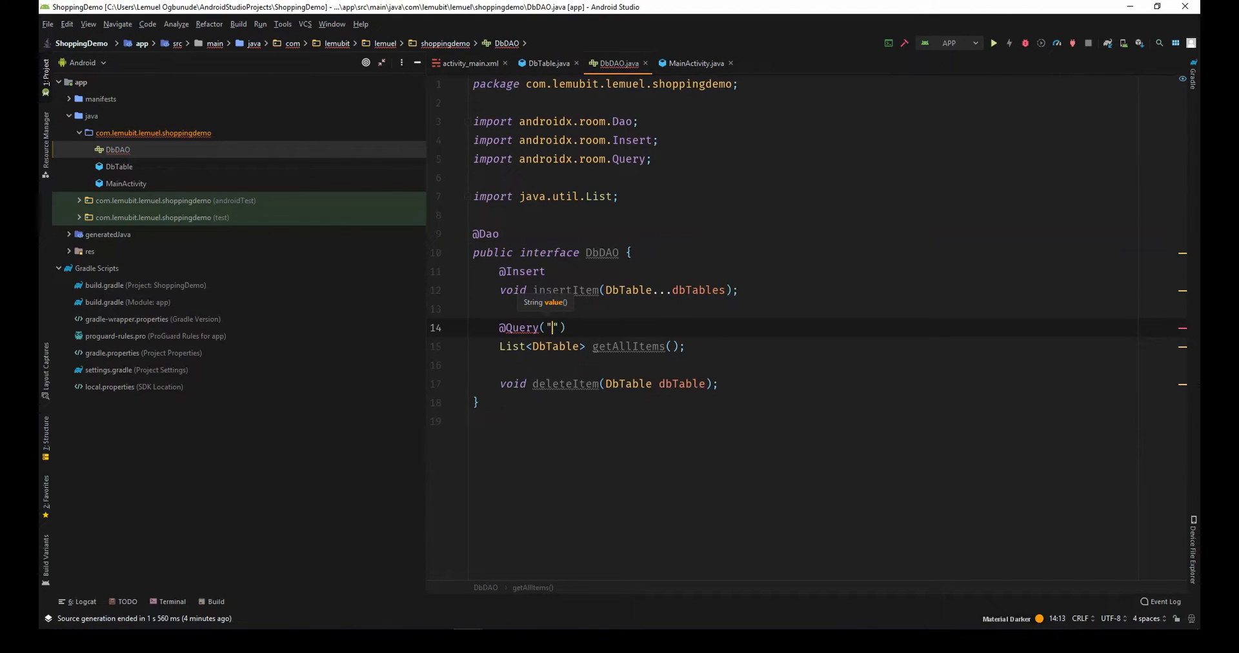
type("SELECT")
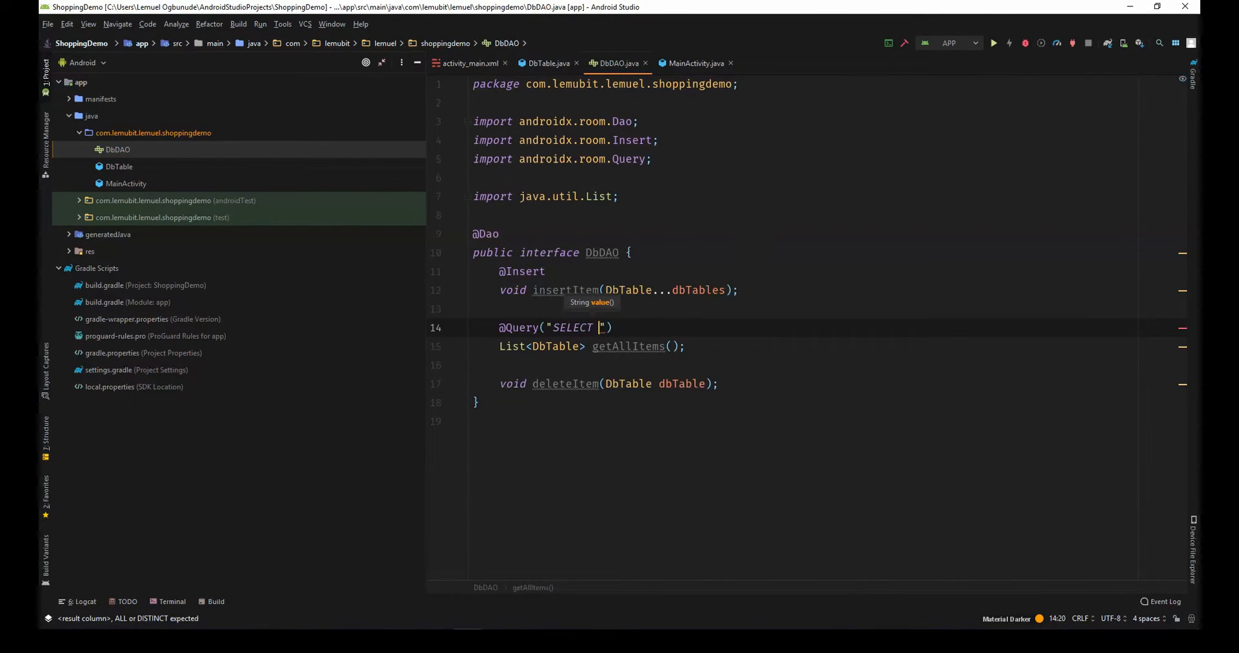
type("*")
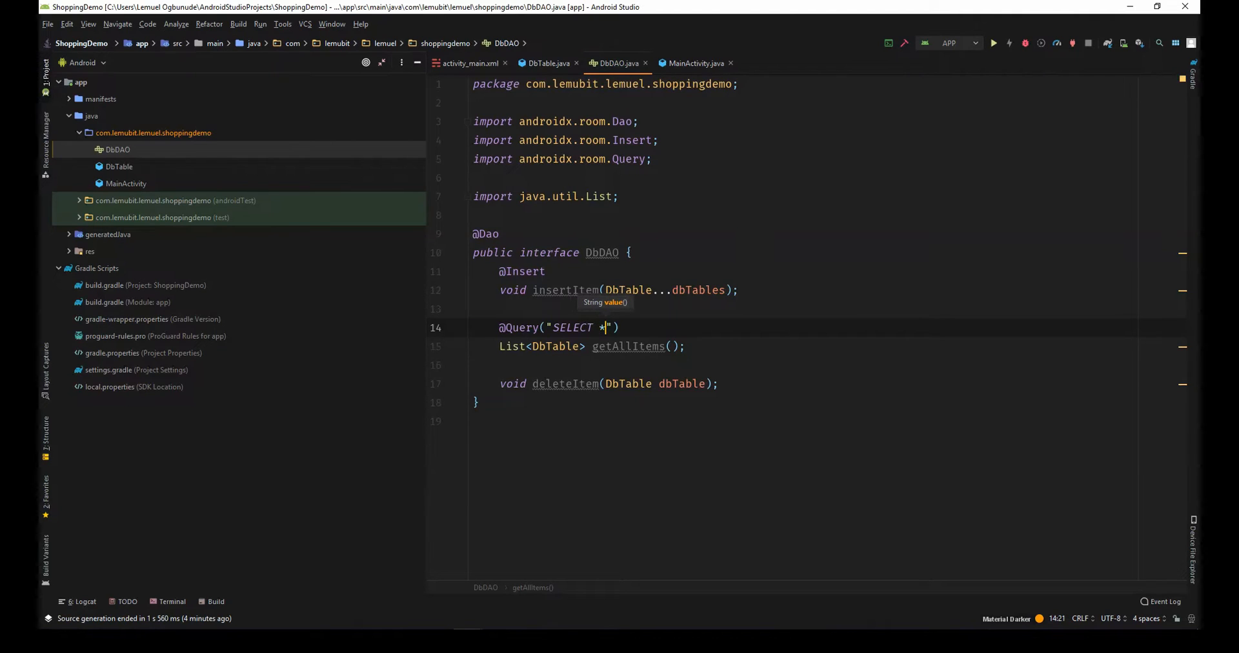
type("fro")
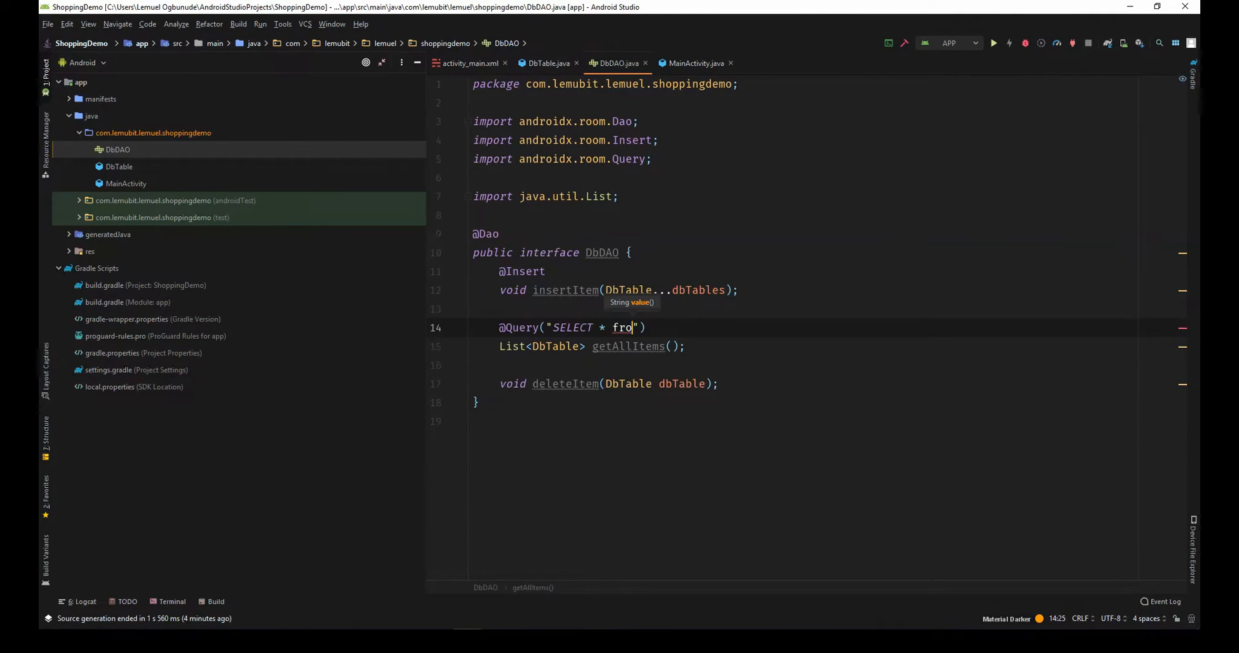
type("m")
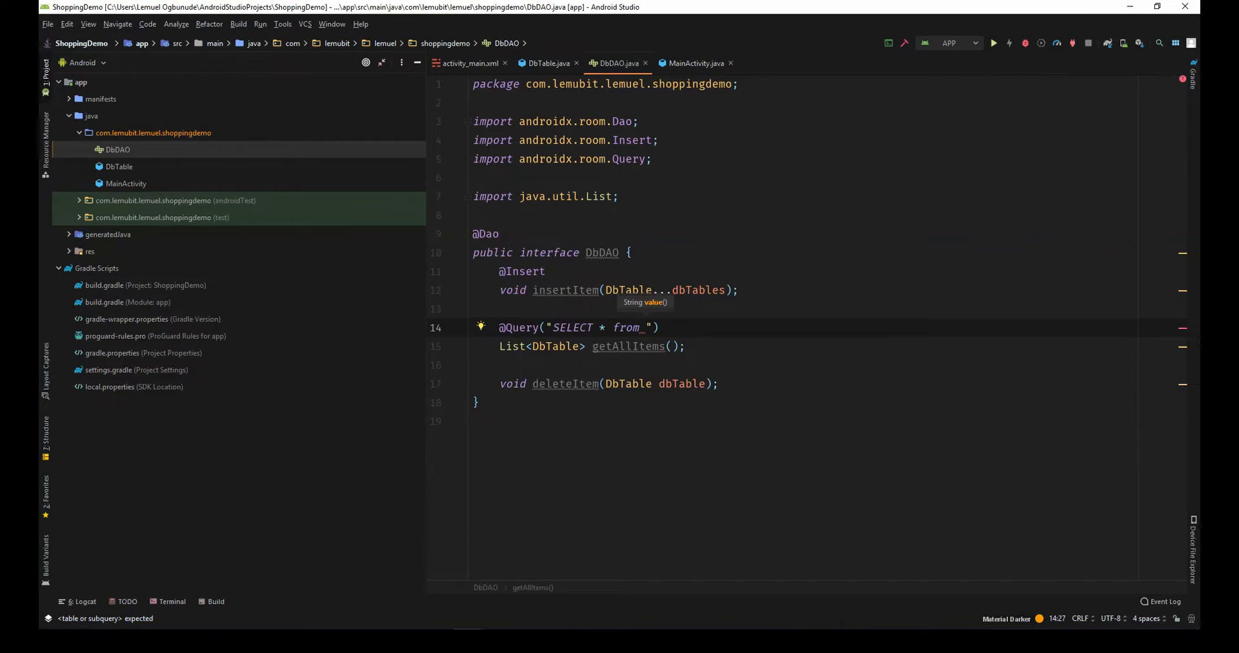
type("D")
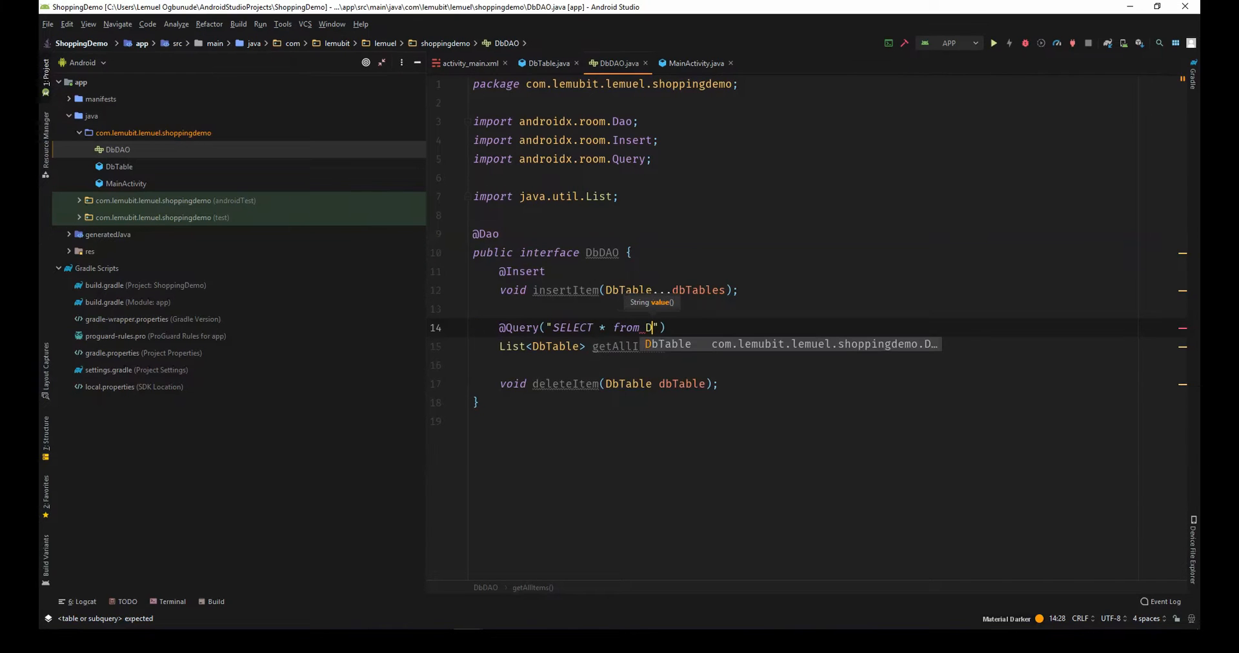
key("Enter")
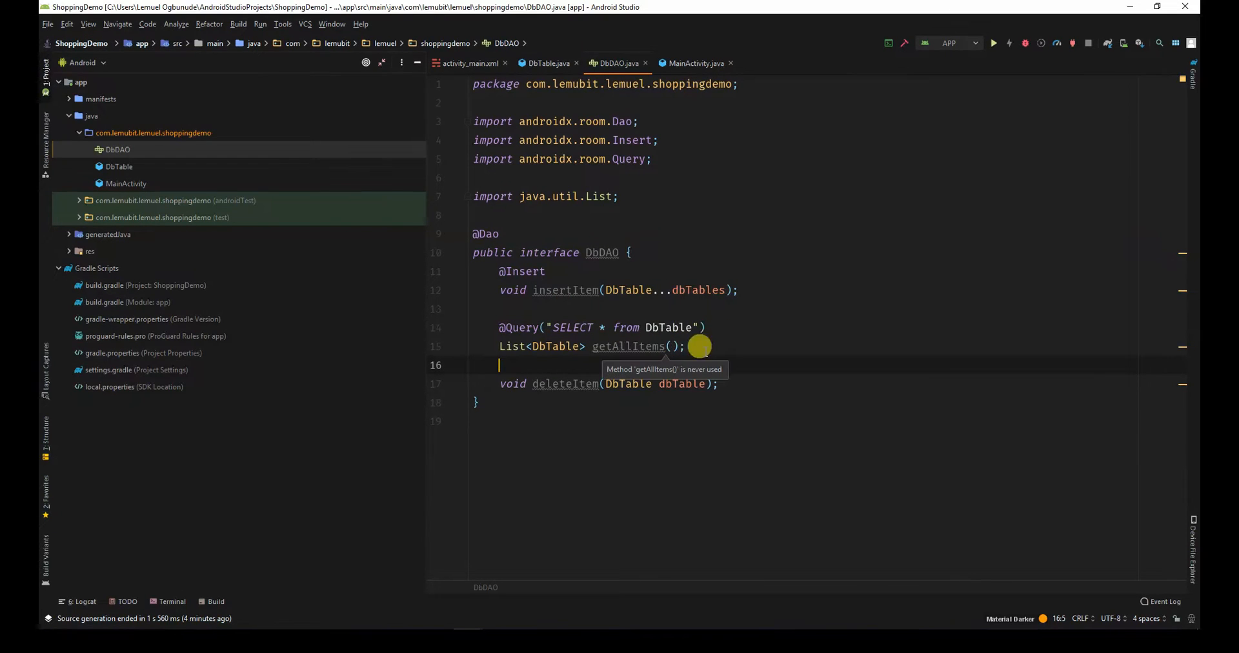
mouse_move(641, 361)
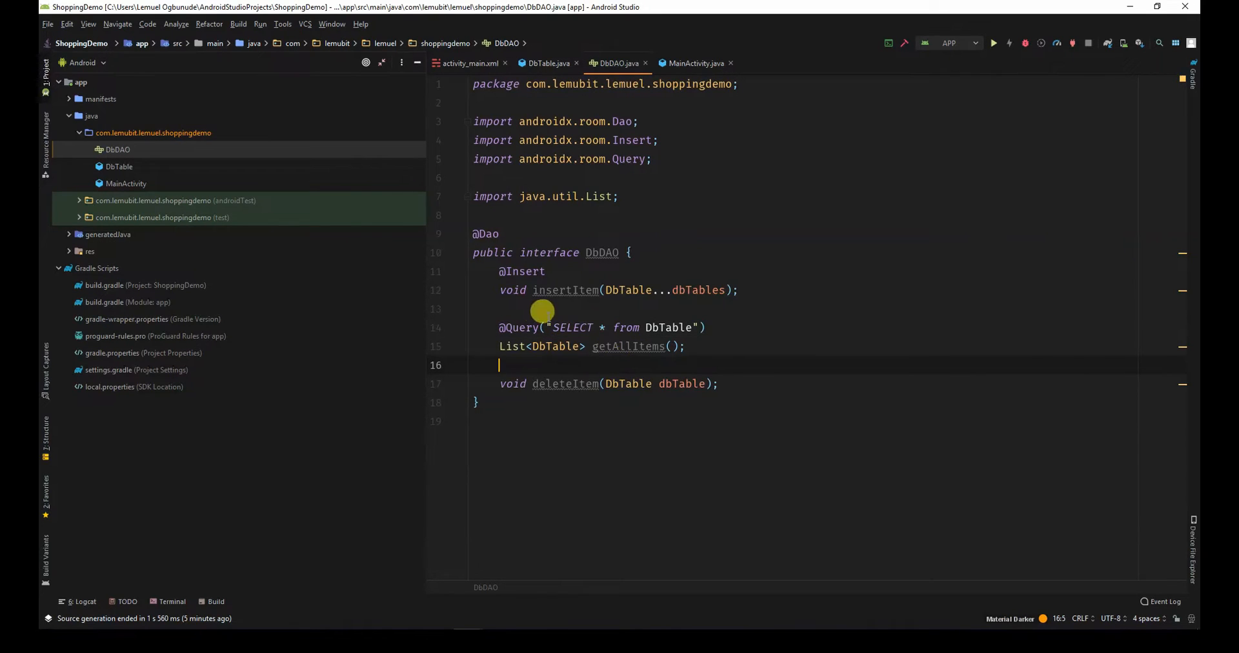
mouse_move(725, 356)
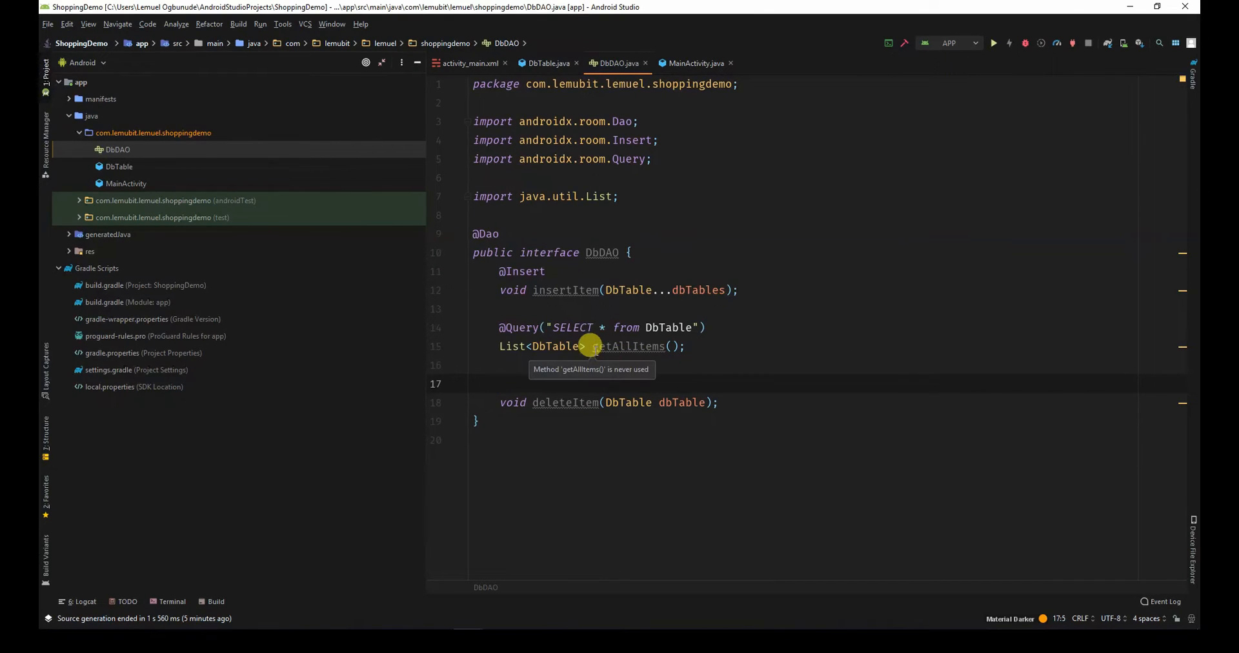
Change getAllItems' return type to LiveData<List<DbTable>> with LiveData imported.
double_click(627, 347)
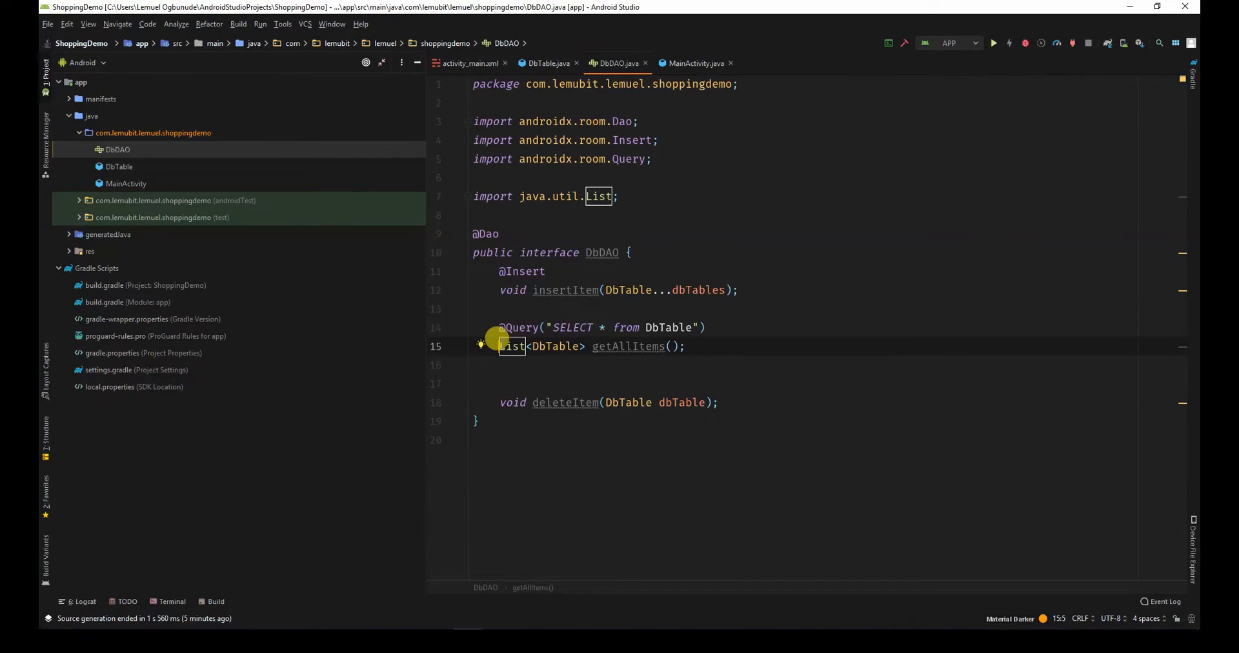
mouse_move(593, 347)
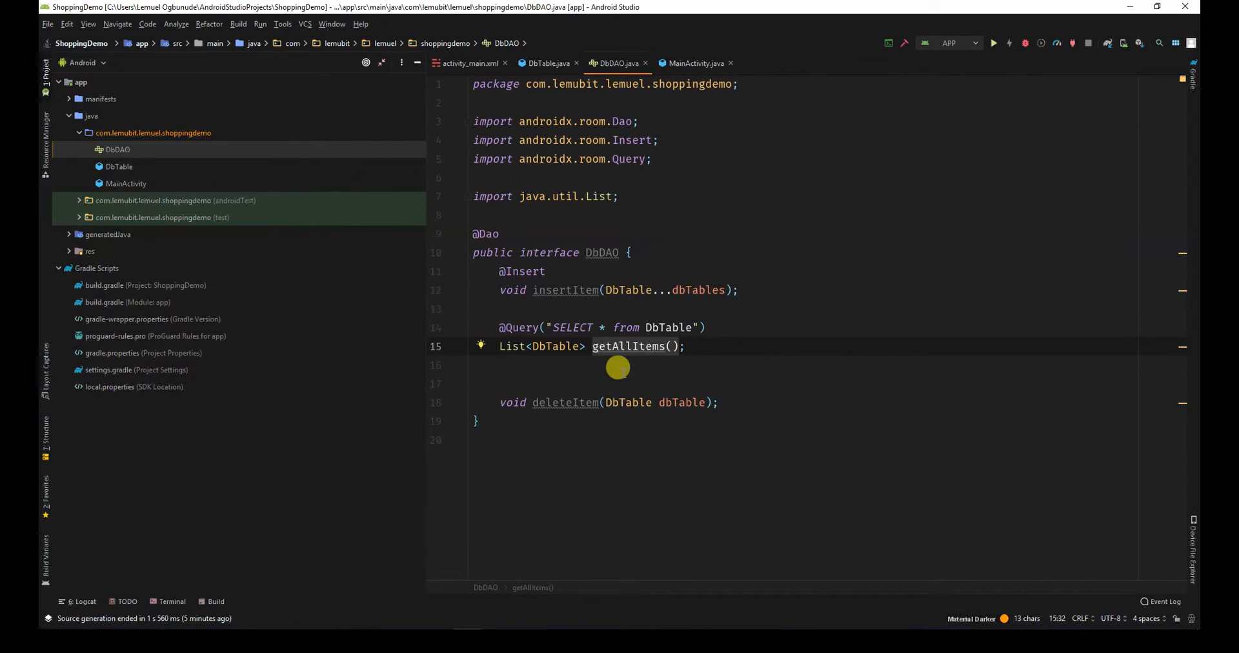
mouse_move(802, 331)
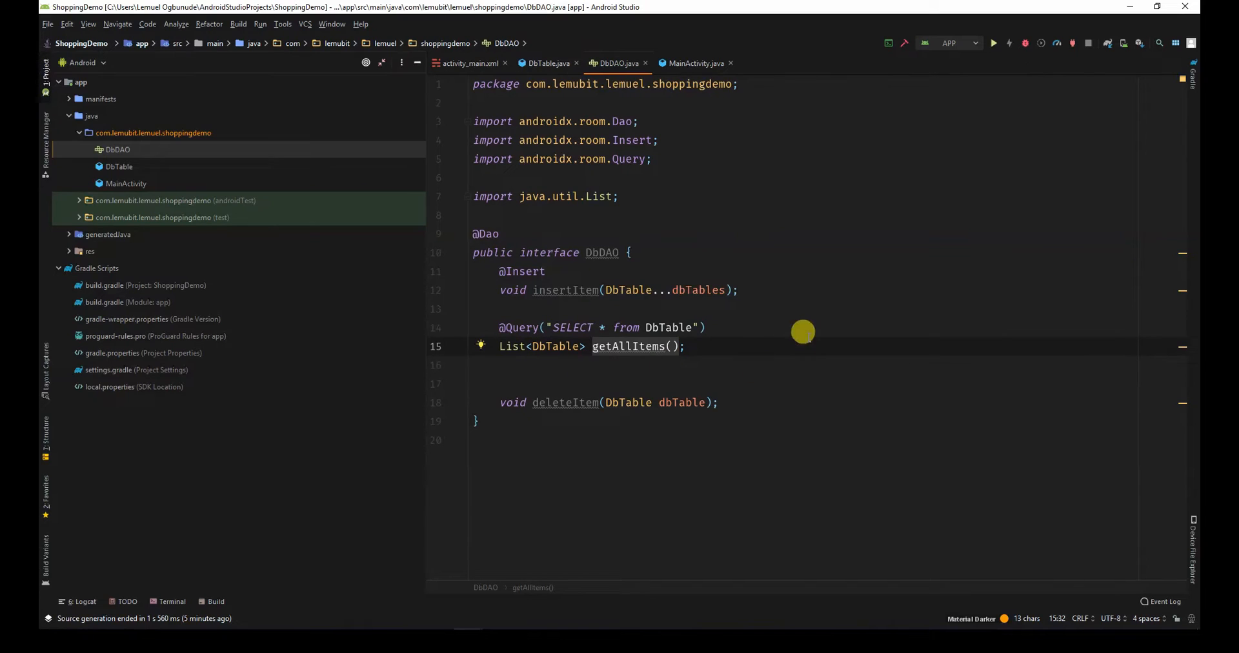
mouse_move(625, 342)
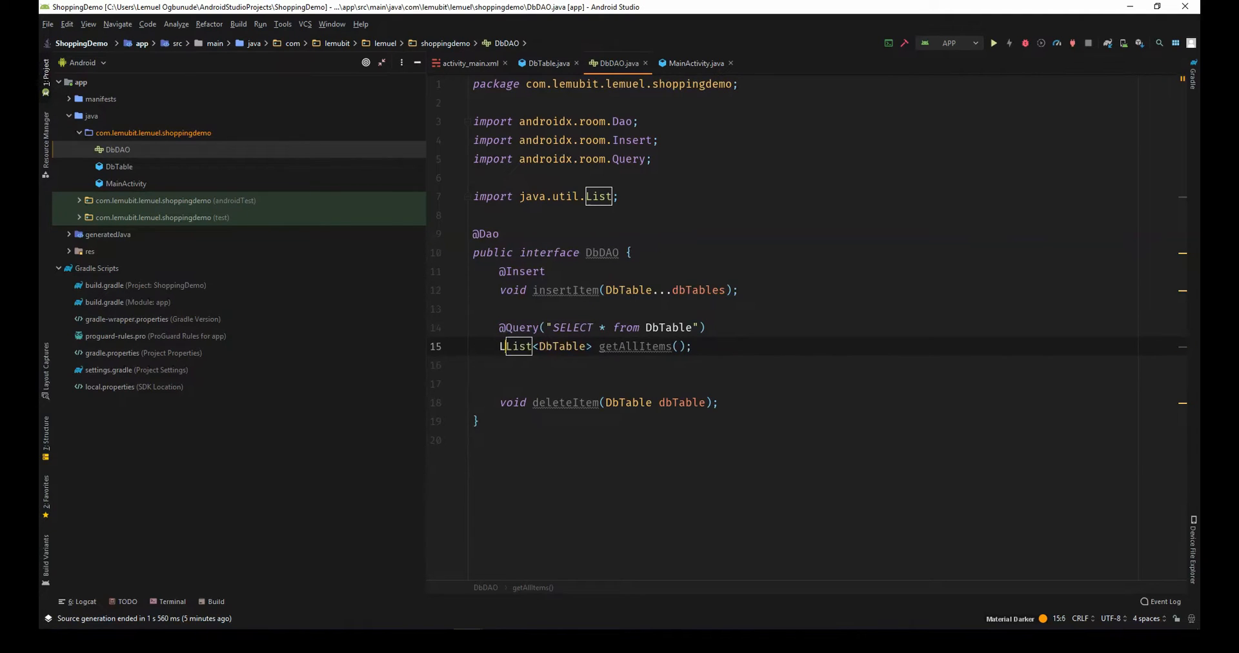
type("LiveData<")
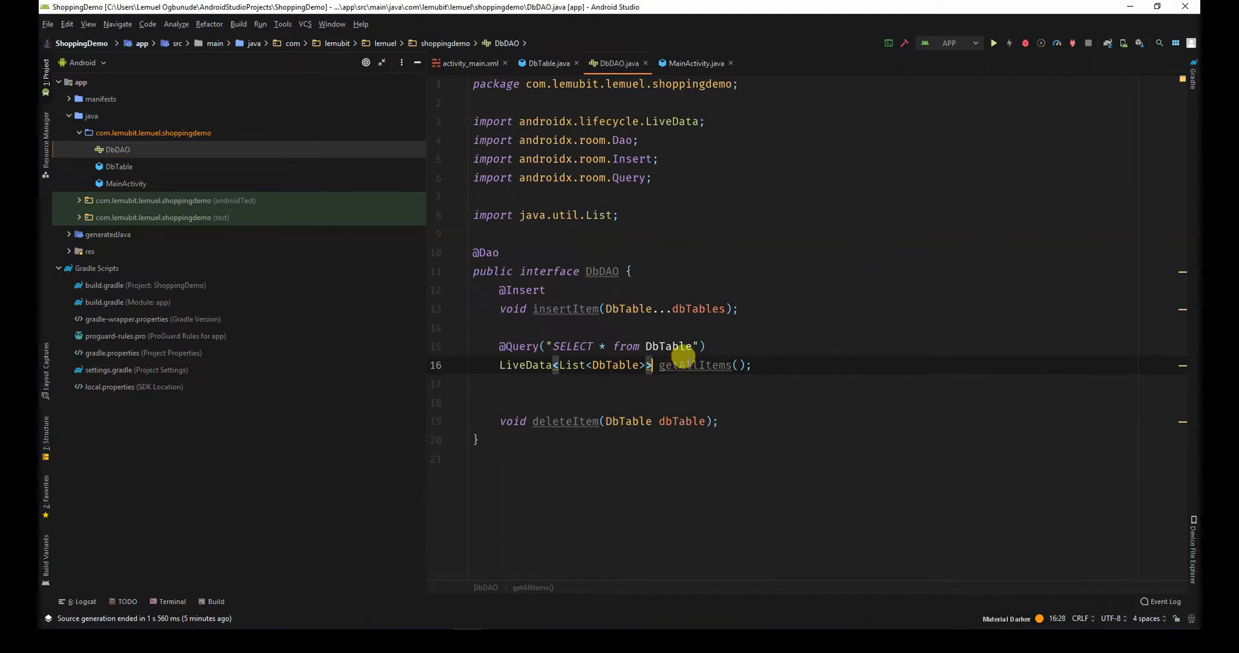
double_click(693, 365)
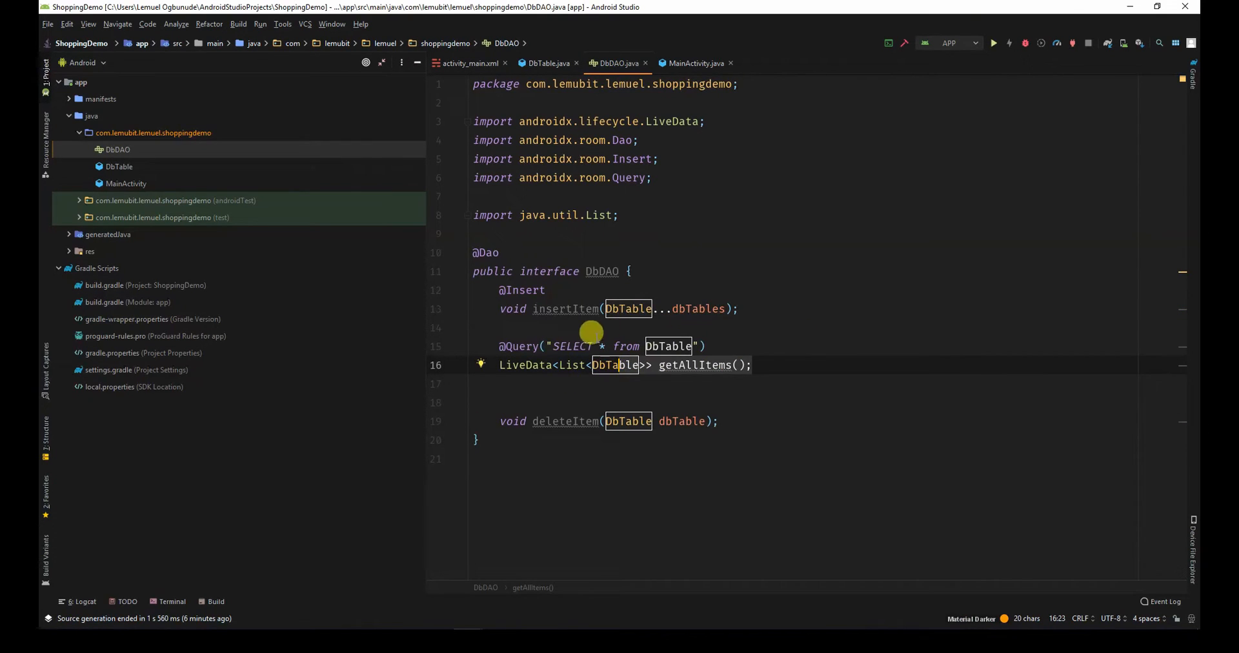
mouse_move(600, 346)
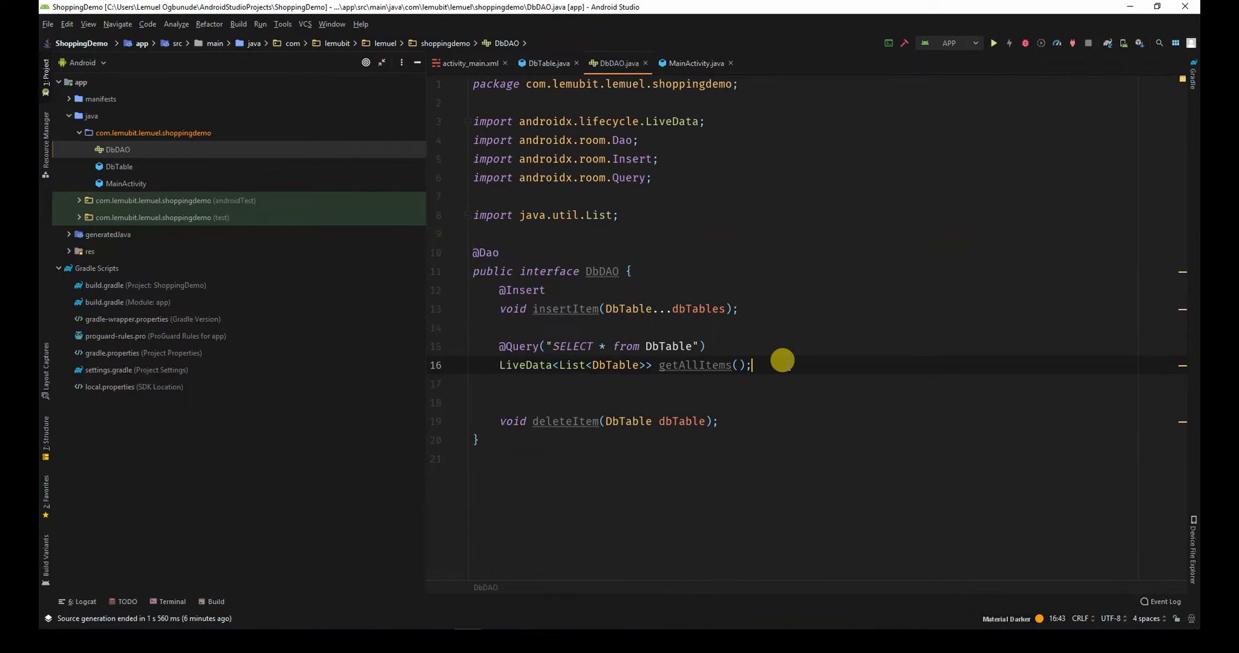
Declare a new 'Integer countItems();' method in DbDAO.
key("Enter")
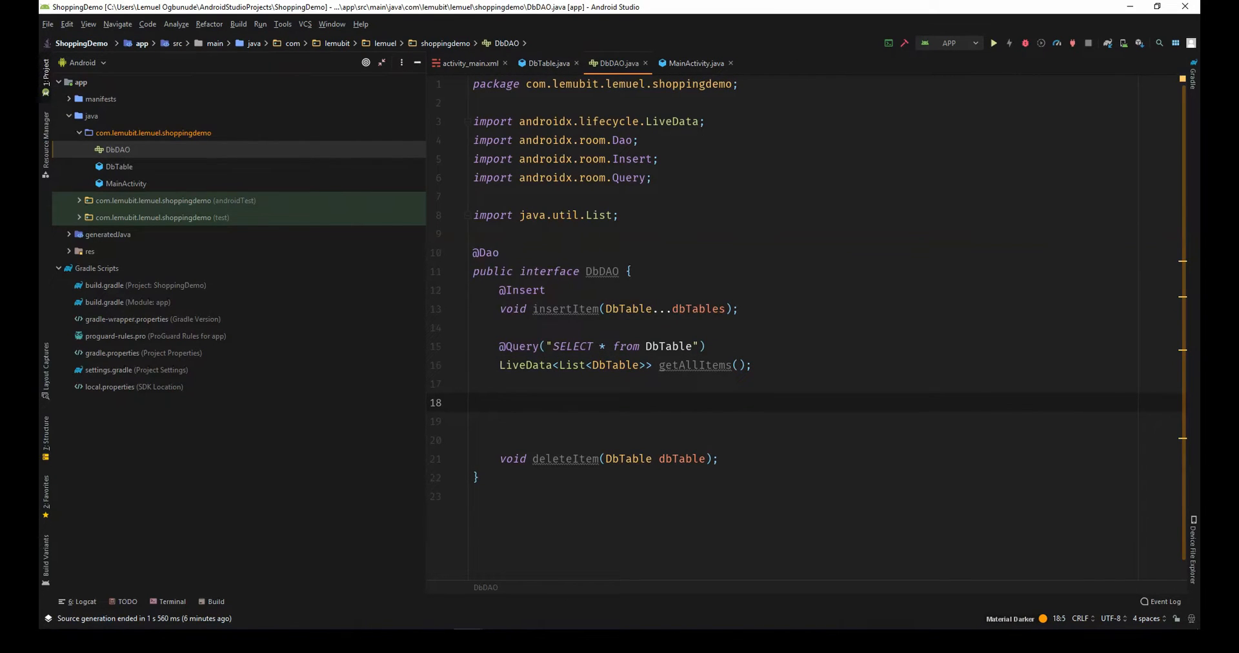
type("I")
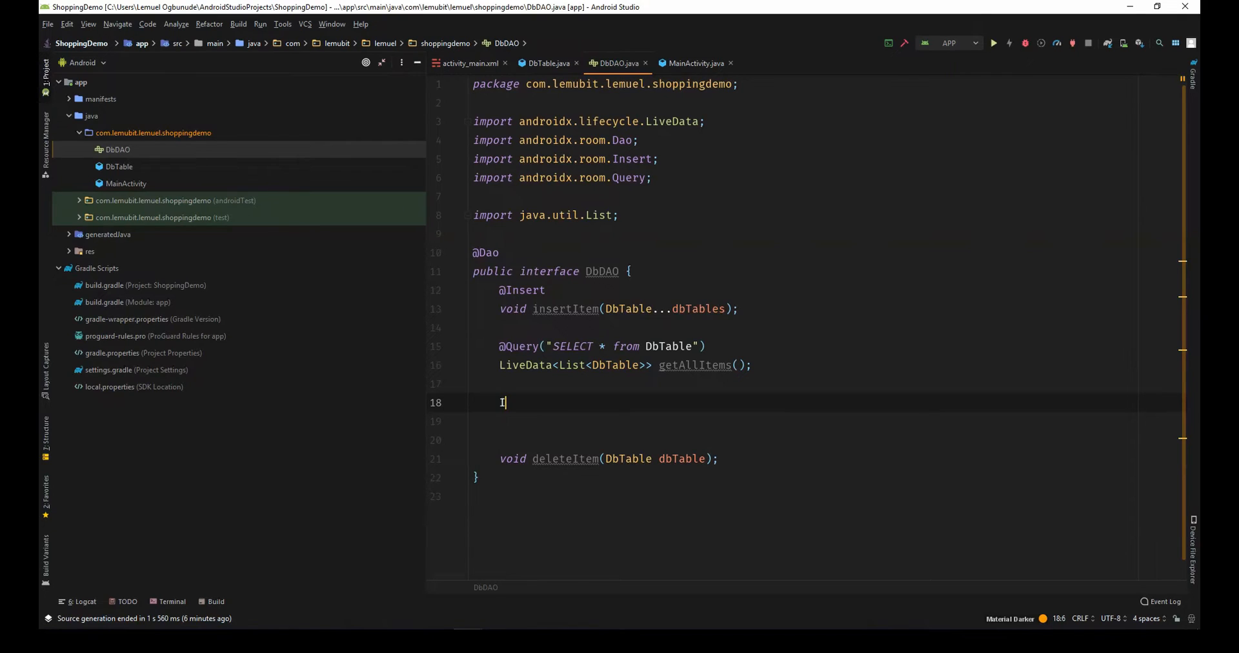
type("Integer")
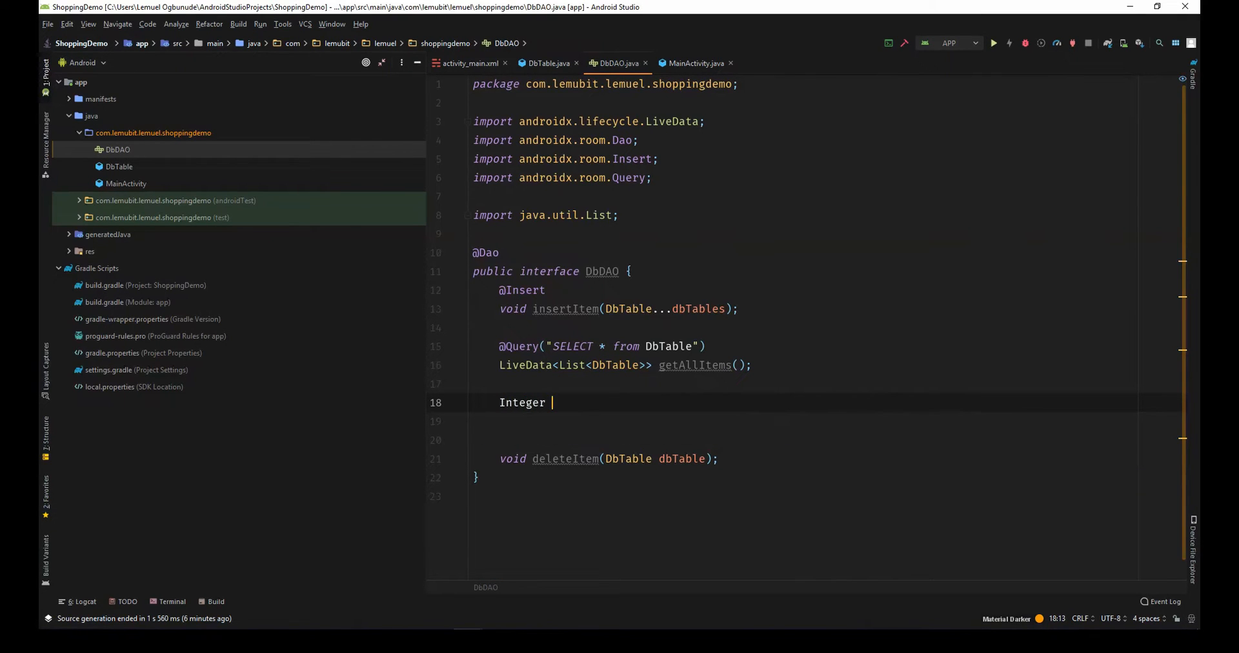
type("countI")
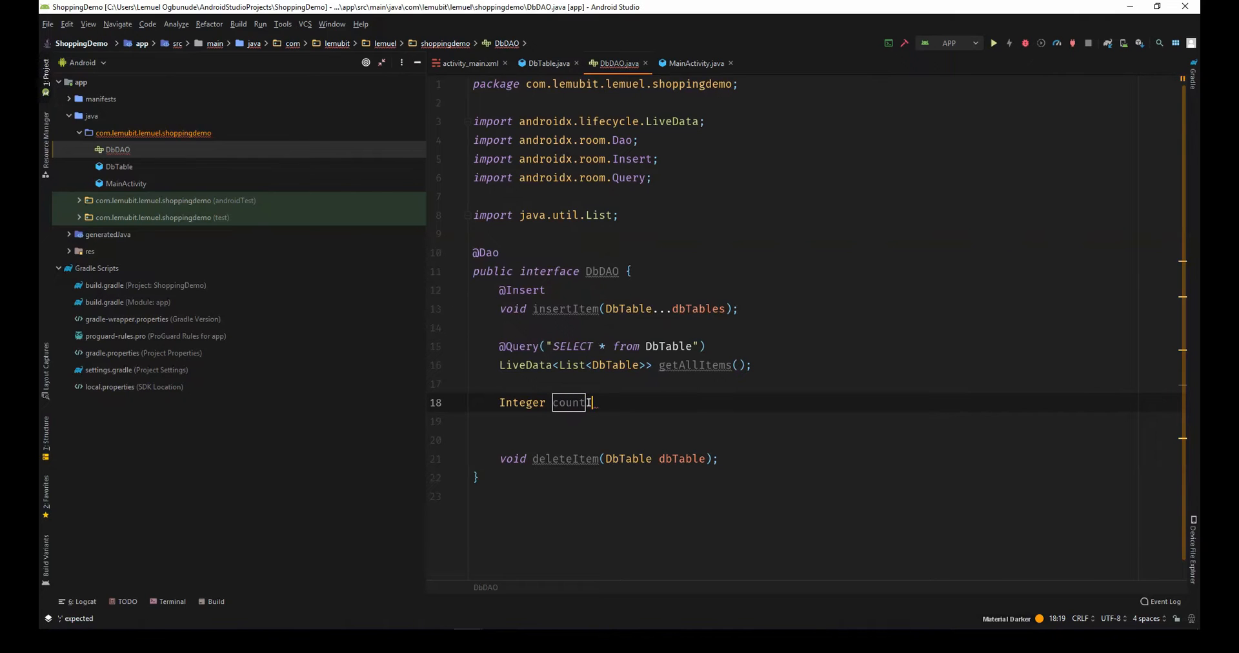
type("Items();")
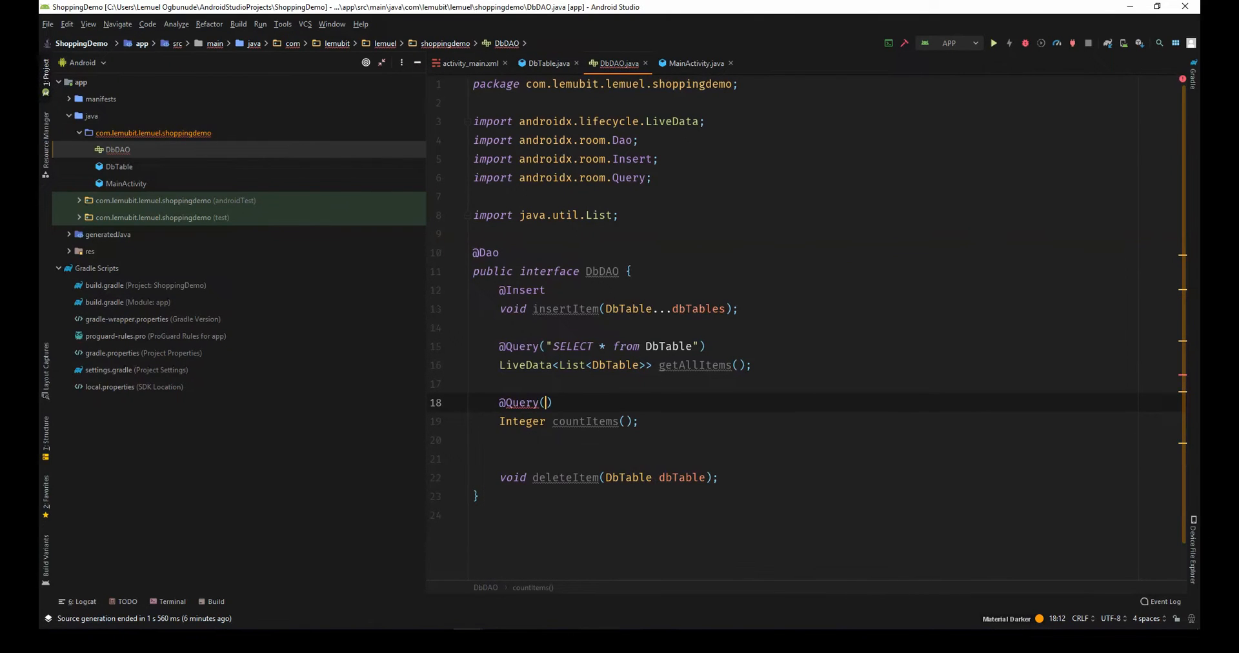
type("\"SELECT")
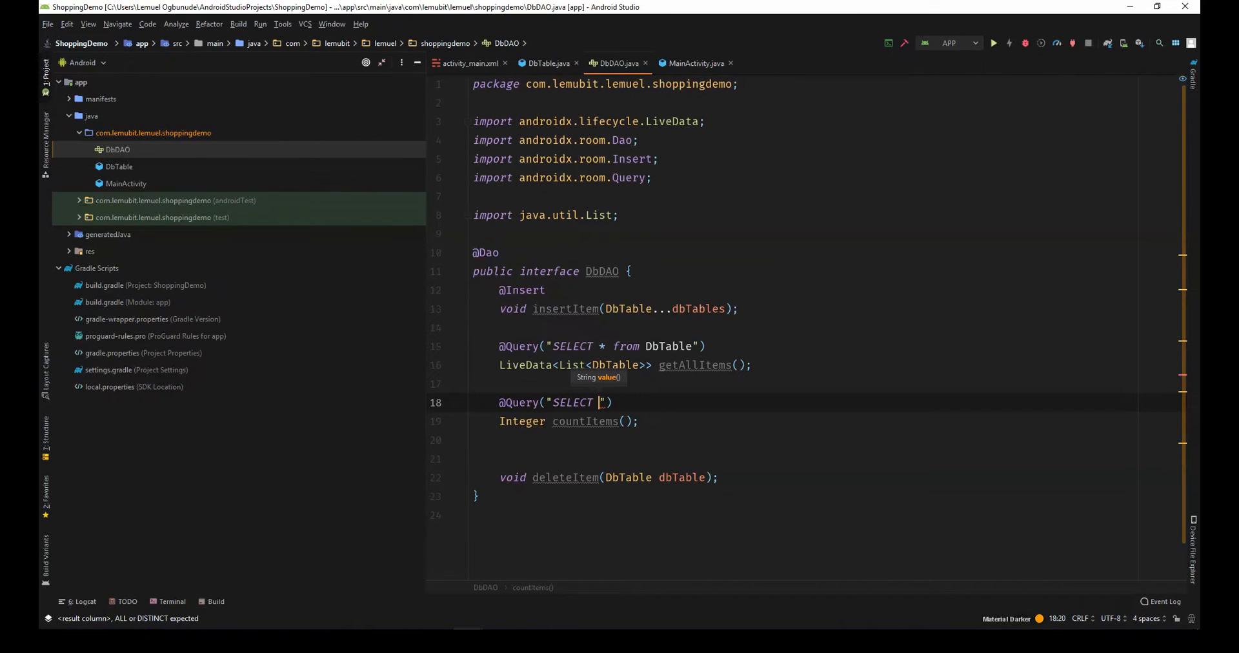
type("COUN")
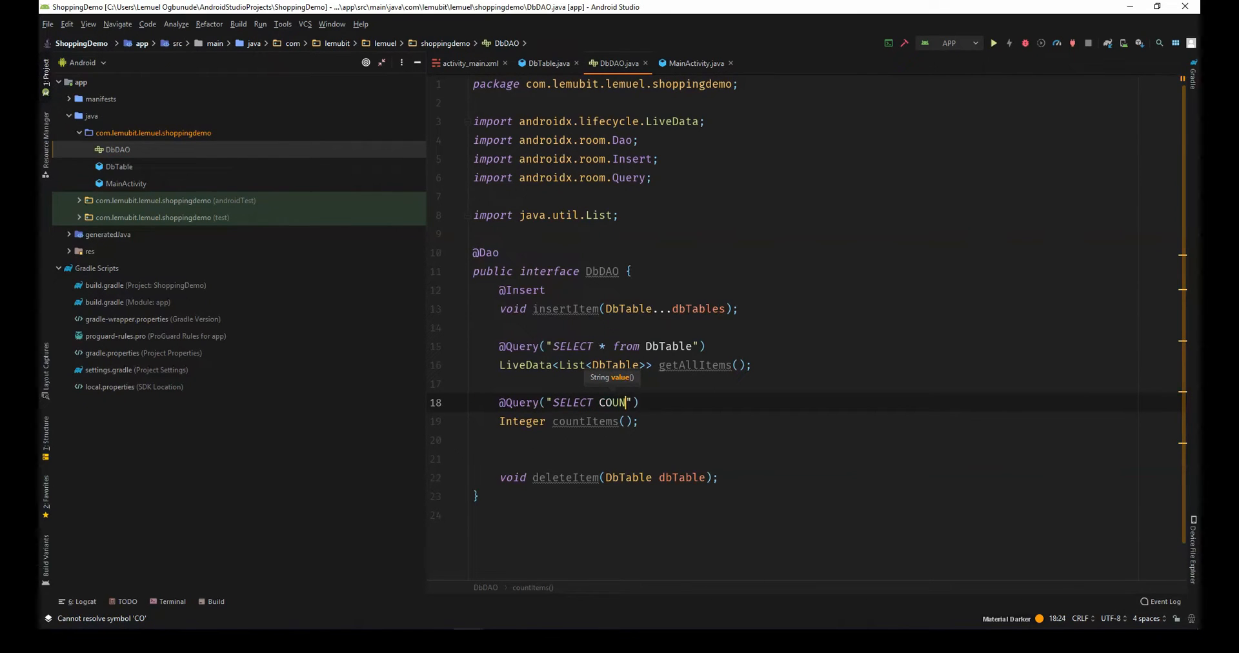
type("T(*)")
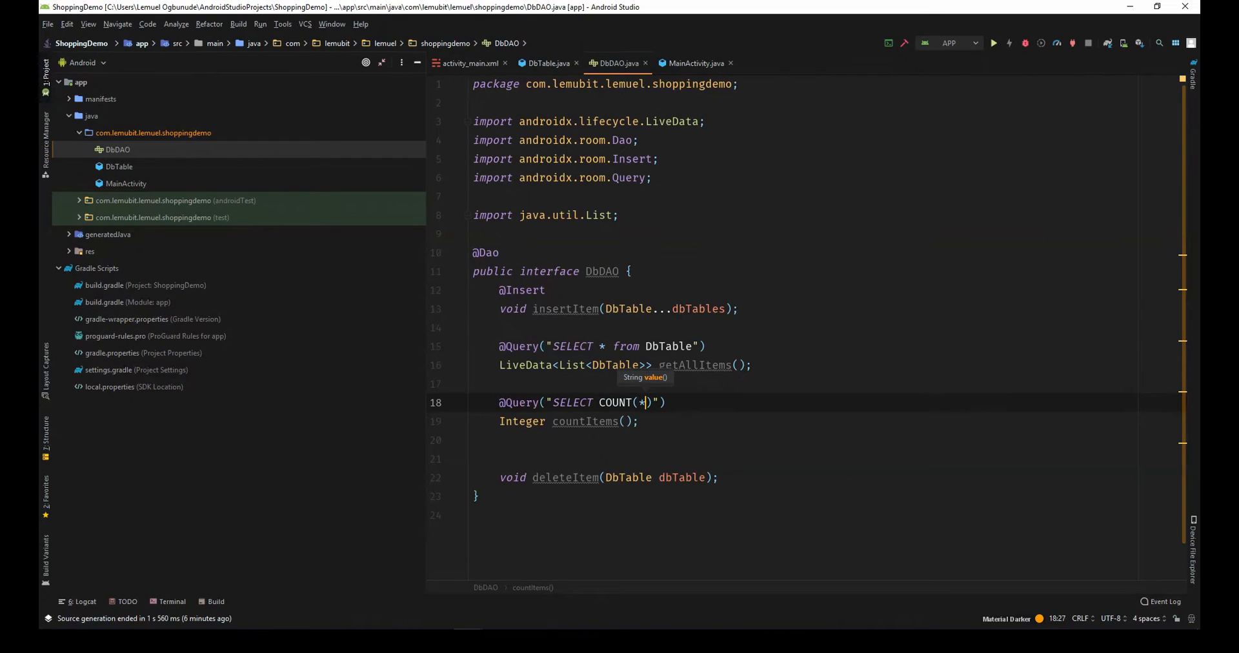
type("from DbTable")
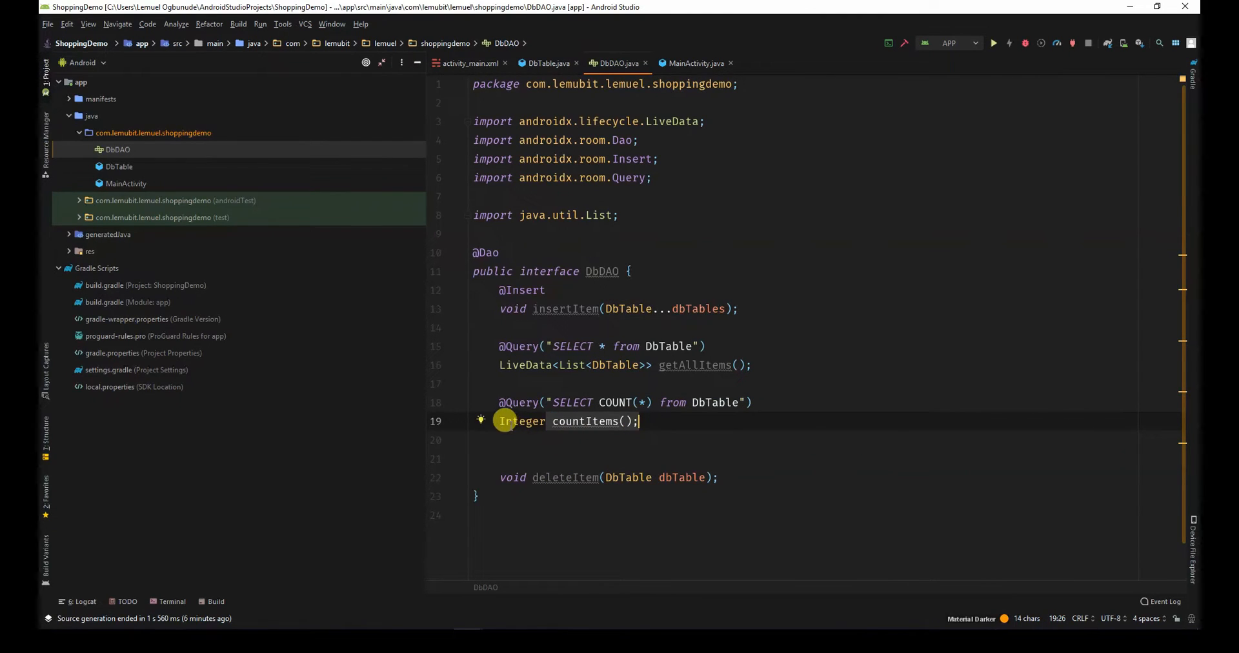
type("LiveData<")
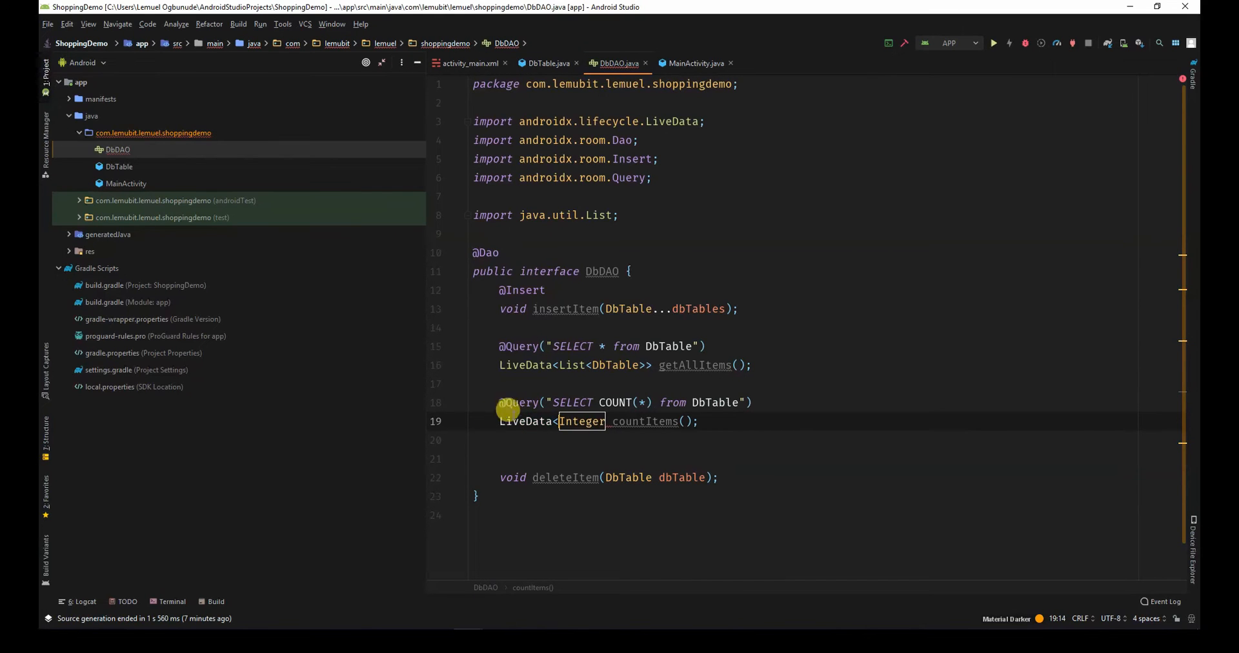
type(">")
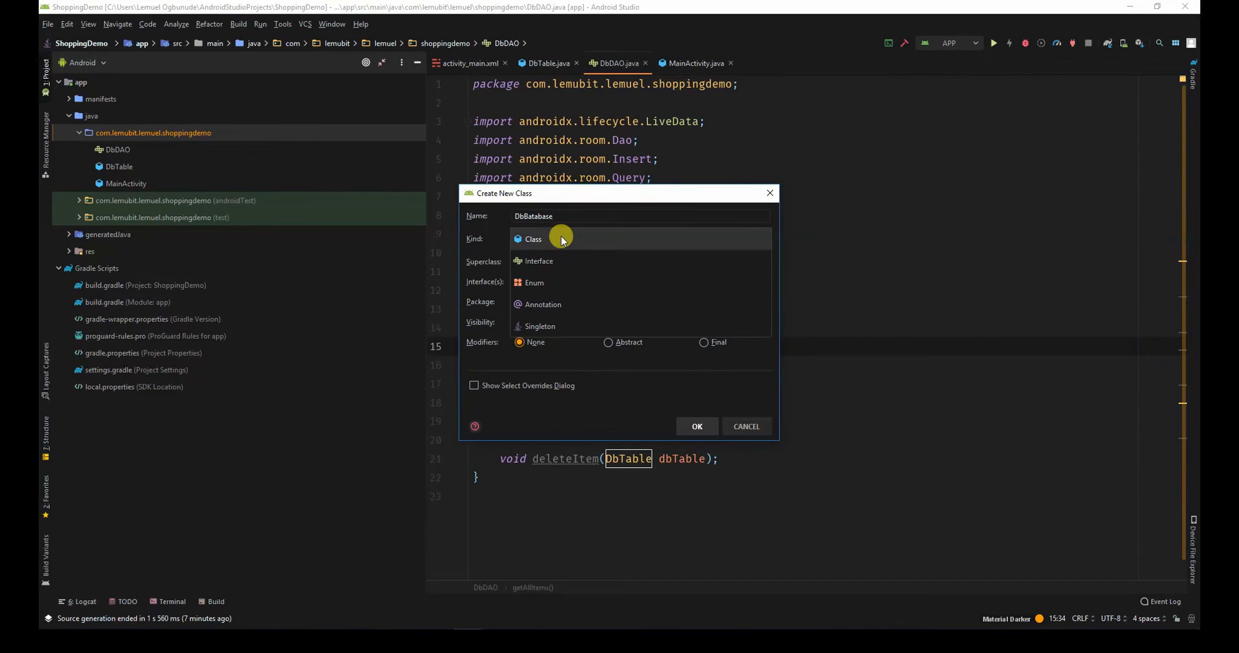
Keep Kind as Class, select the Abstract modifier and confirm creating DbBatabase.
left_click(533, 238)
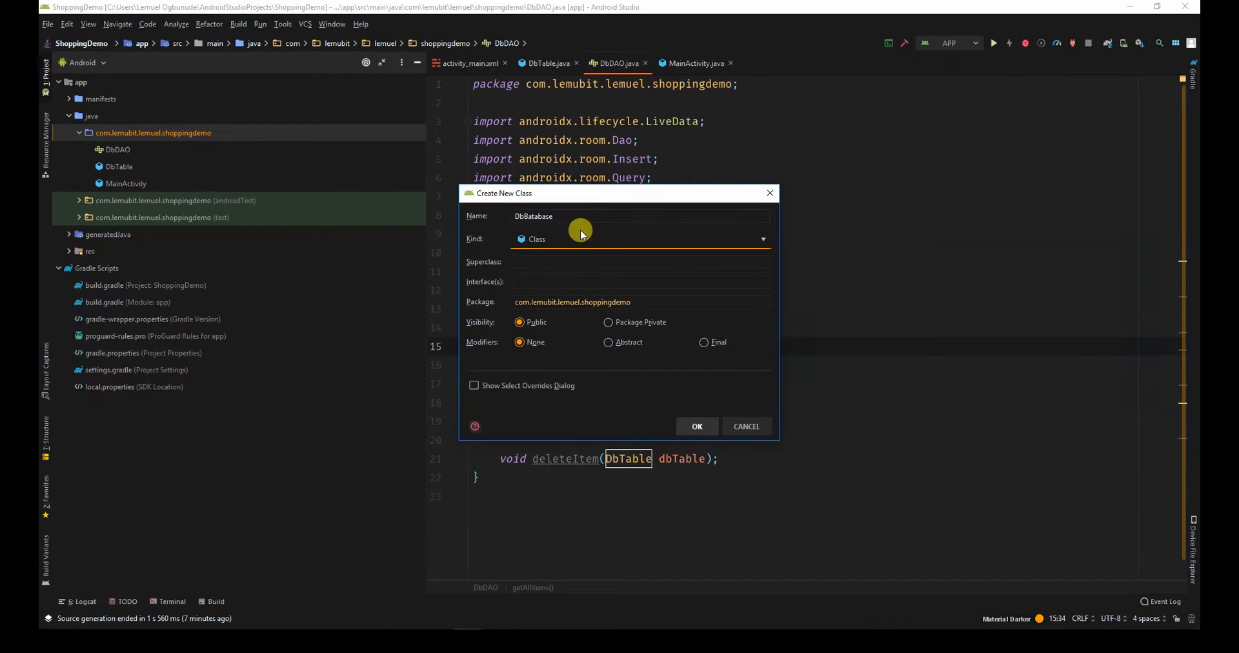
mouse_move(608, 362)
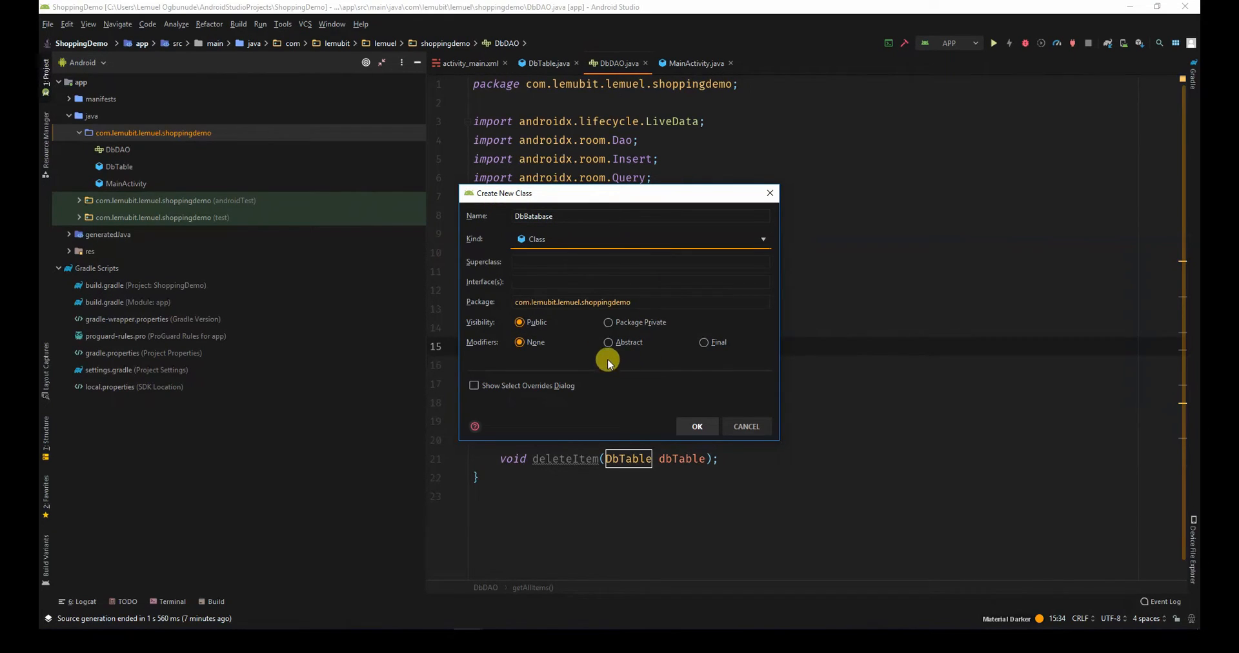
left_click(608, 342)
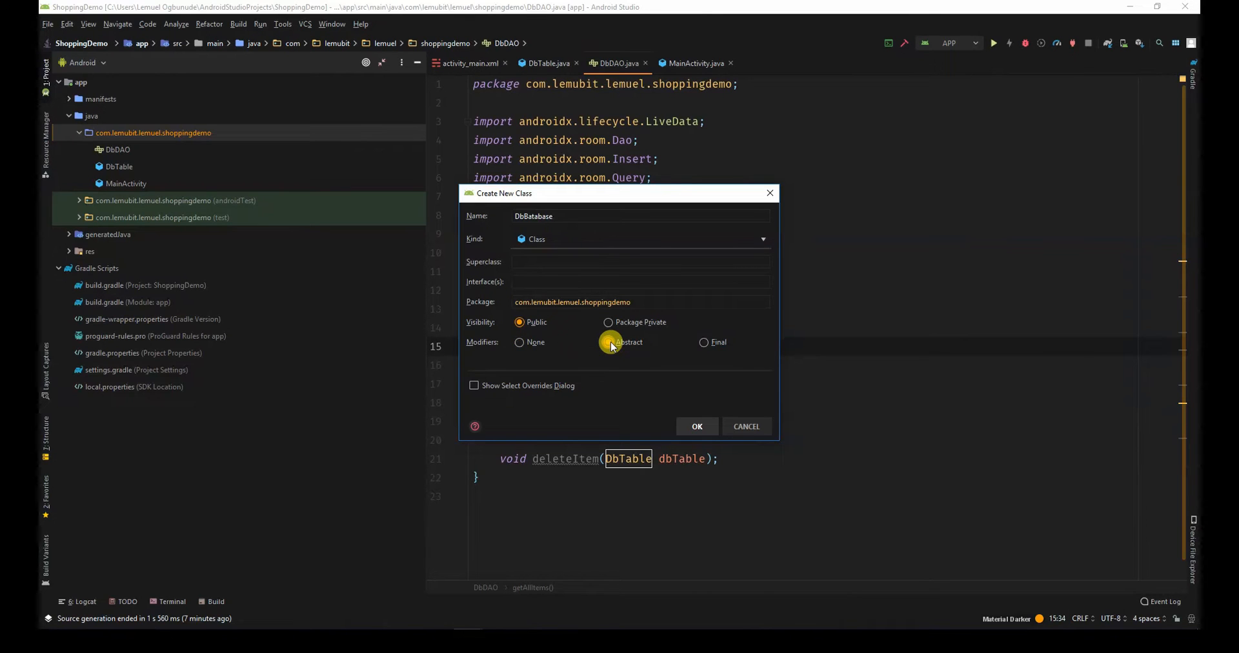
left_click(607, 342)
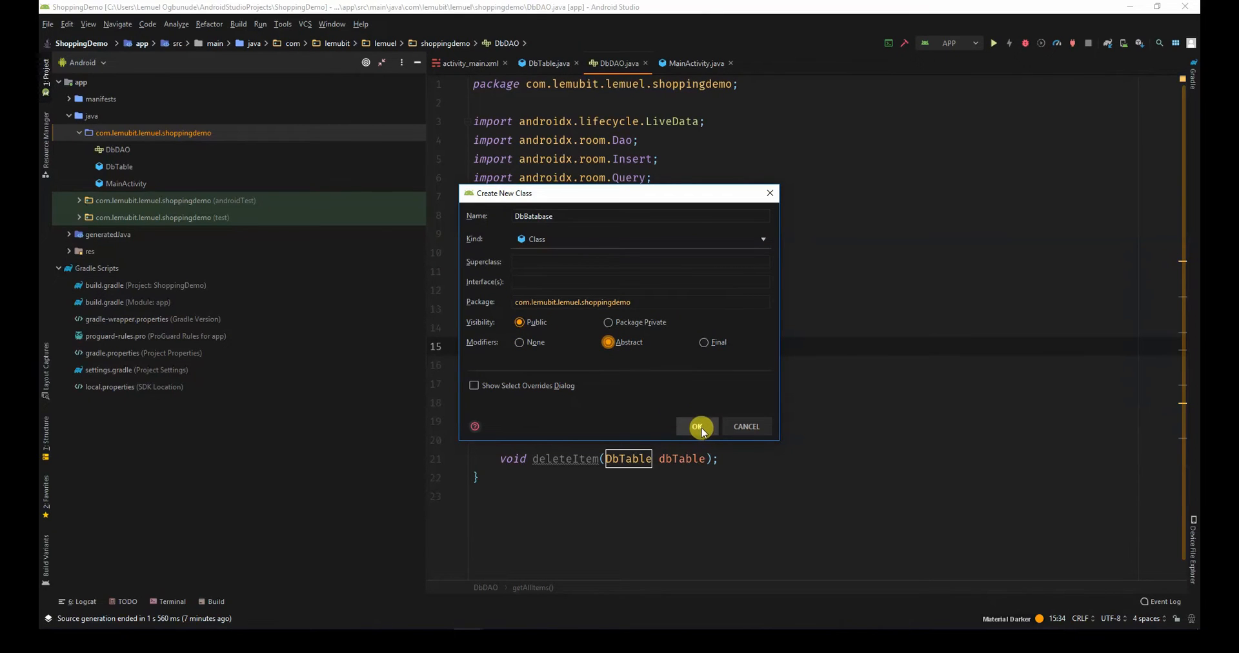
left_click(697, 427)
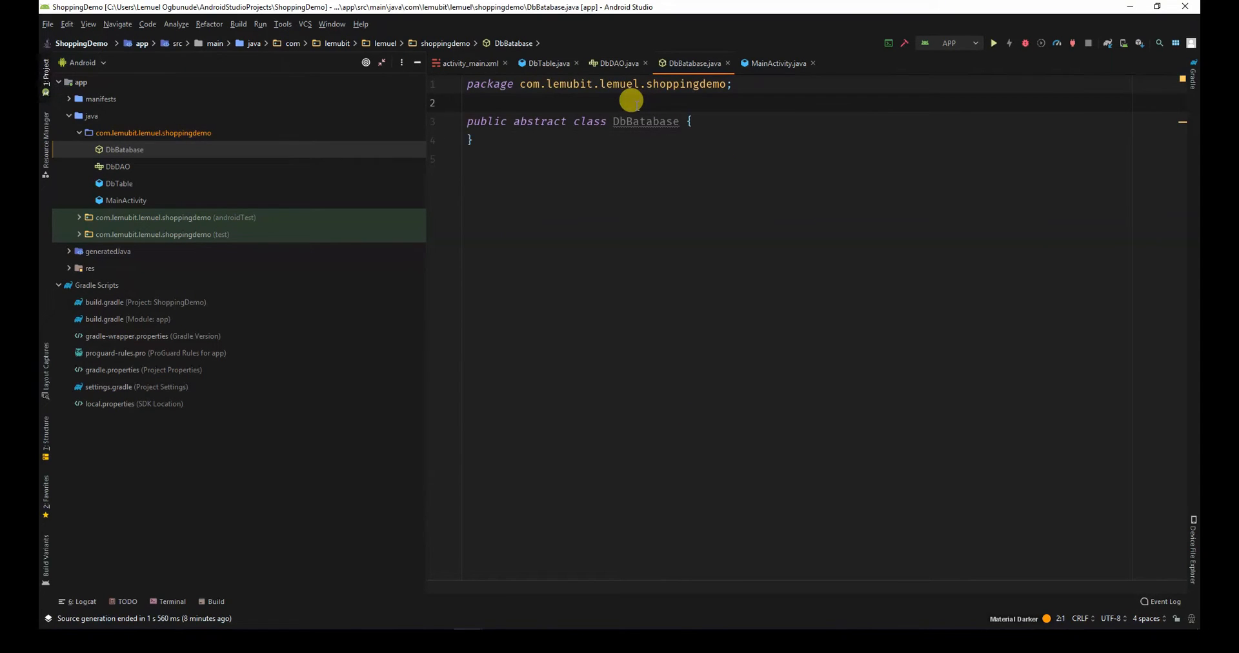
type("@")
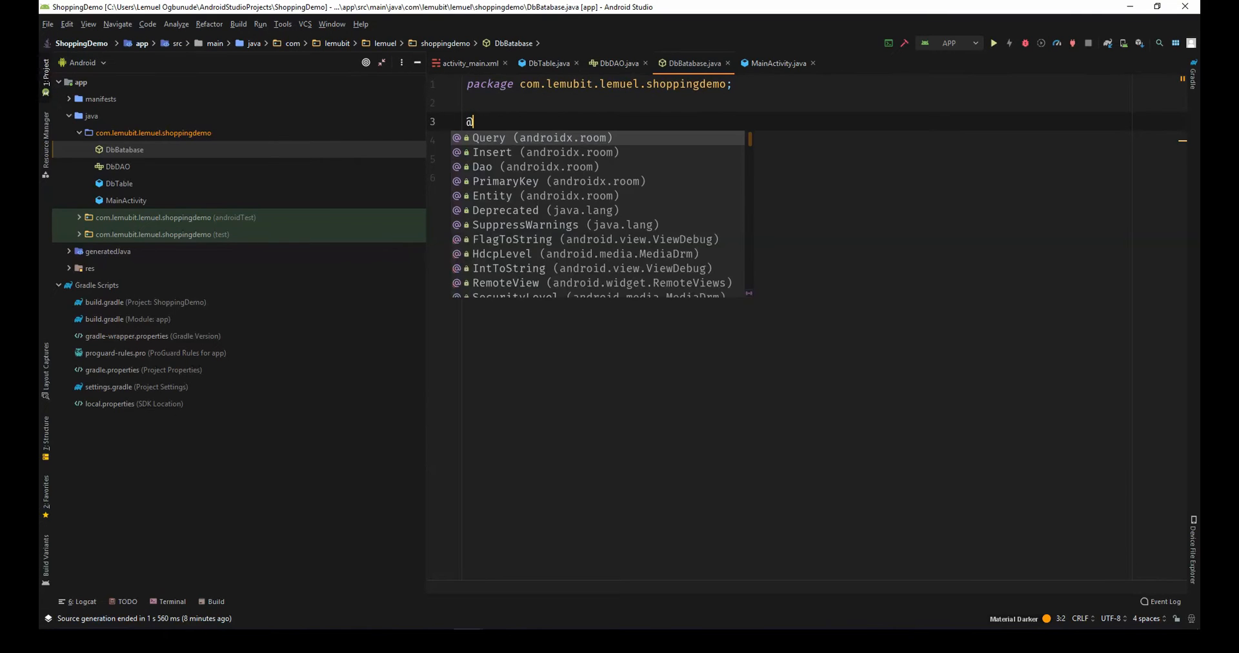
type("Dar")
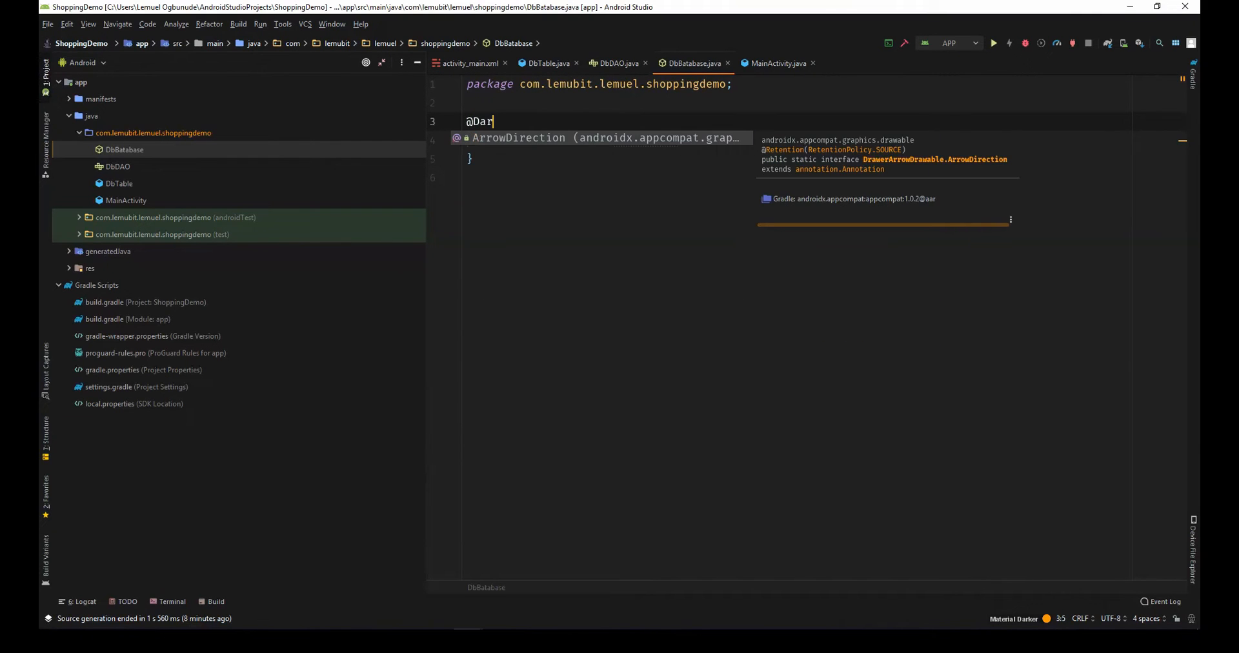
type("Database()")
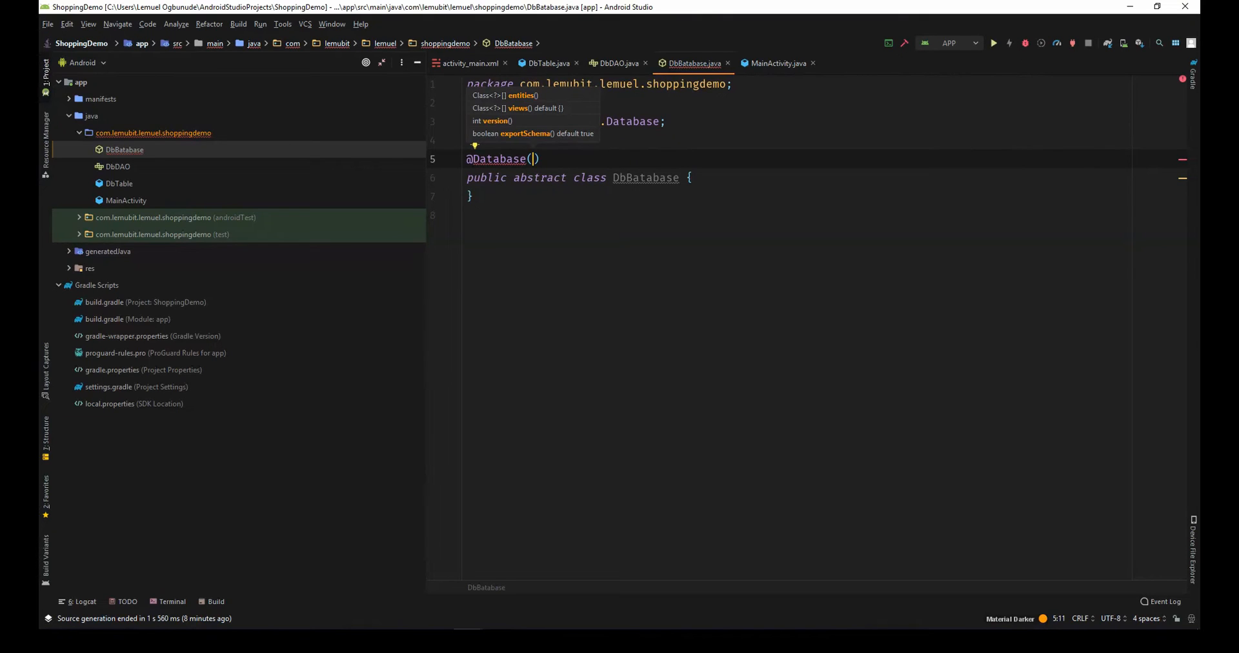
type("entities =")
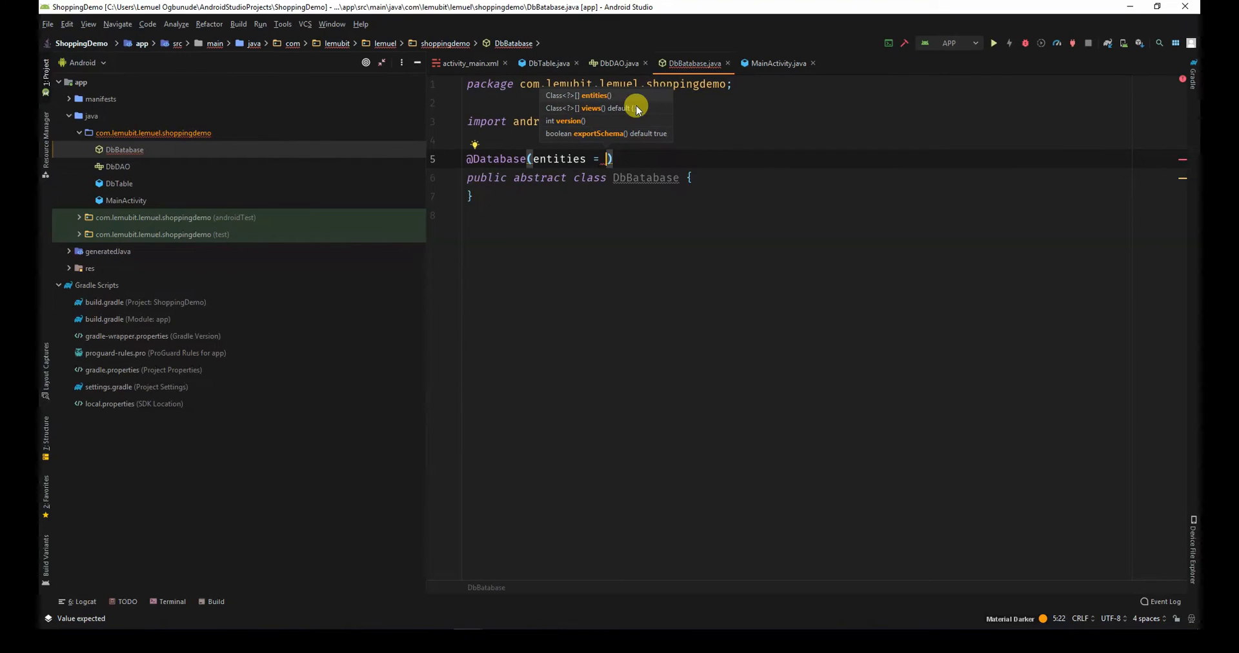
type("DbTable.class")
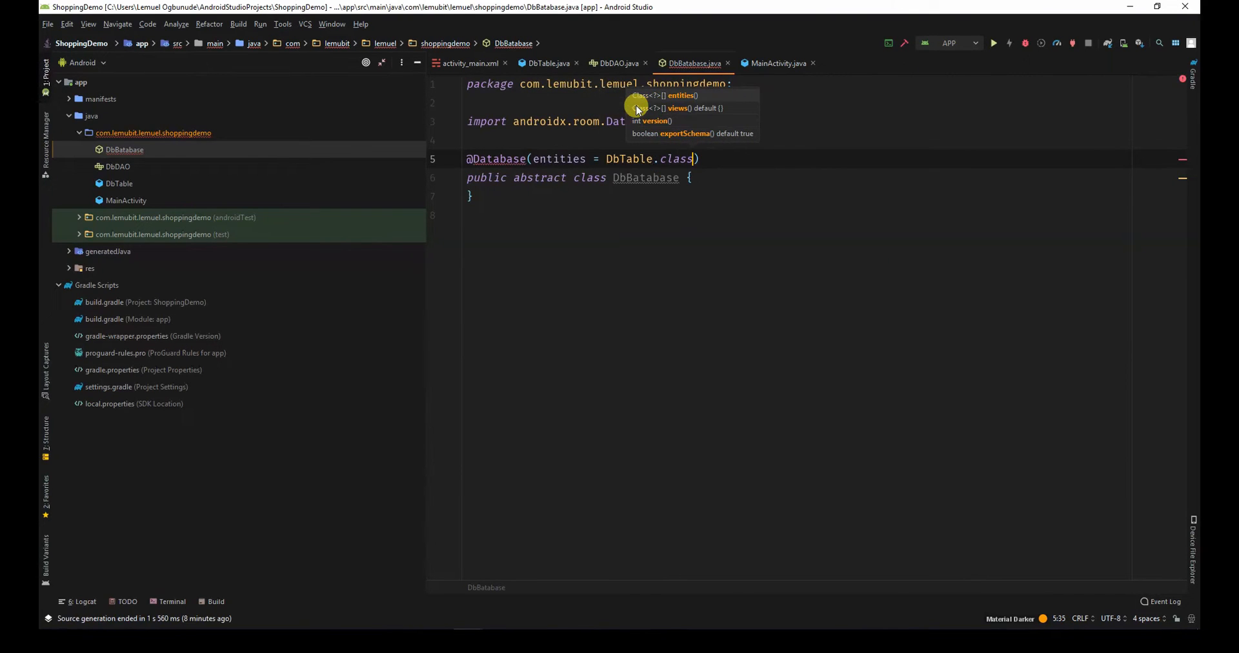
type(", version =")
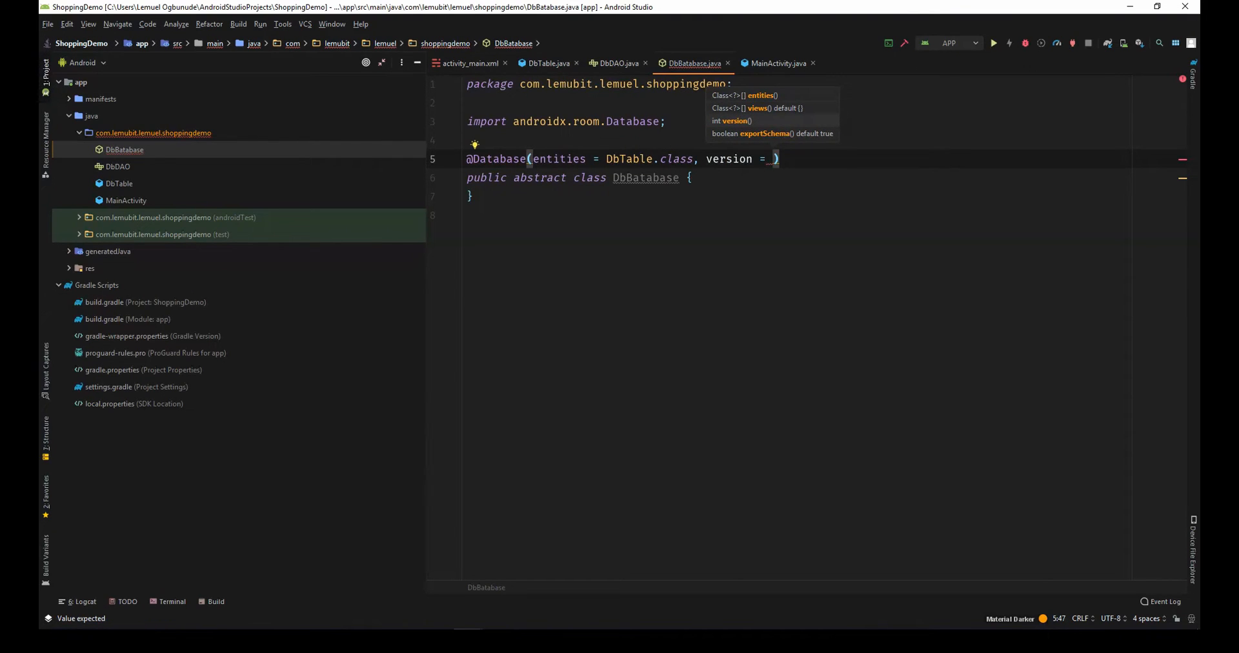
type("1")
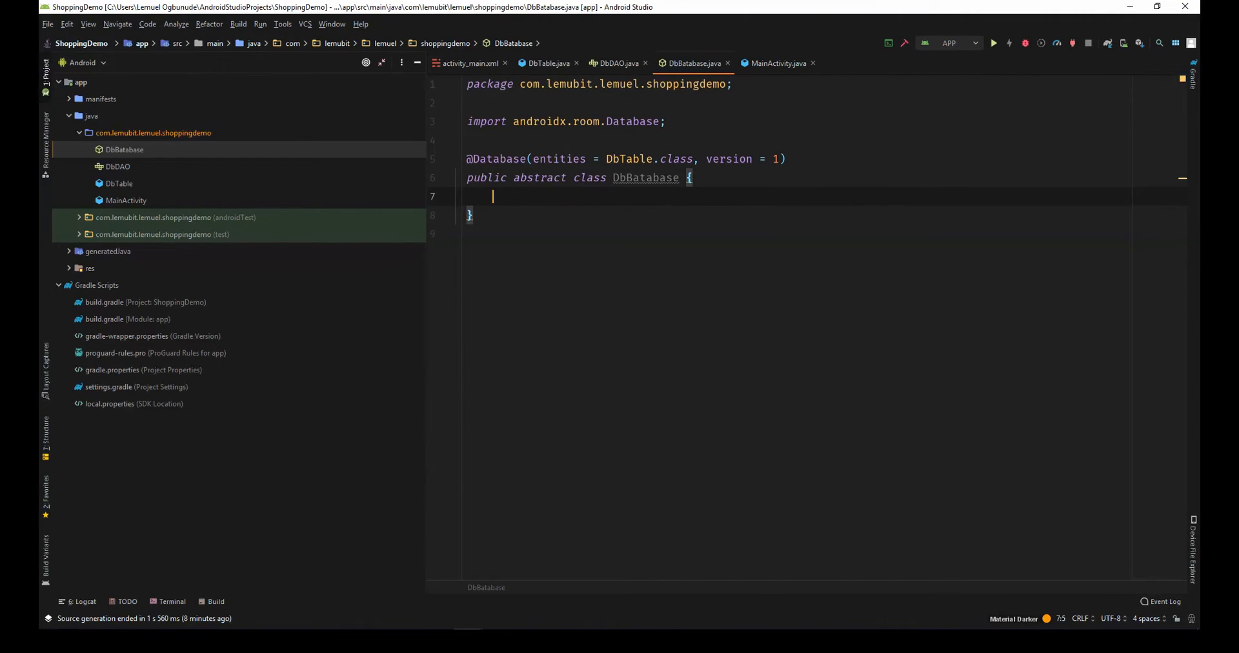
Declare the abstract accessor public abstract DbDAO dbDAO(); inside the class.
type("p")
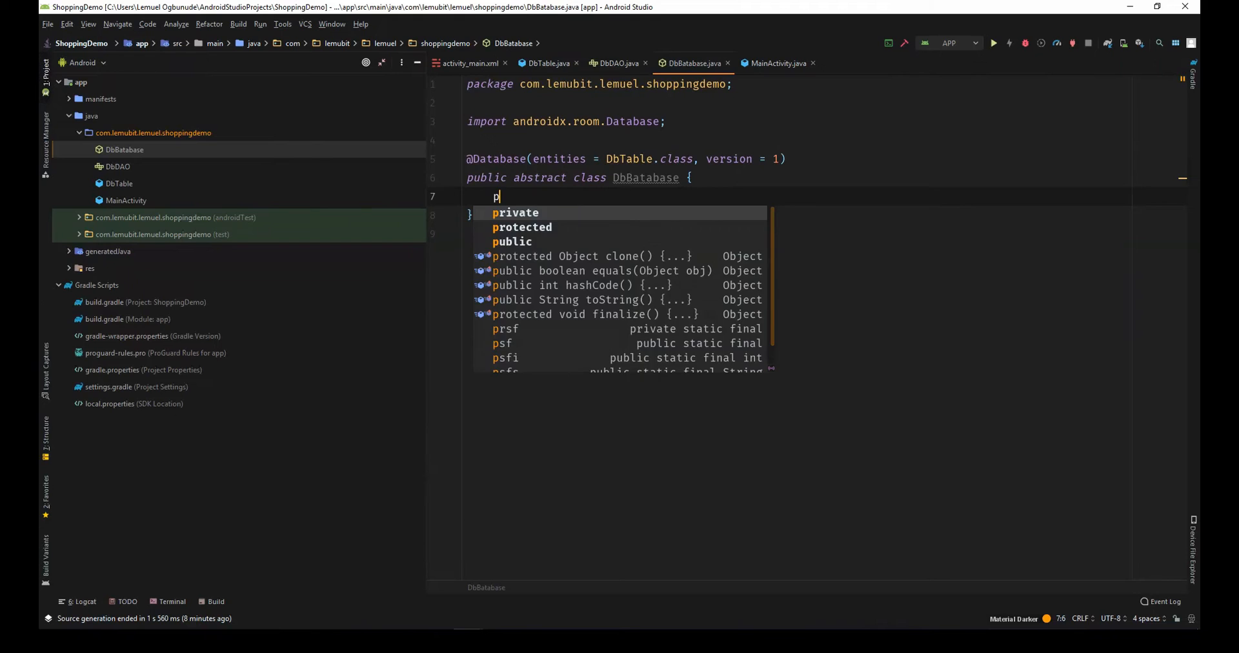
type("ublic abstract")
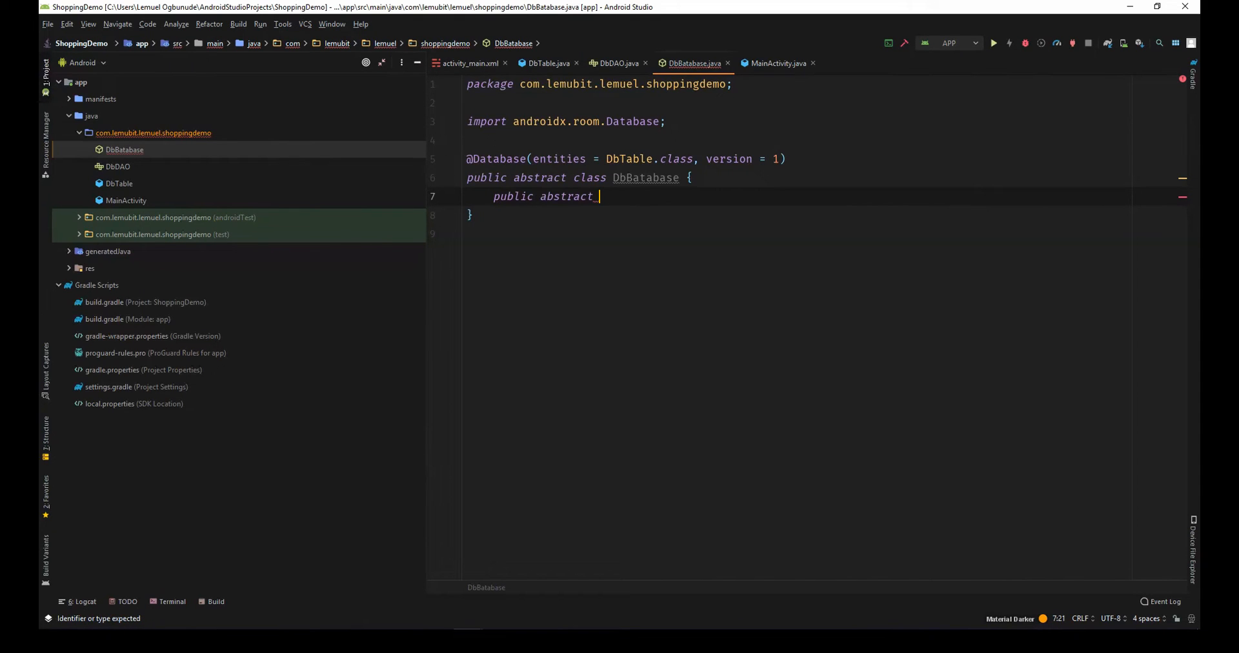
type("DbA")
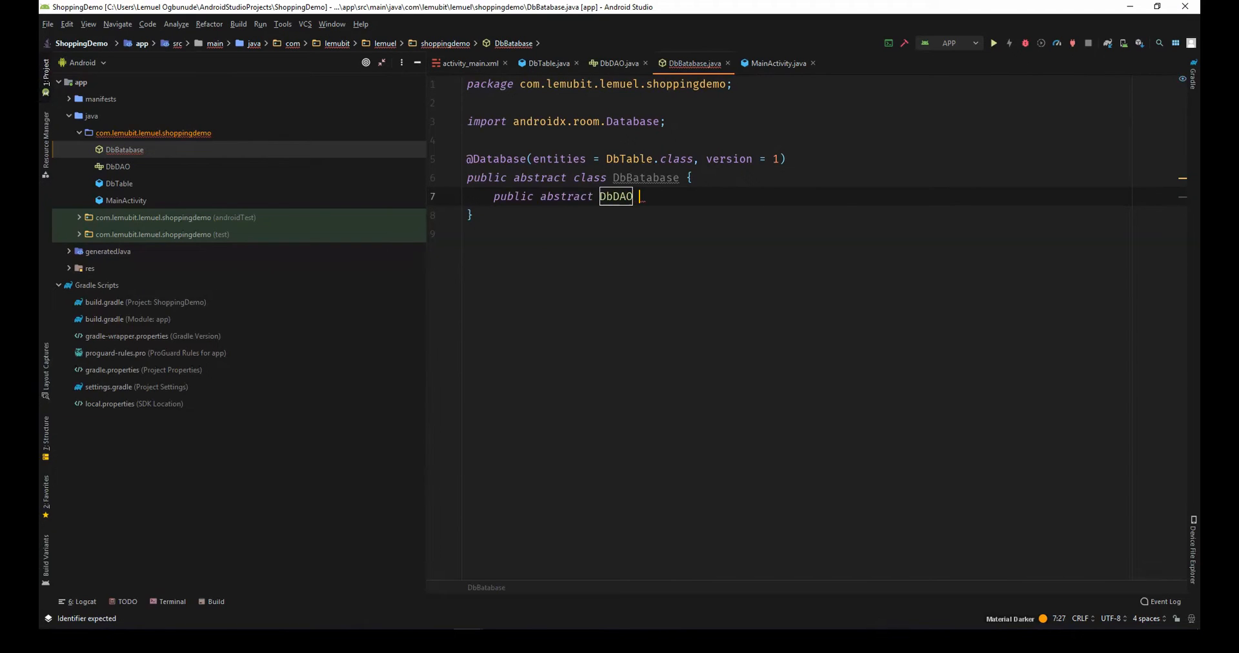
type("dbDAO")
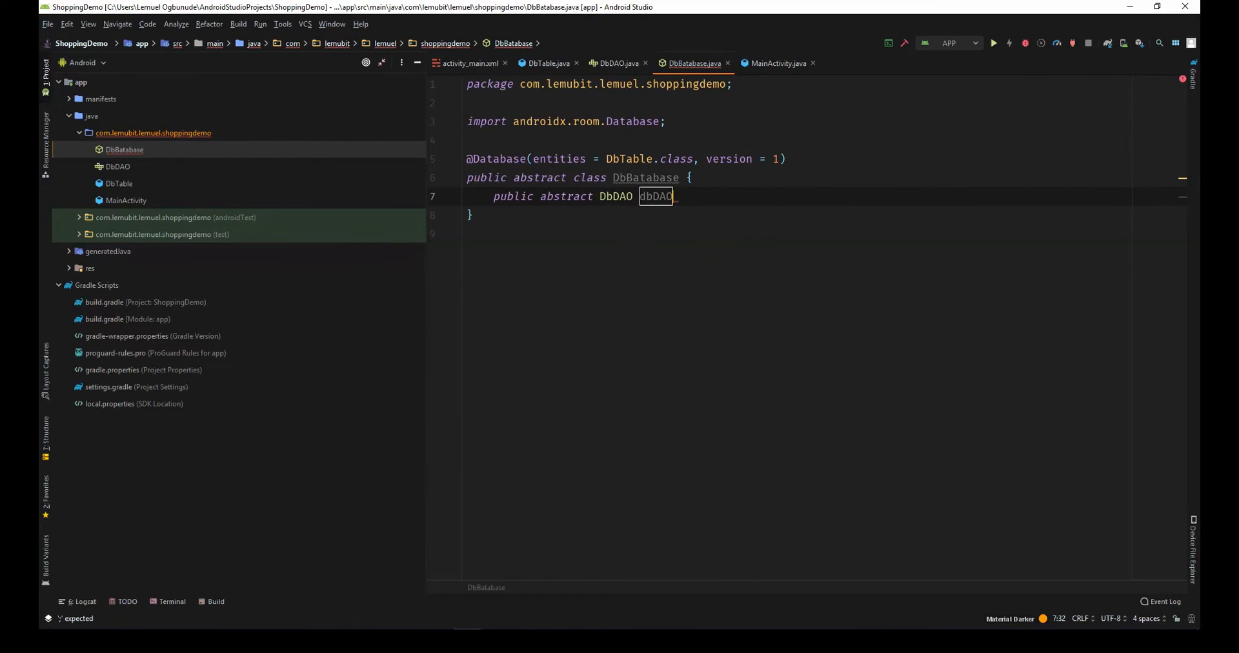
type("()")
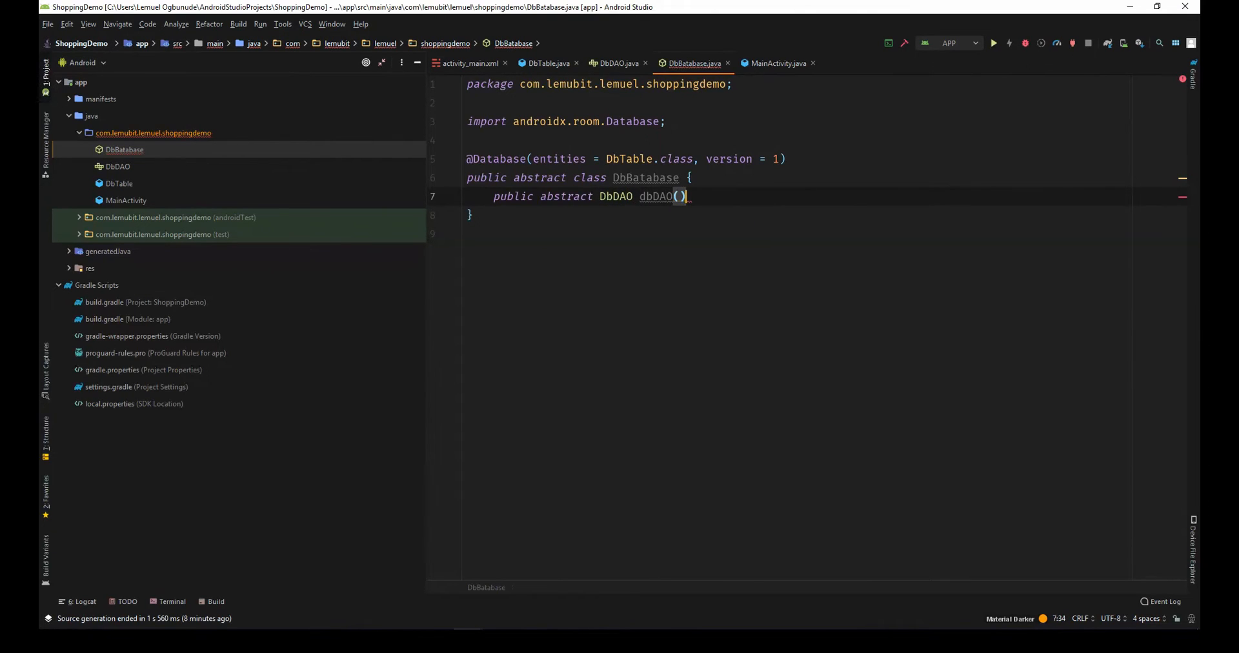
type(";")
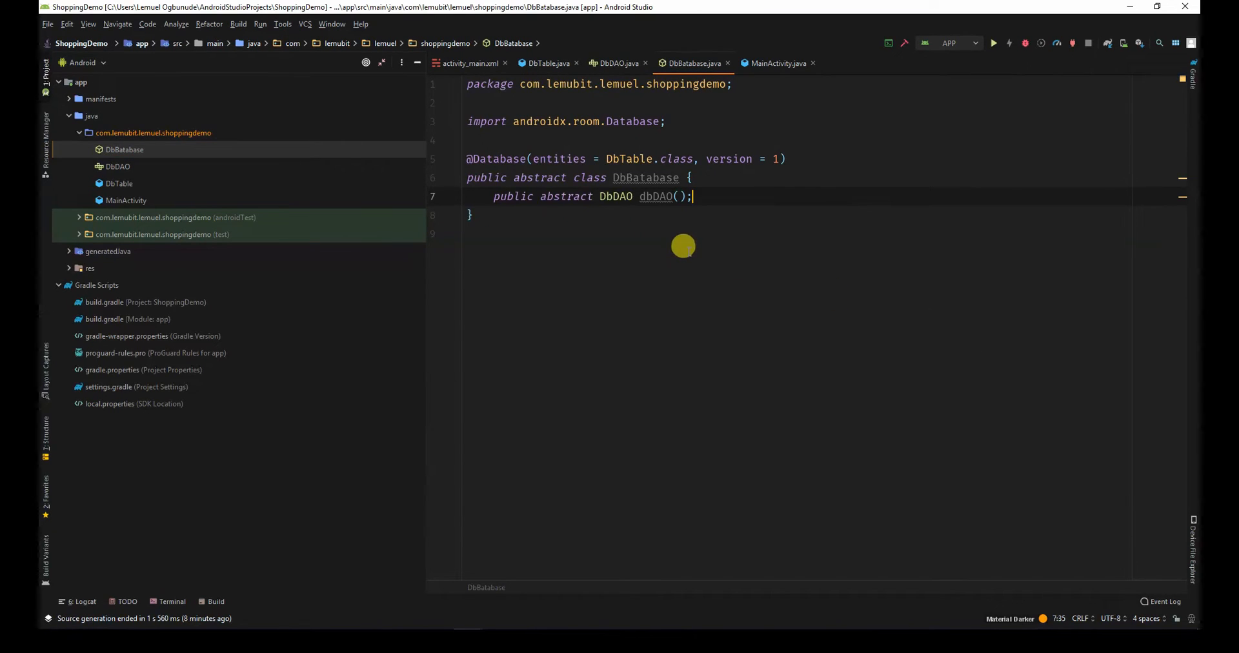
mouse_move(687, 242)
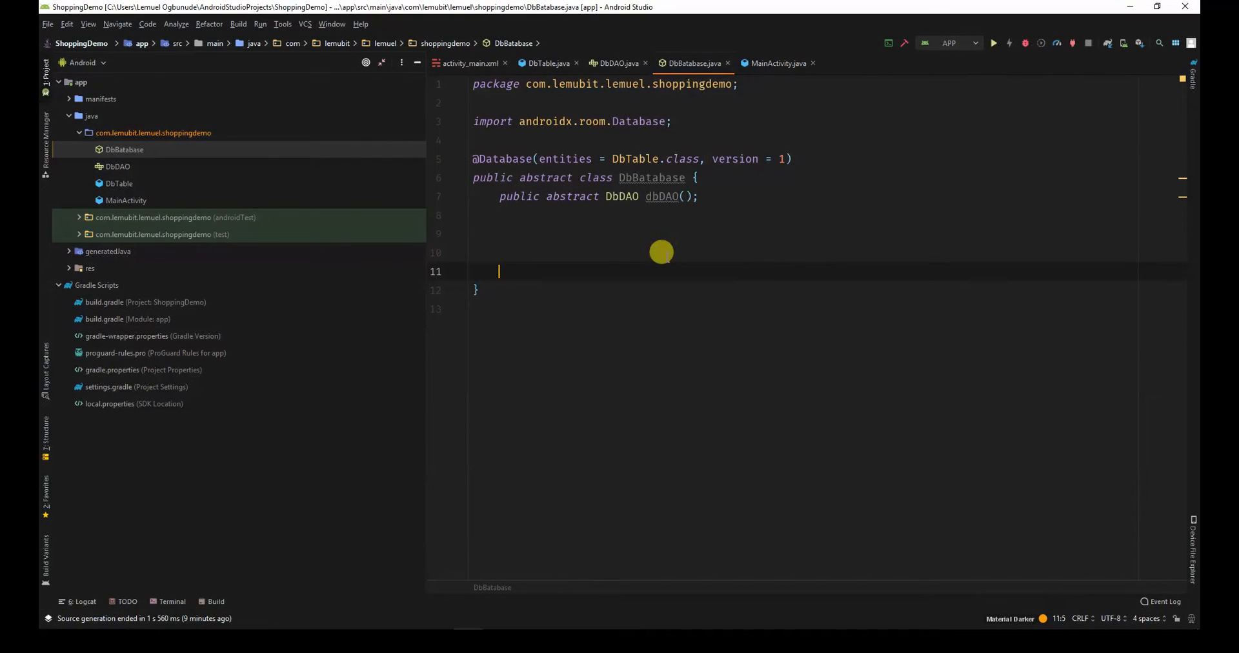
Start a private static field typed as the DbBatabase class.
type("private")
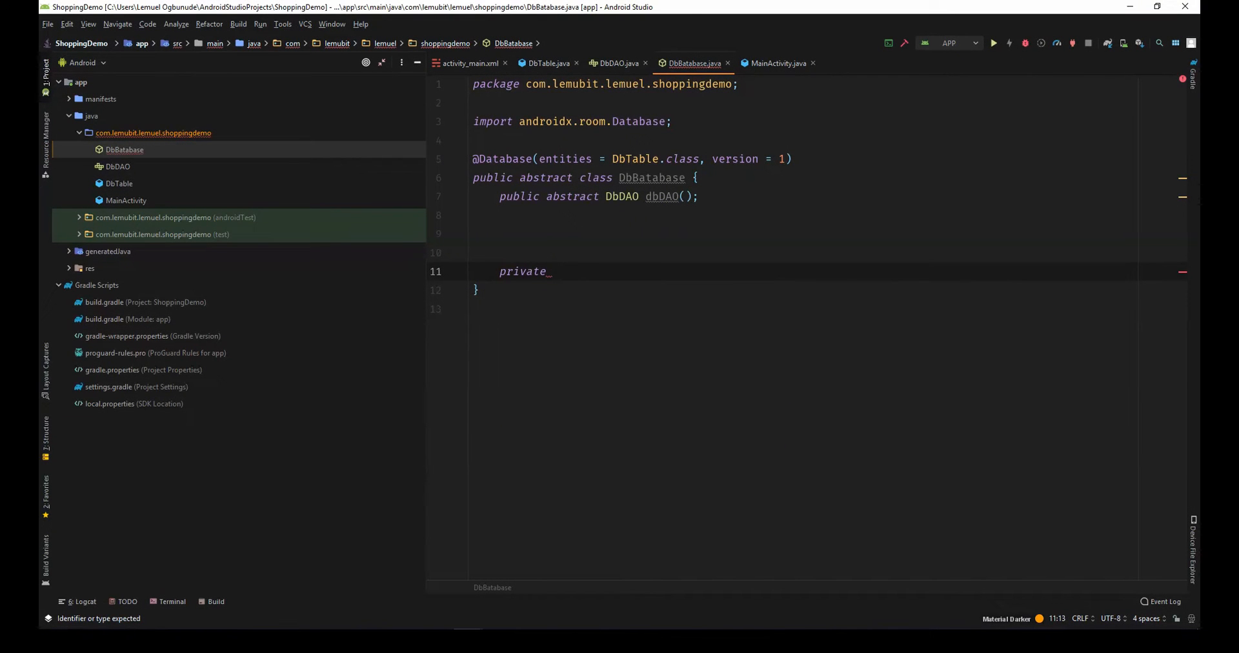
type("static D")
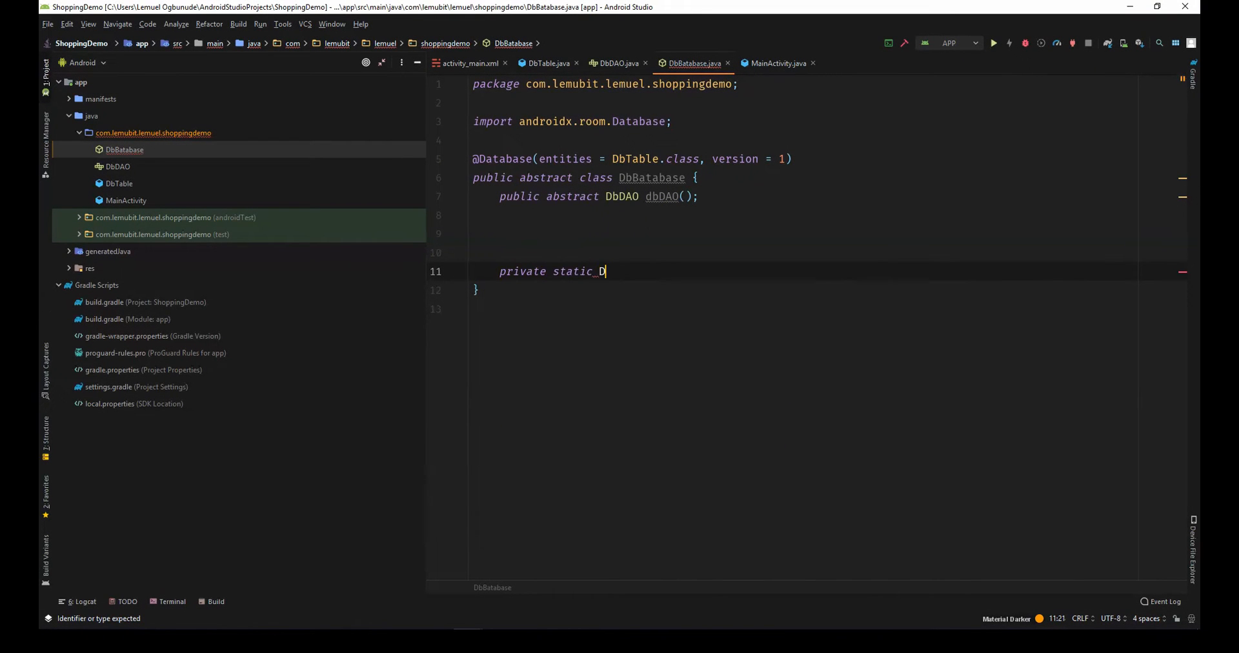
type("bd")
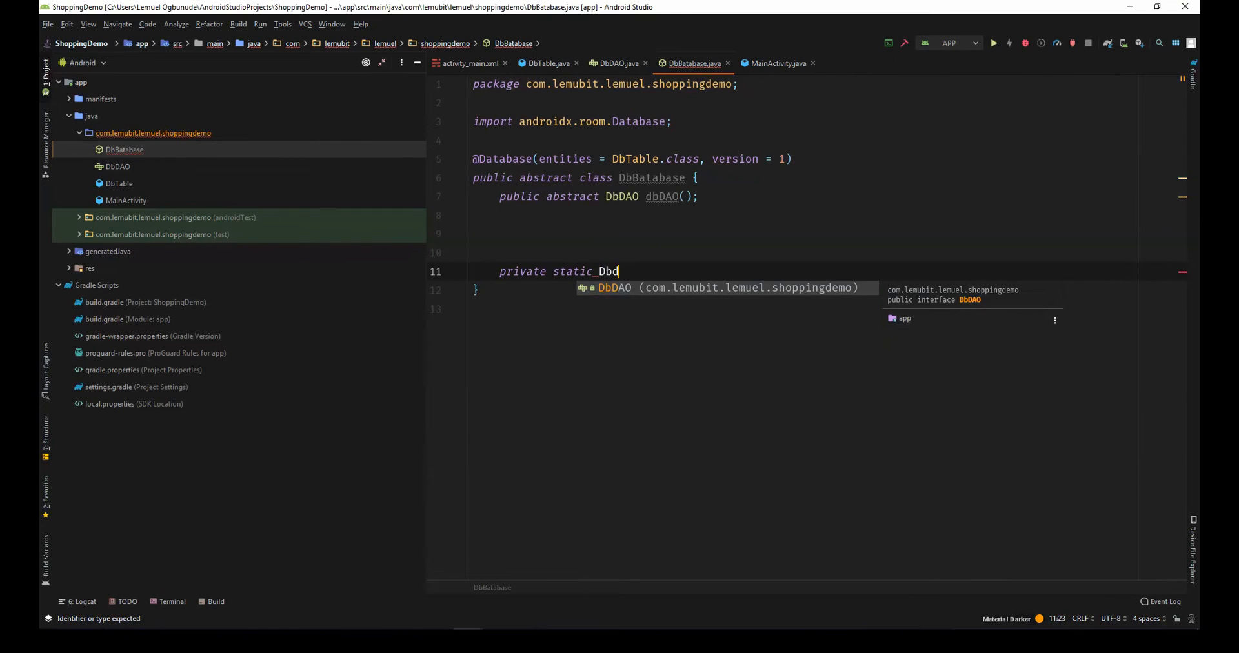
key("Backspace")
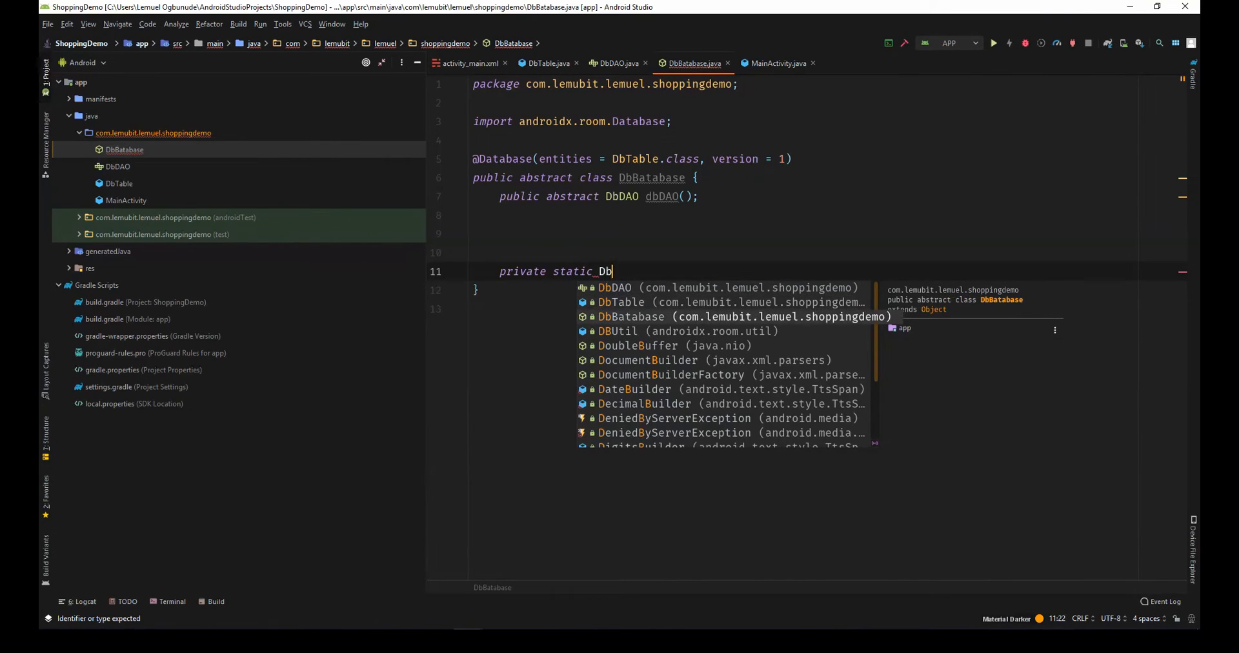
left_click(635, 316)
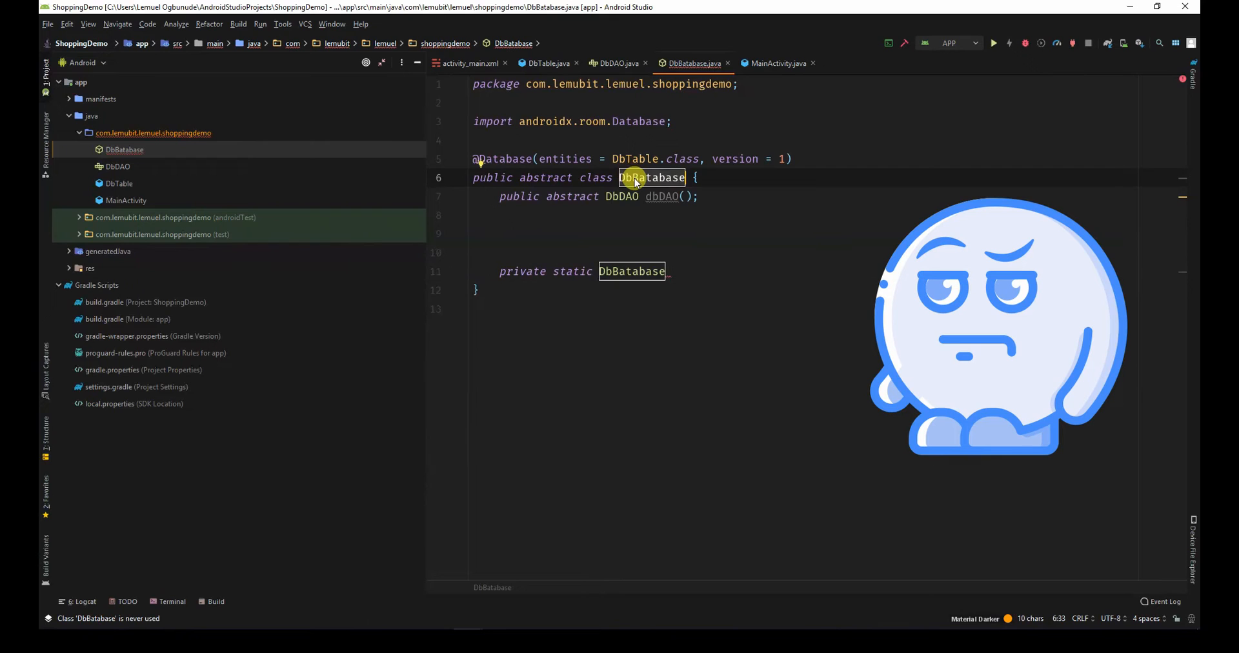
Rename the misspelled class to DbDatabase via Refactor > Rename.
right_click(634, 182)
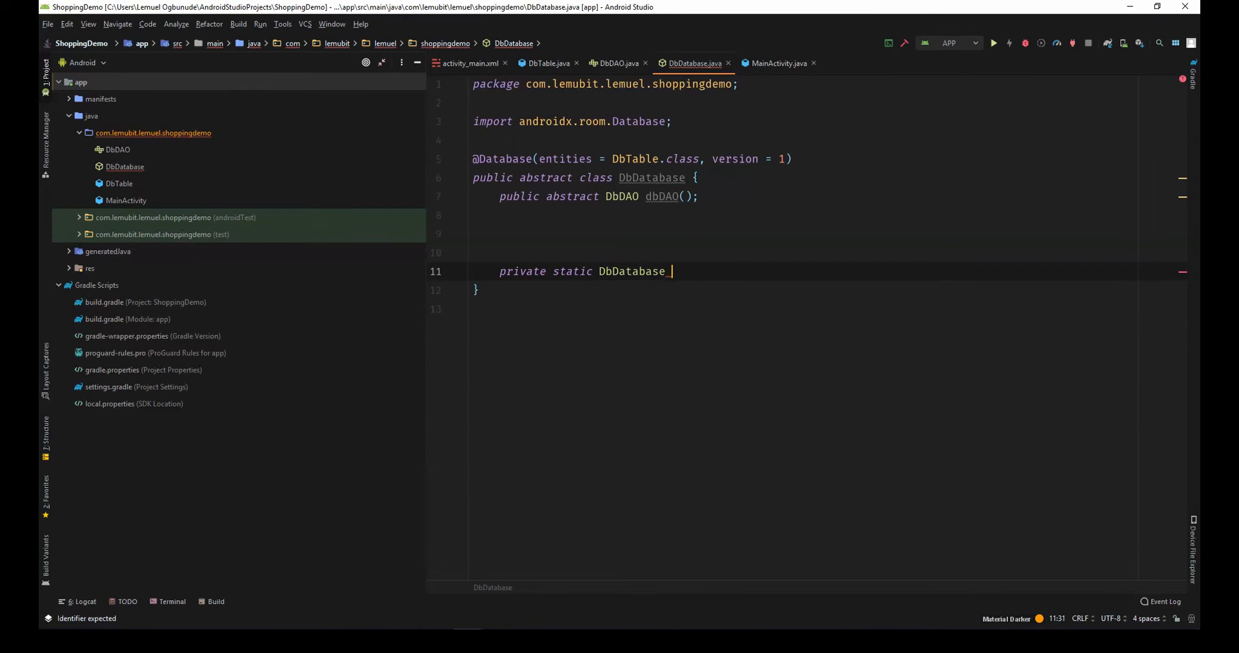
type("dbDatabaseInstance;")
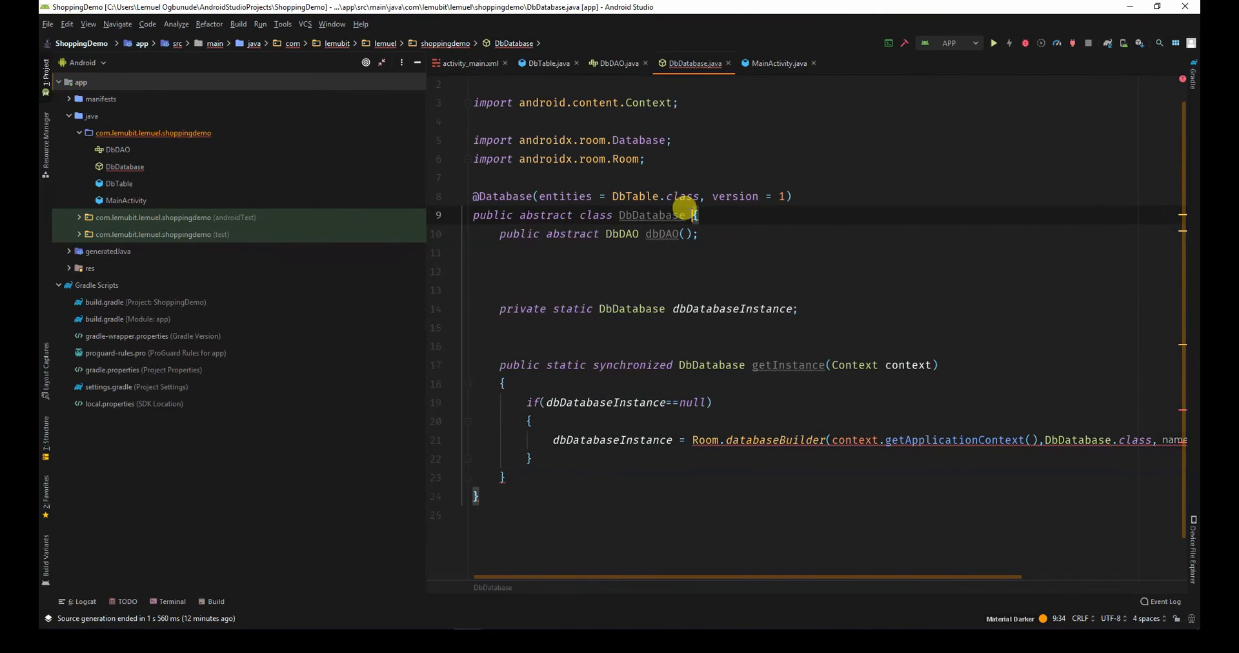
Make DbDatabase extend RoomDatabase.
type("extends R")
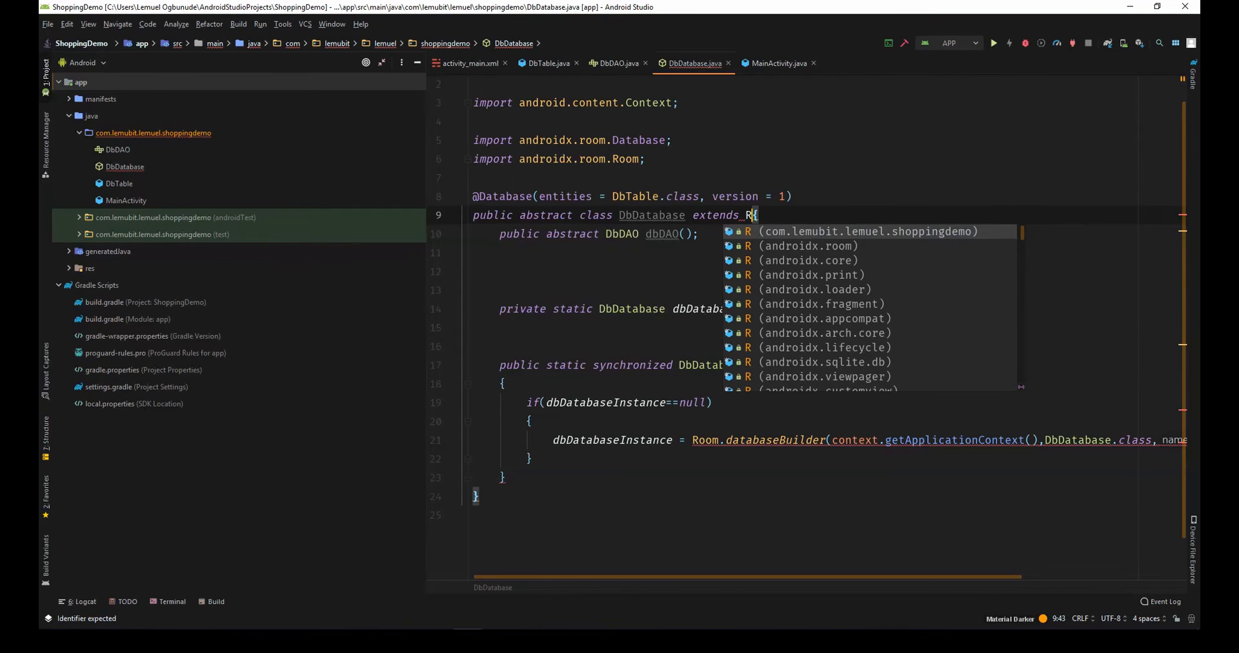
type("oom")
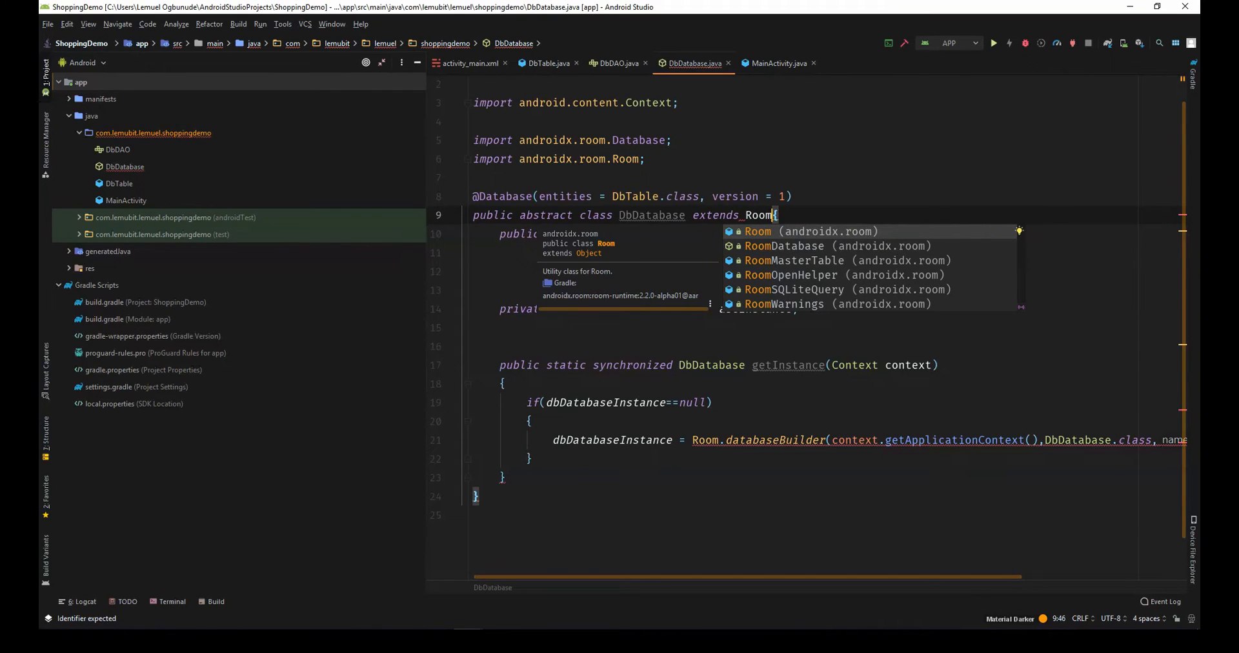
left_click(785, 247)
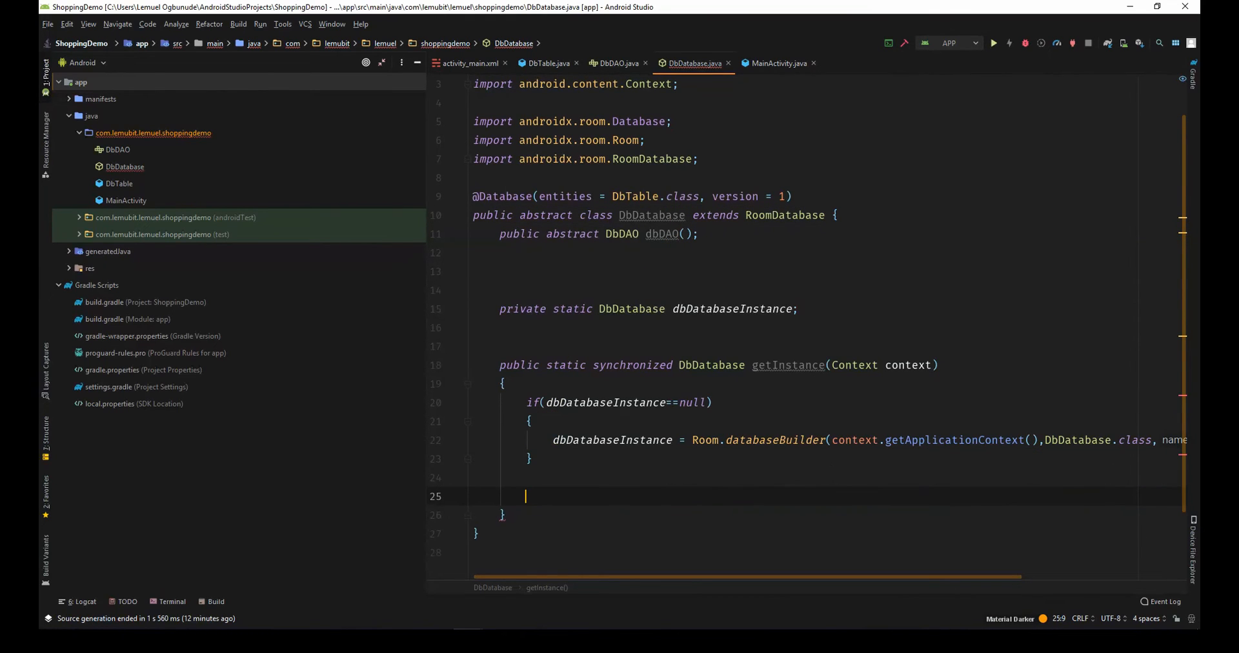
Have getInstance return dbDatabaseInstance, reformatting the code.
type("return d")
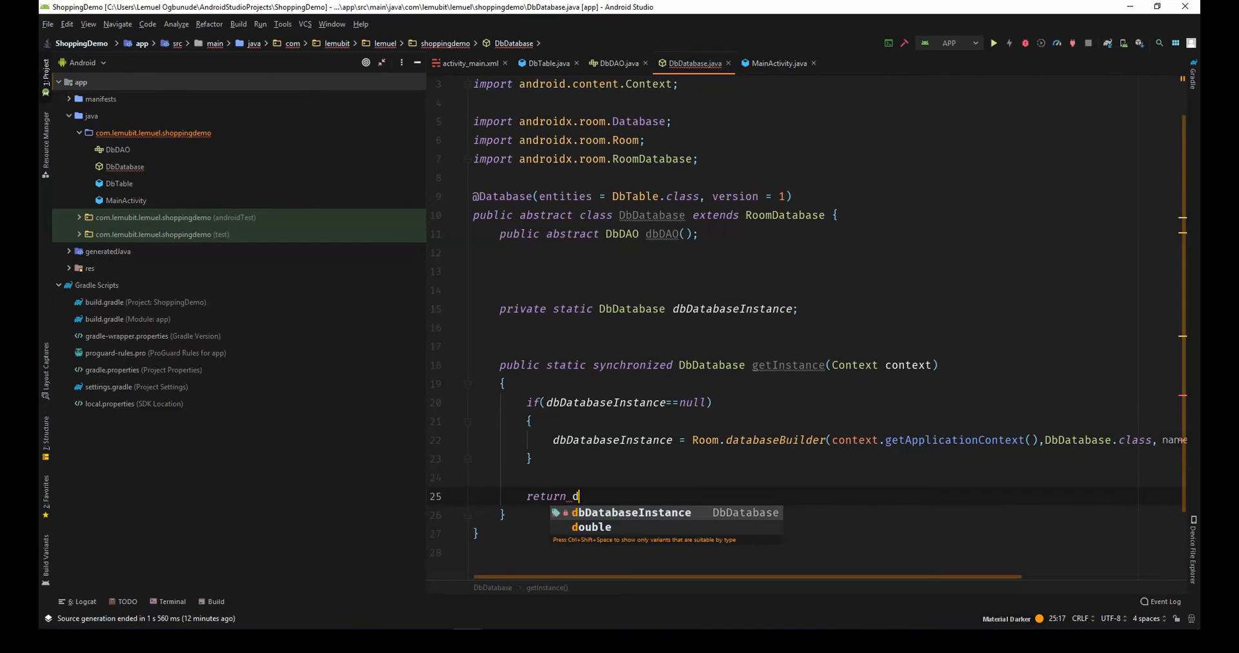
type("dbDatabaseInstance''")
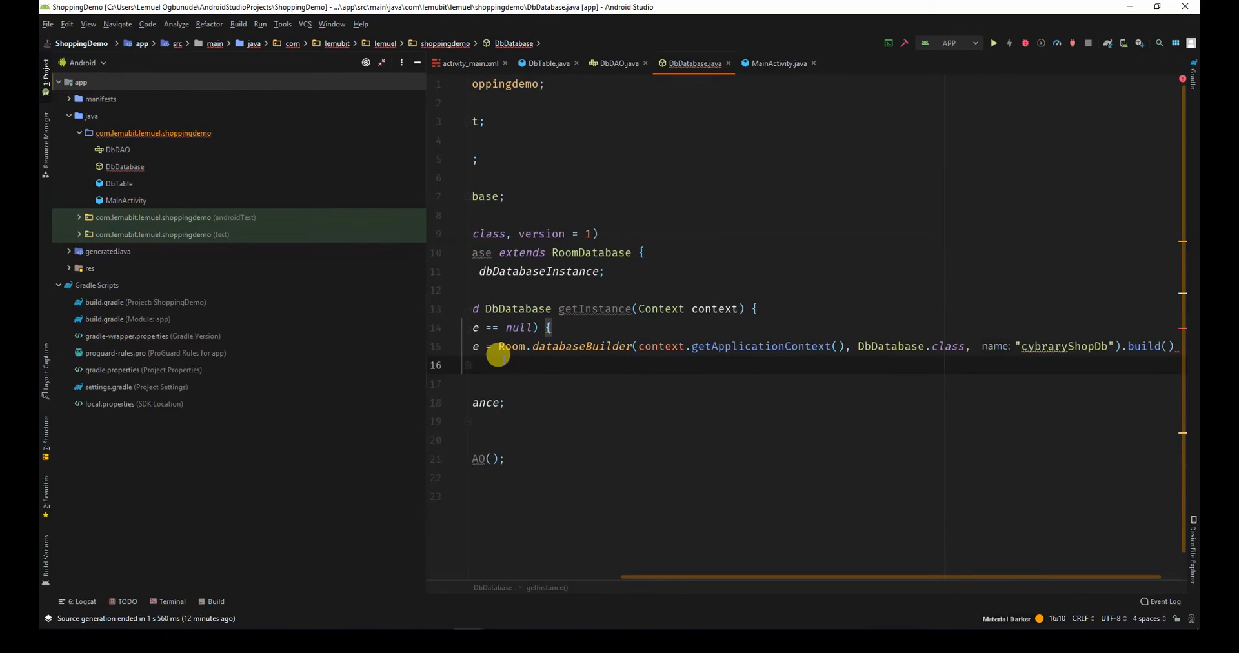
double_click(581, 346)
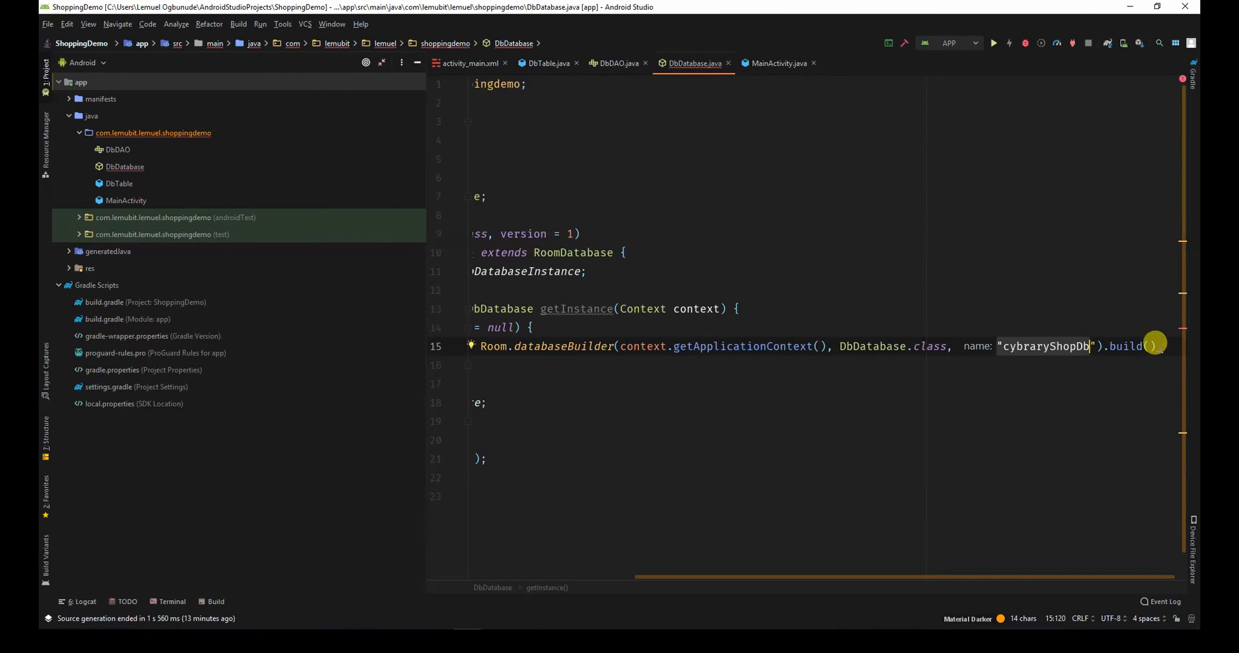
type(";")
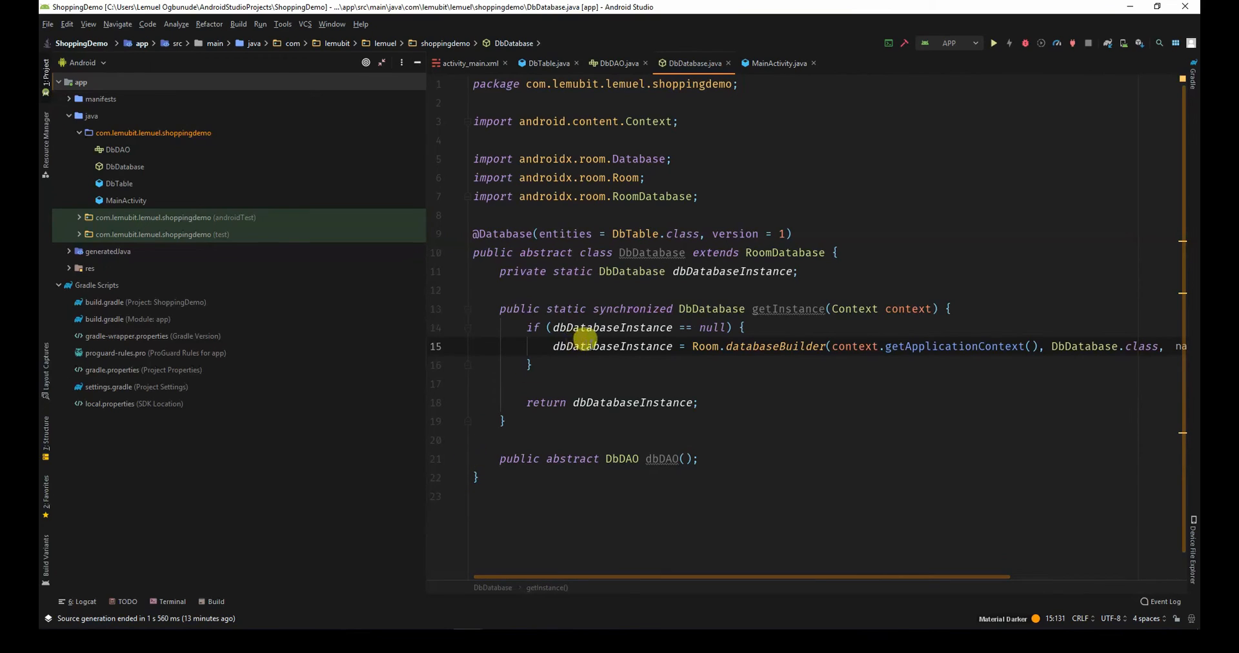
mouse_move(728, 308)
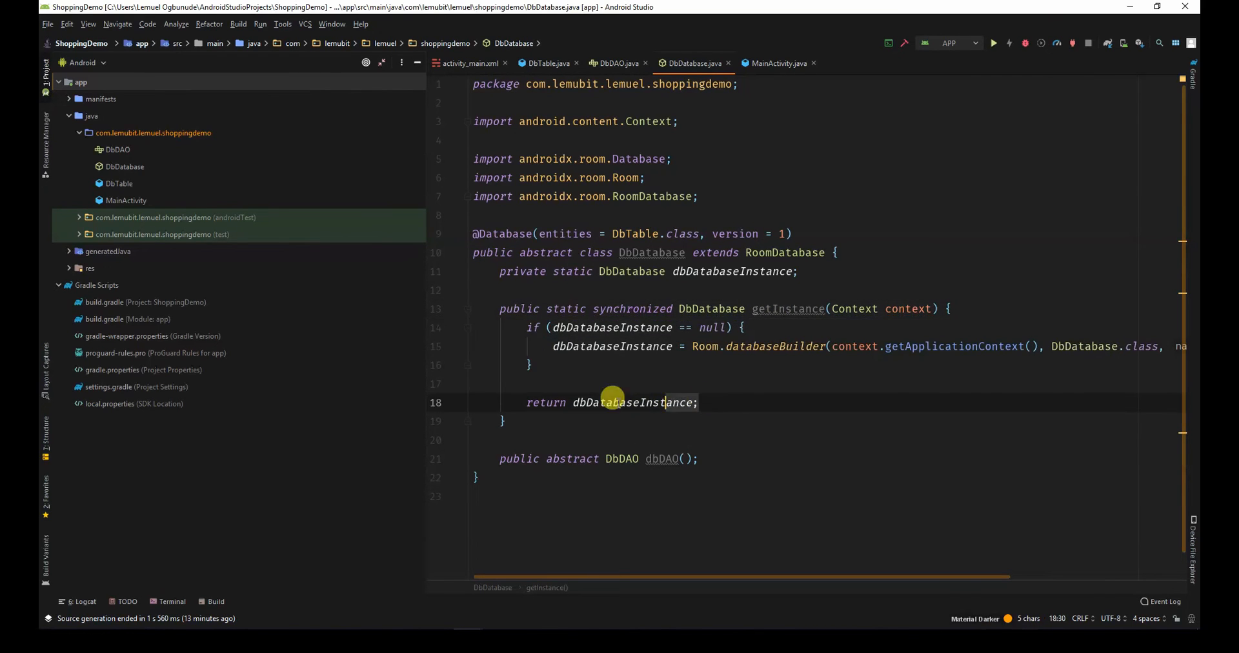
left_click(616, 63)
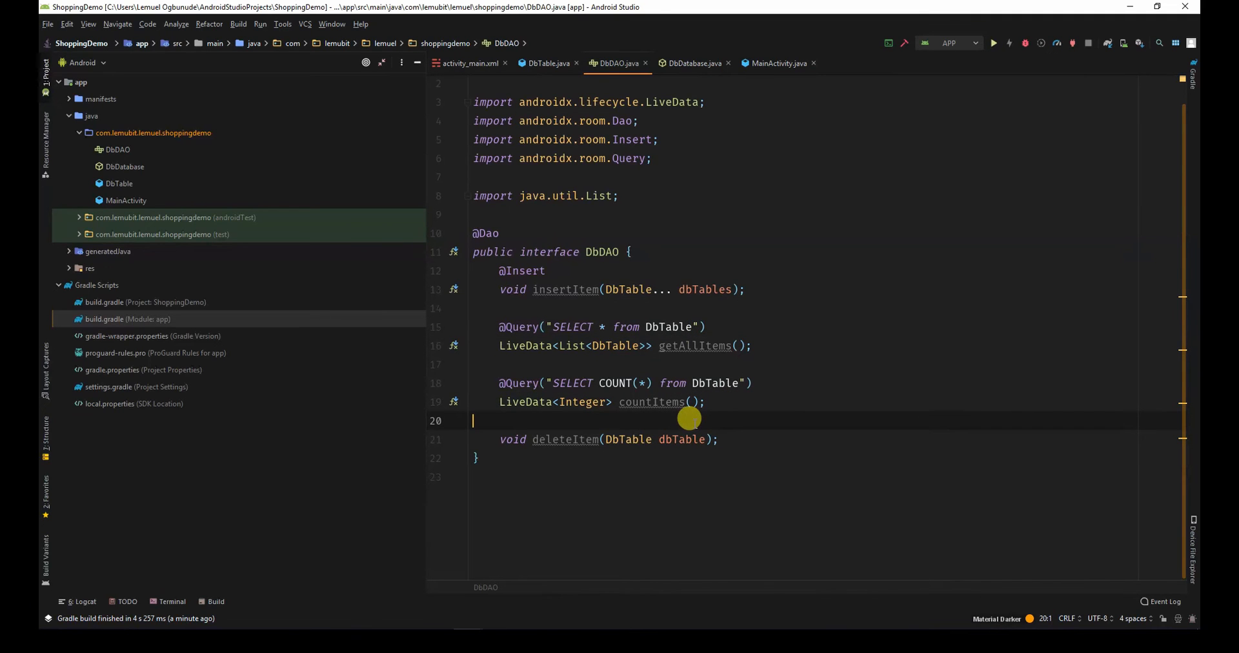
type("@D")
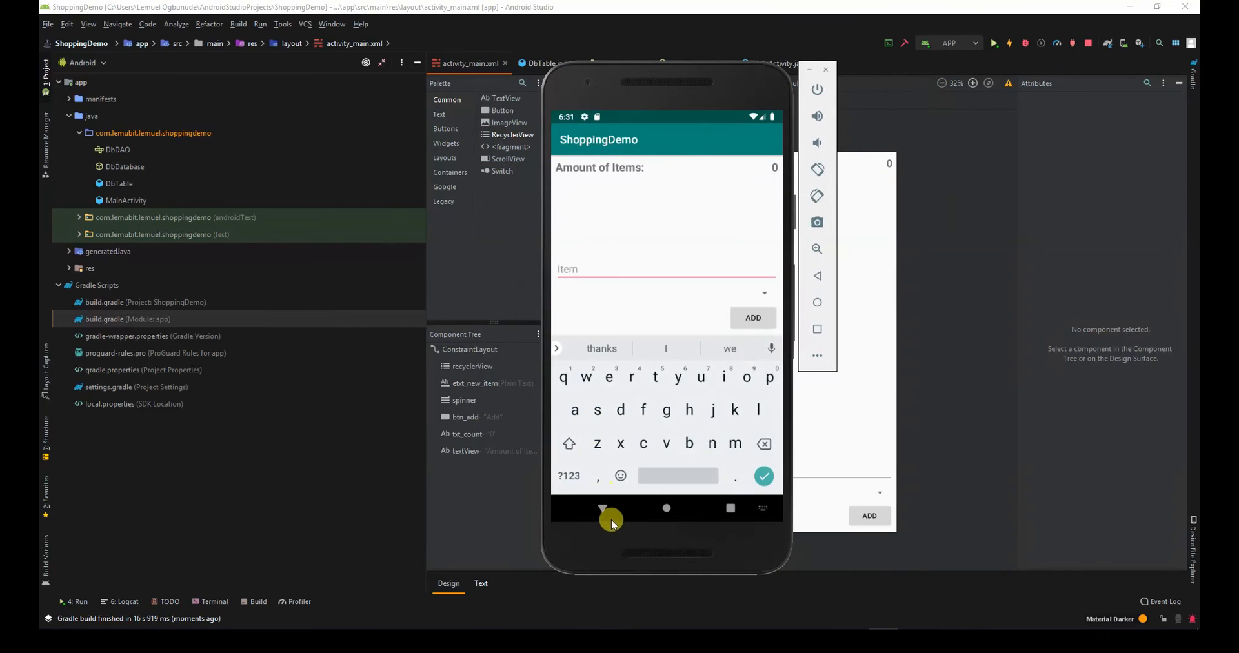
Hide the emulator keyboard and inspect the ADD button, item list and count label in the layout.
left_click(601, 509)
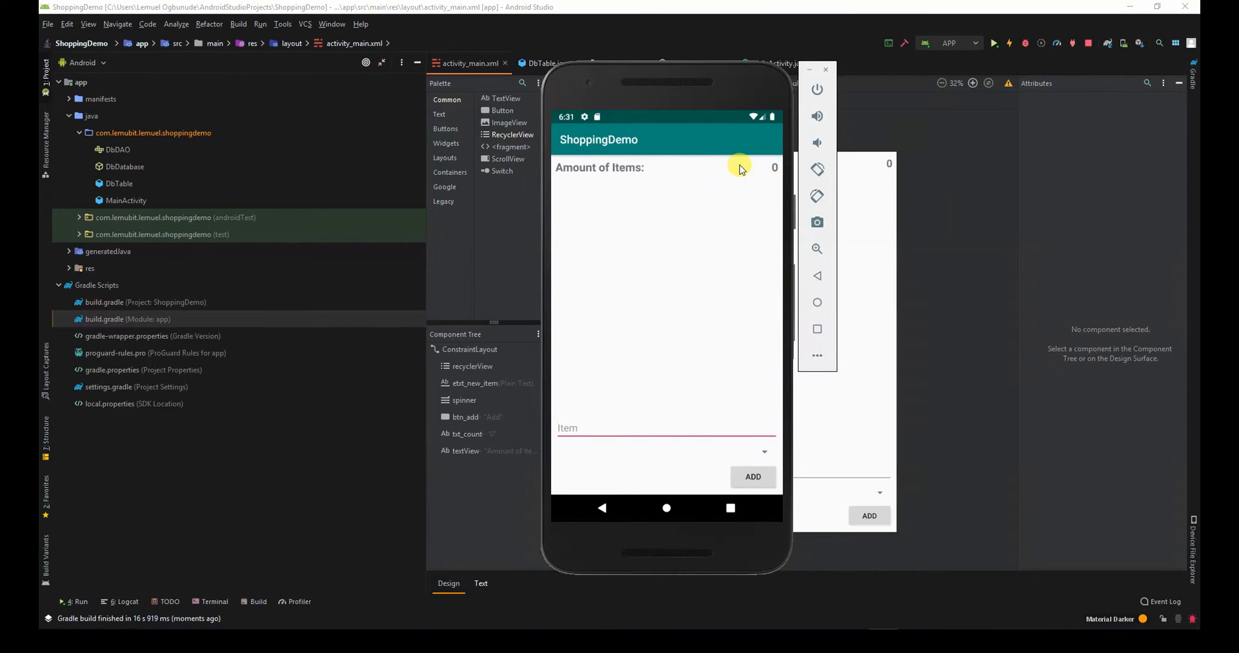
mouse_move(766, 215)
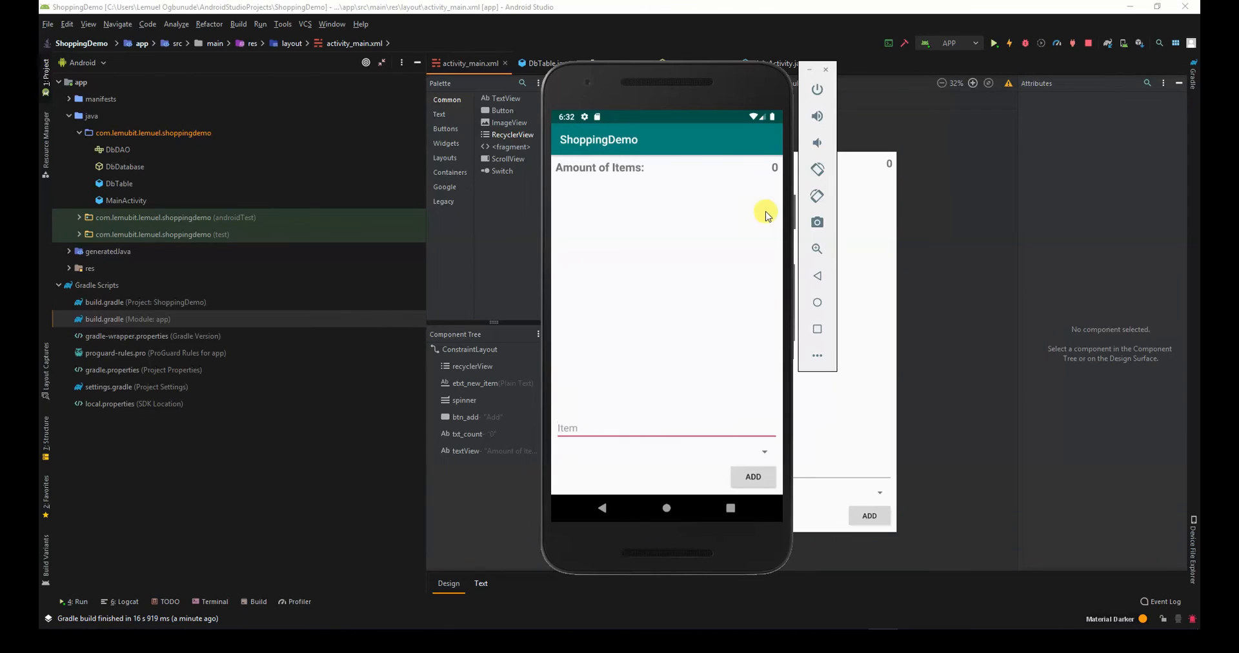
mouse_move(789, 281)
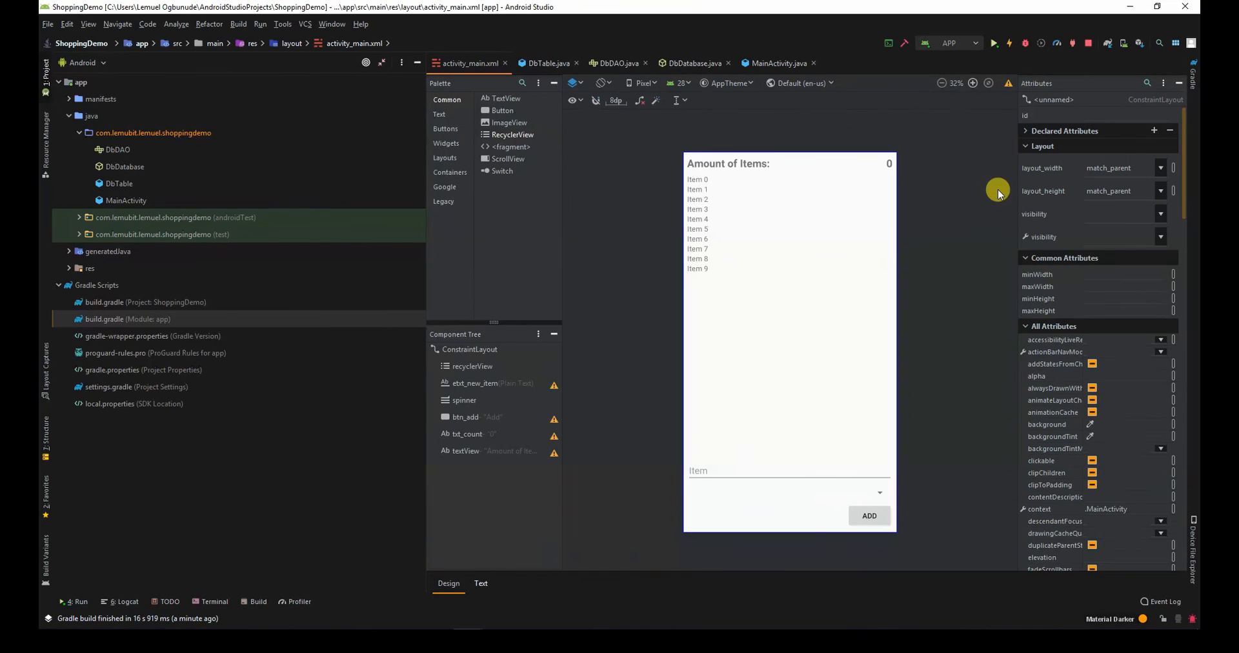
mouse_move(911, 444)
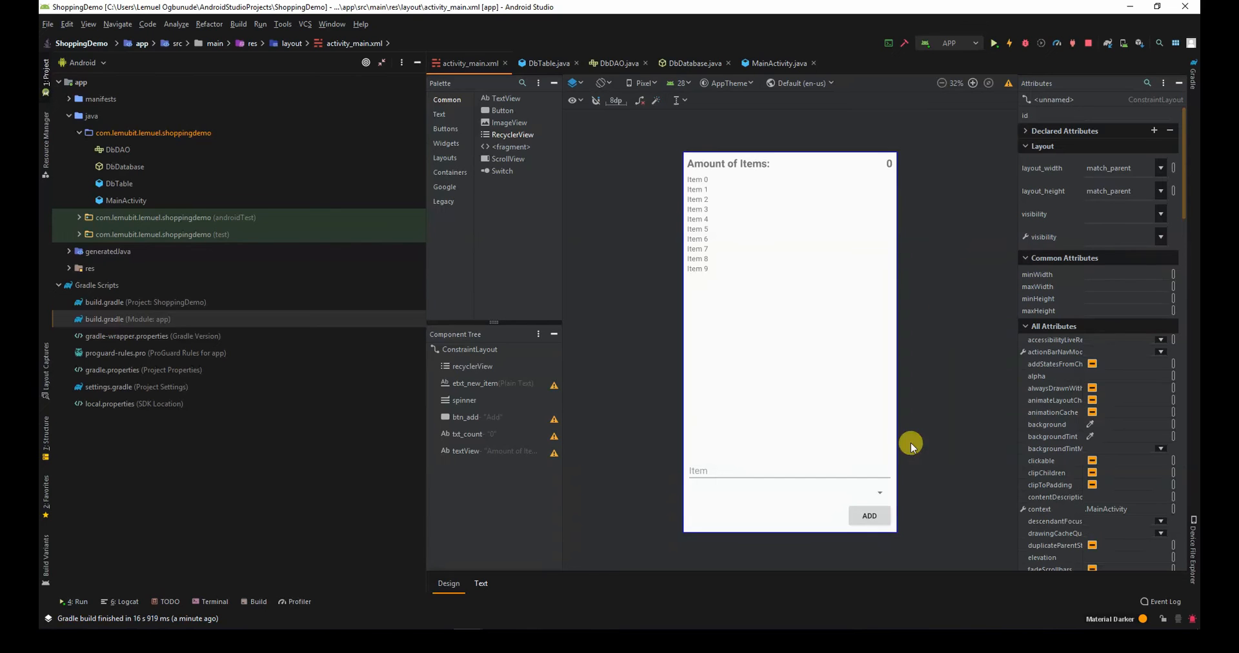
left_click(870, 516)
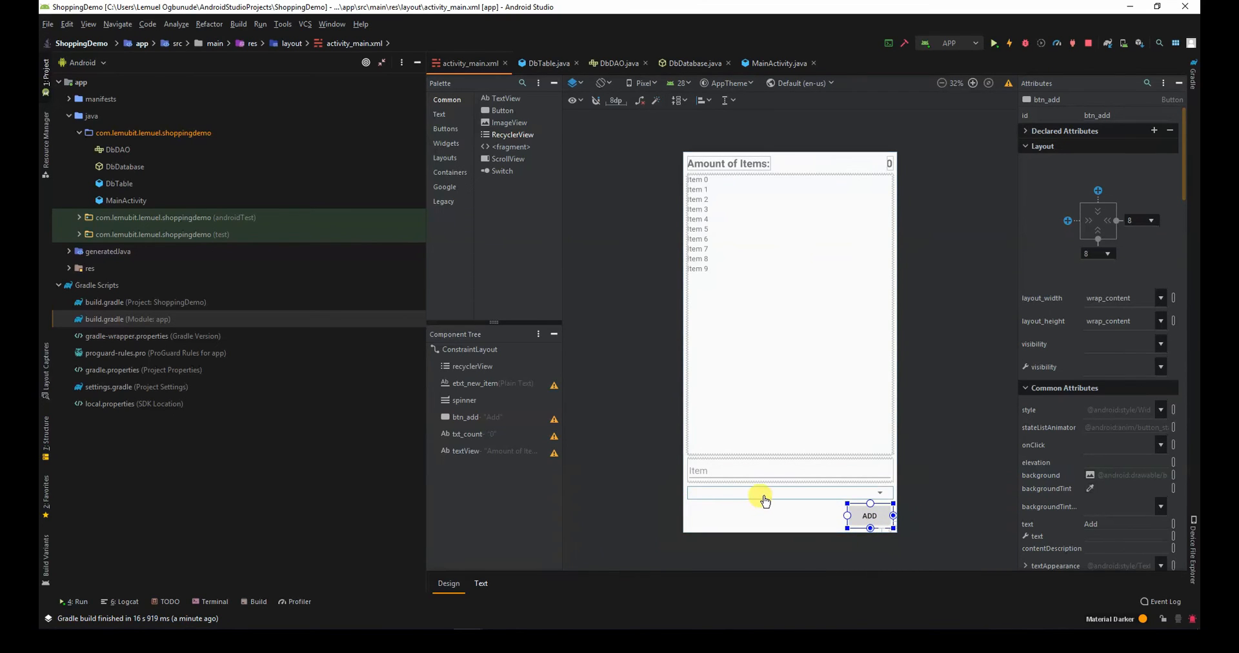
left_click(783, 493)
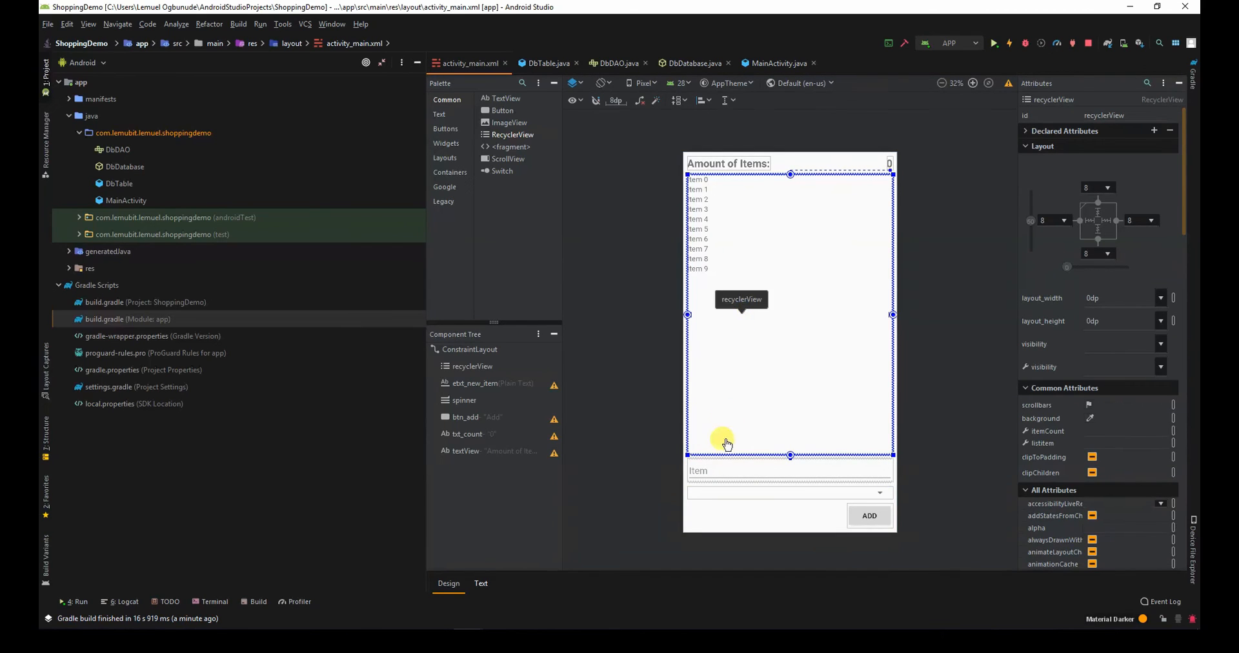
left_click(727, 164)
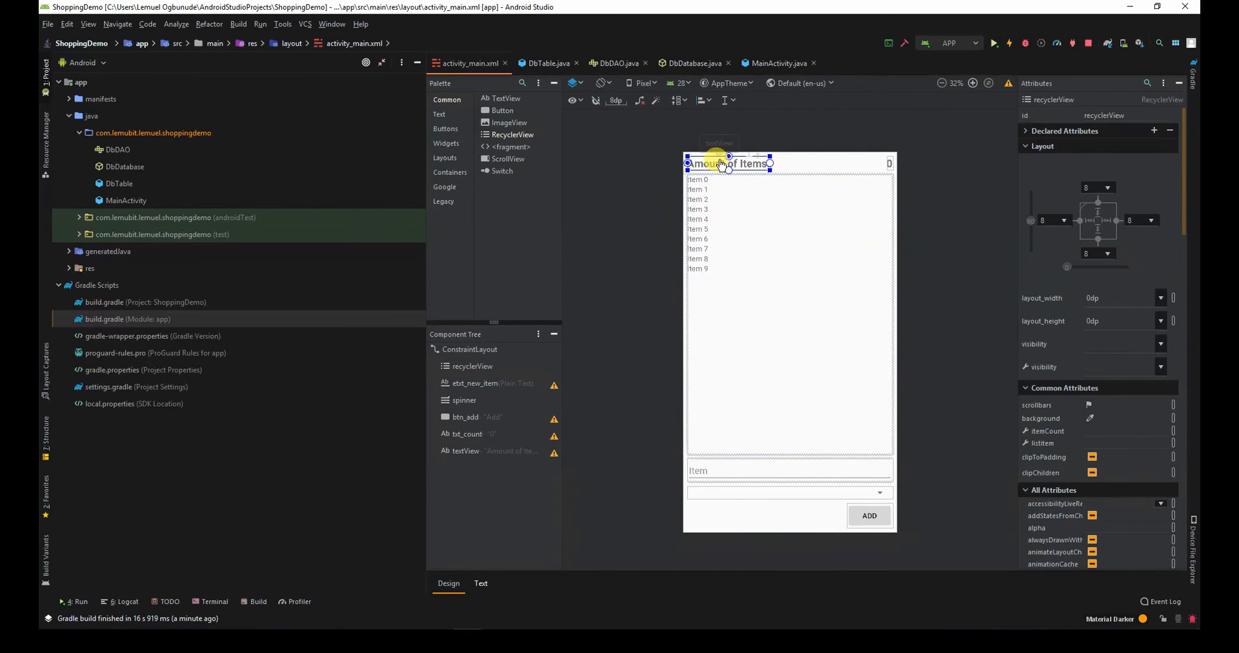
Enter Rice in the app's Item field, then bring up DbTable.java.
left_click(888, 163)
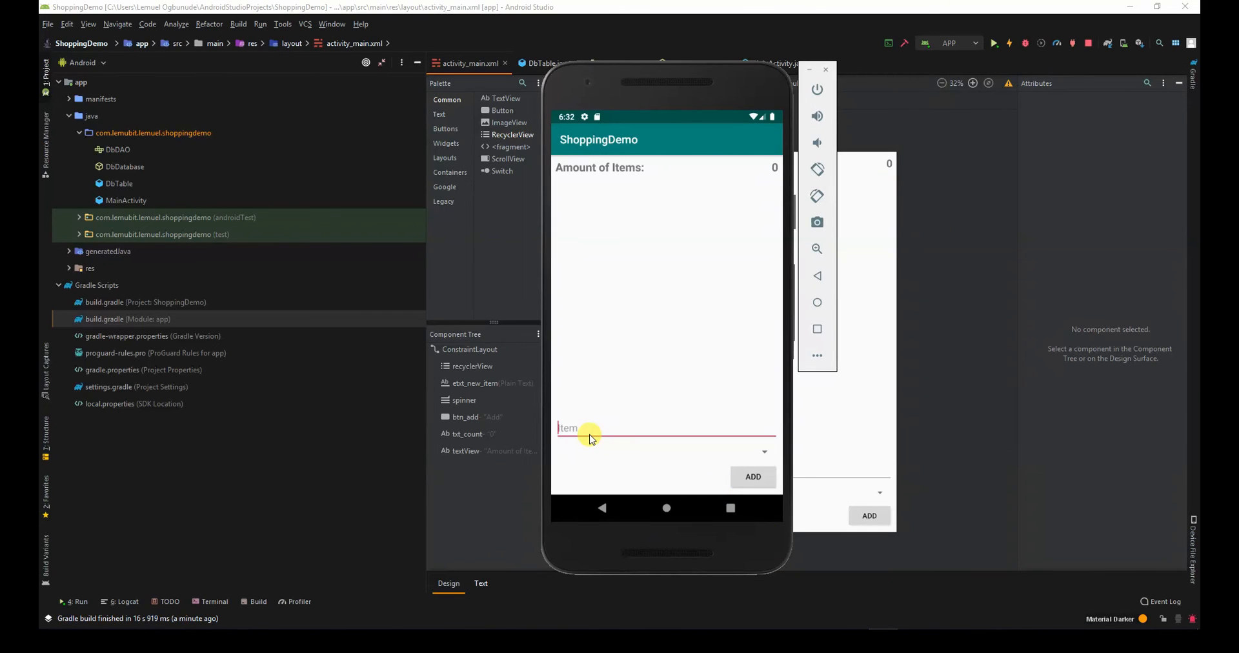
type("Rice")
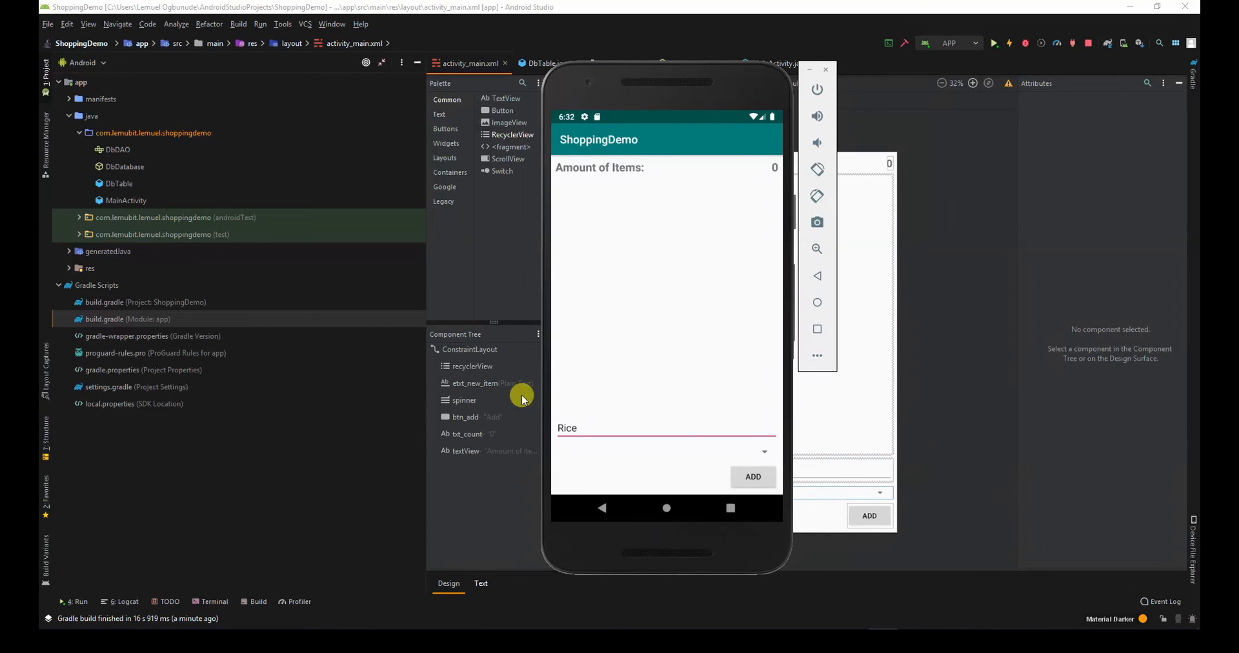
mouse_move(603, 275)
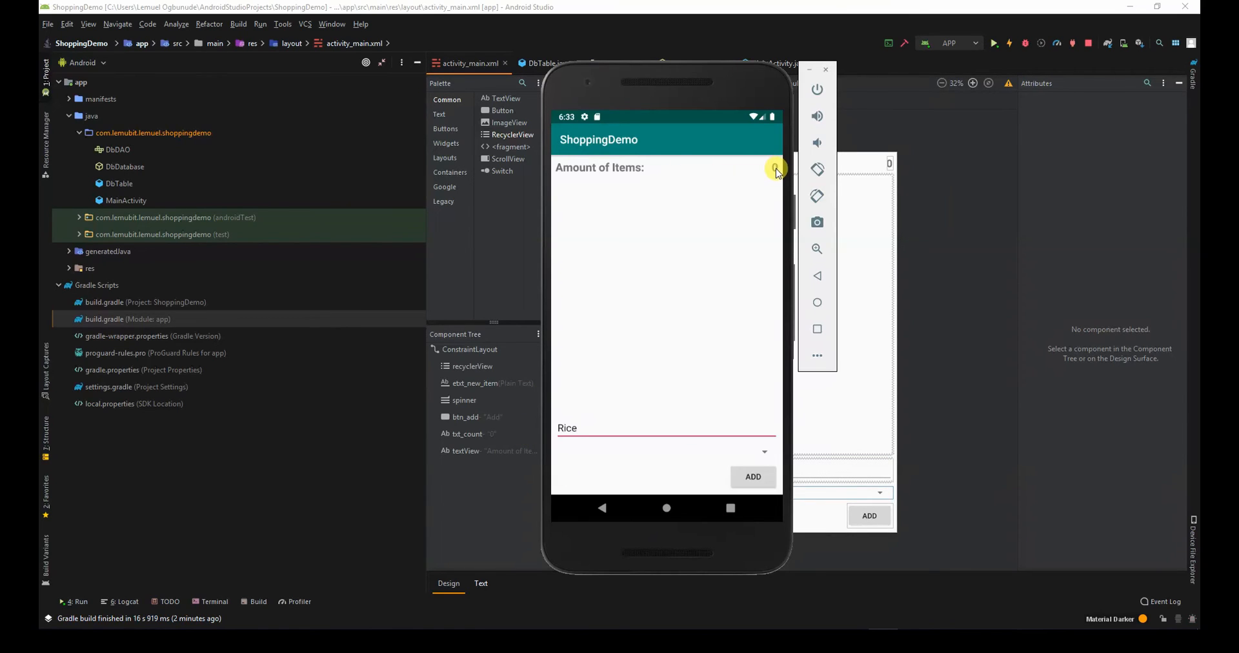
mouse_move(761, 174)
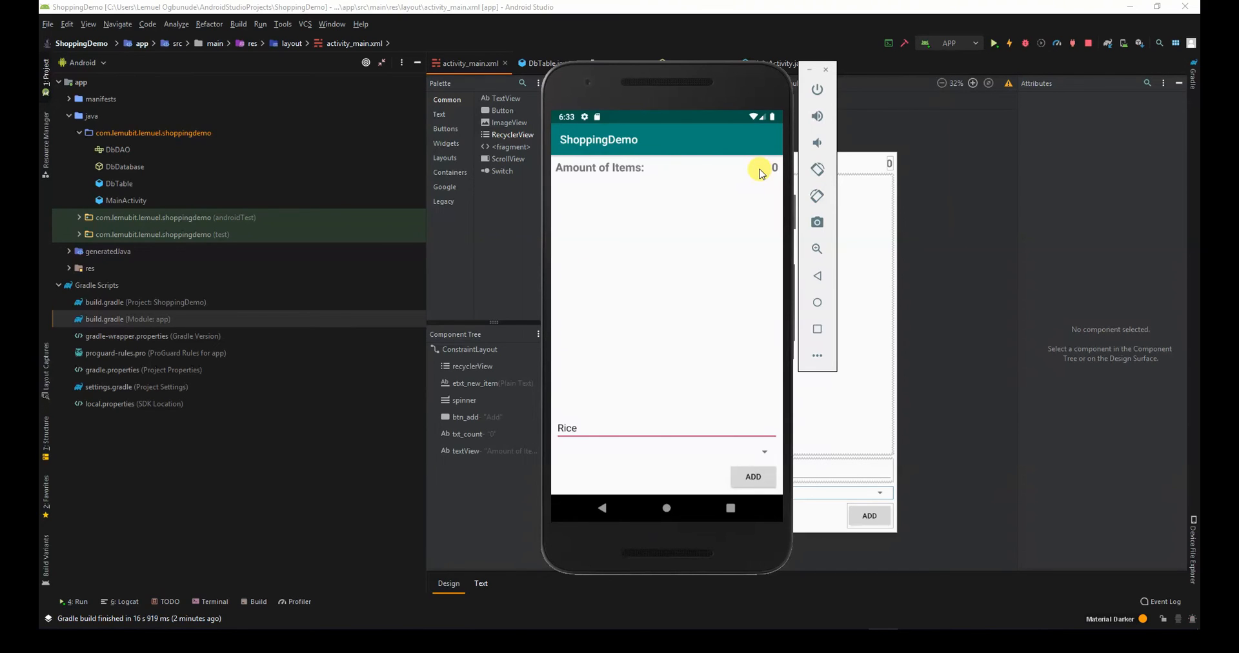
mouse_move(780, 165)
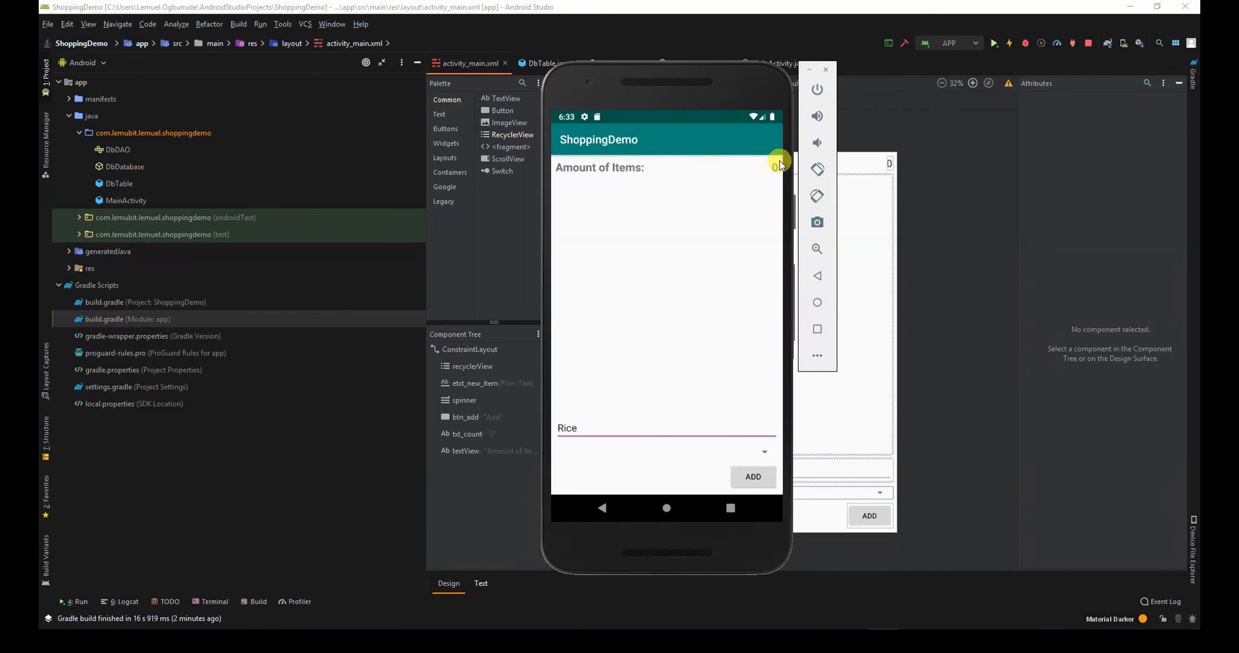
left_click(542, 63)
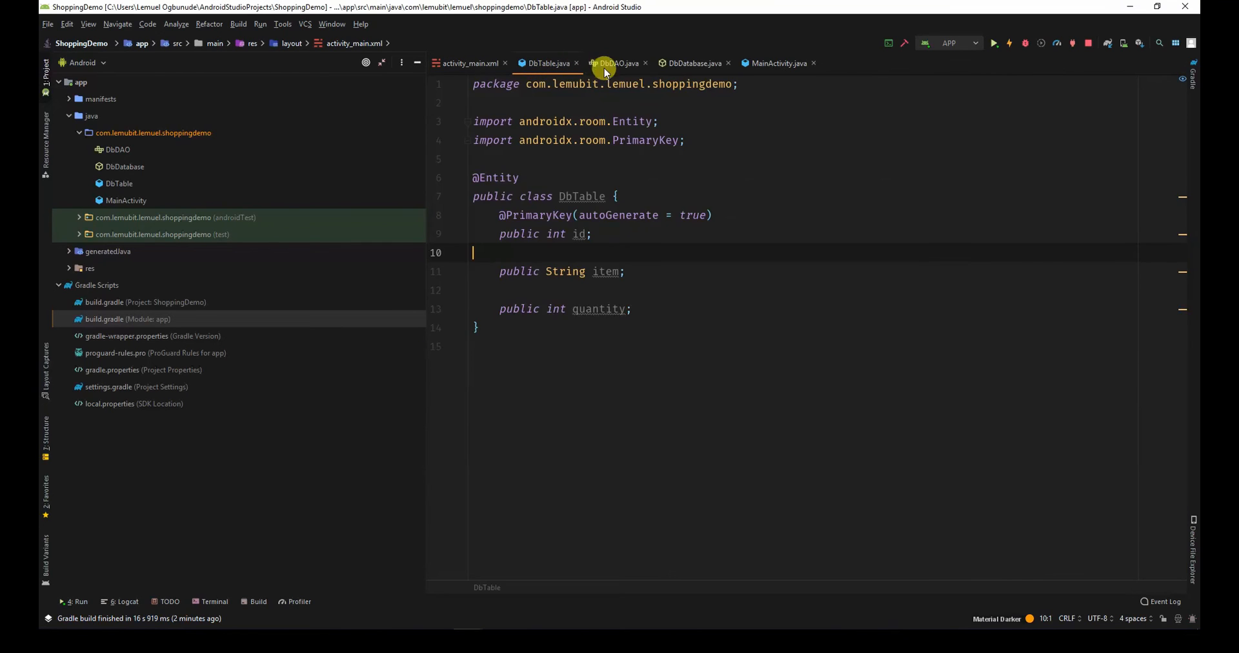
left_click(614, 63)
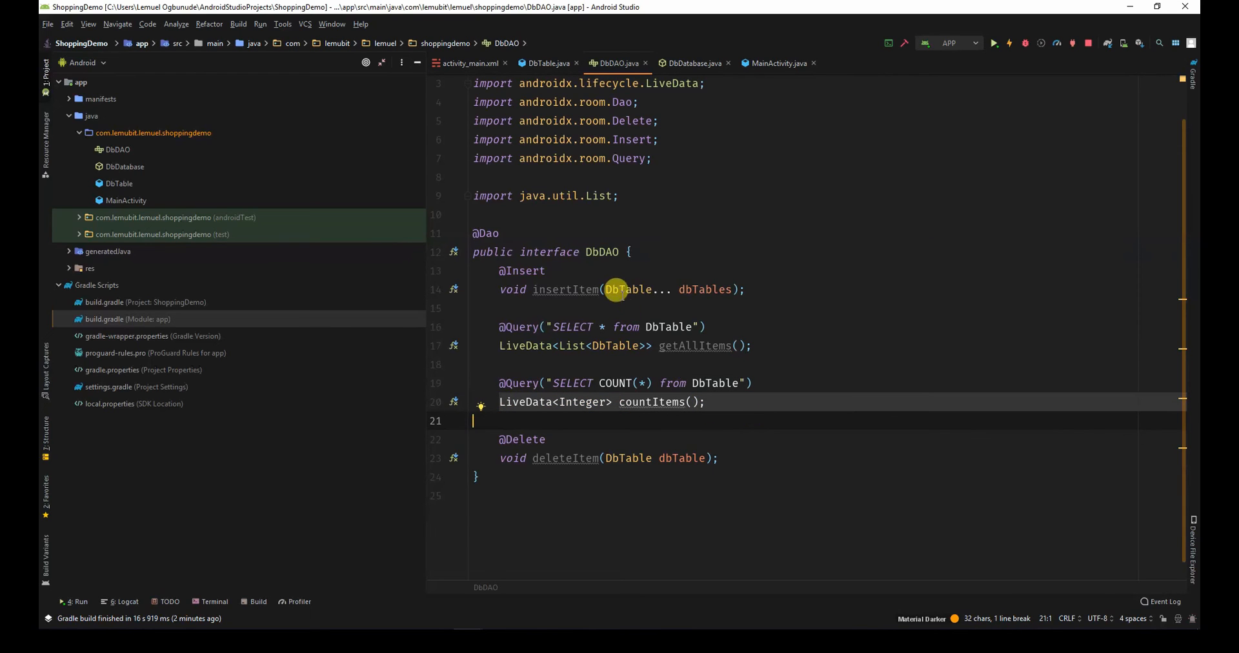
left_click(470, 63)
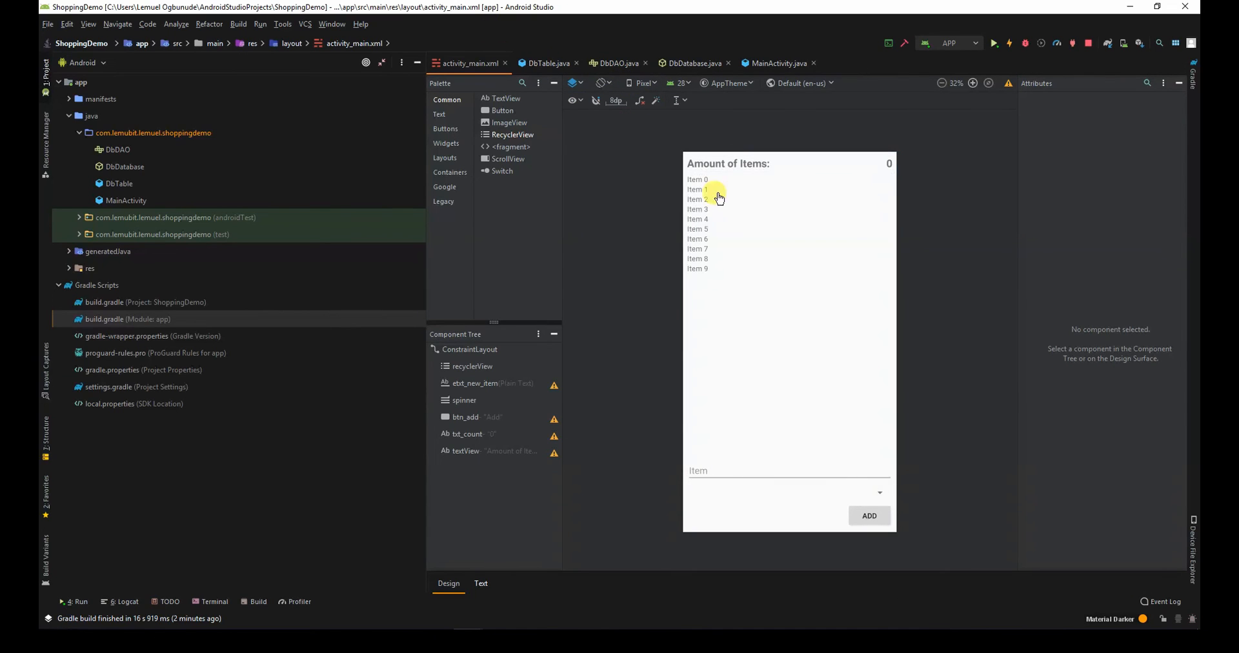
left_click(719, 193)
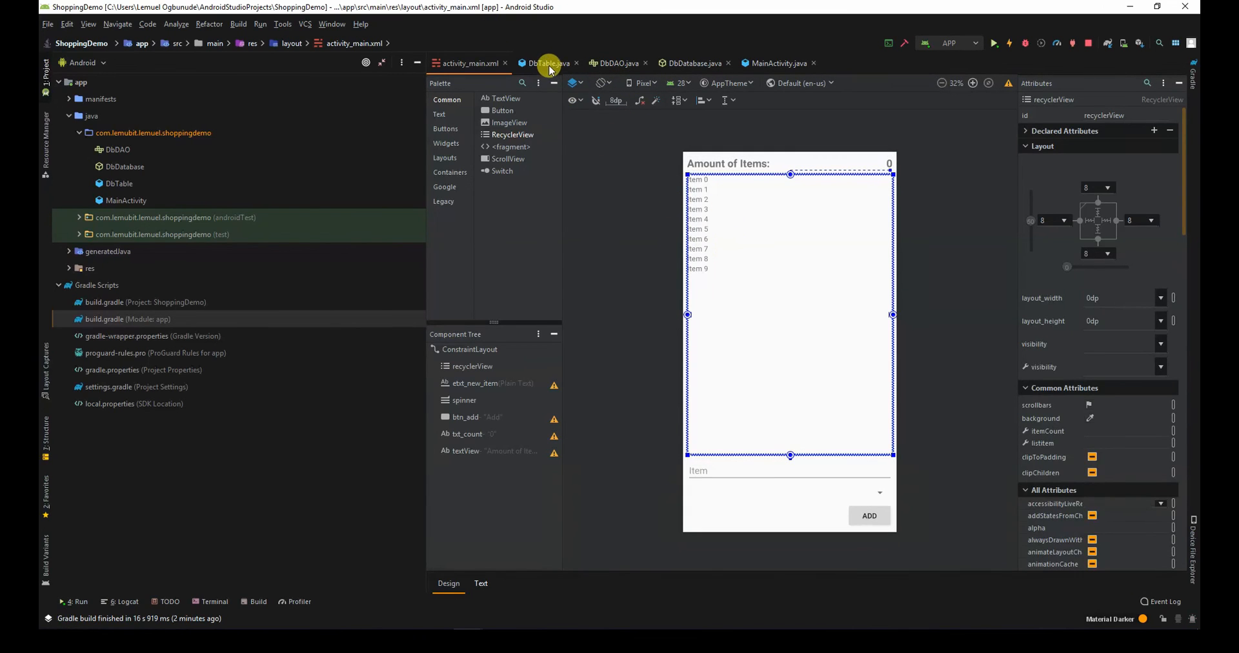
left_click(617, 63)
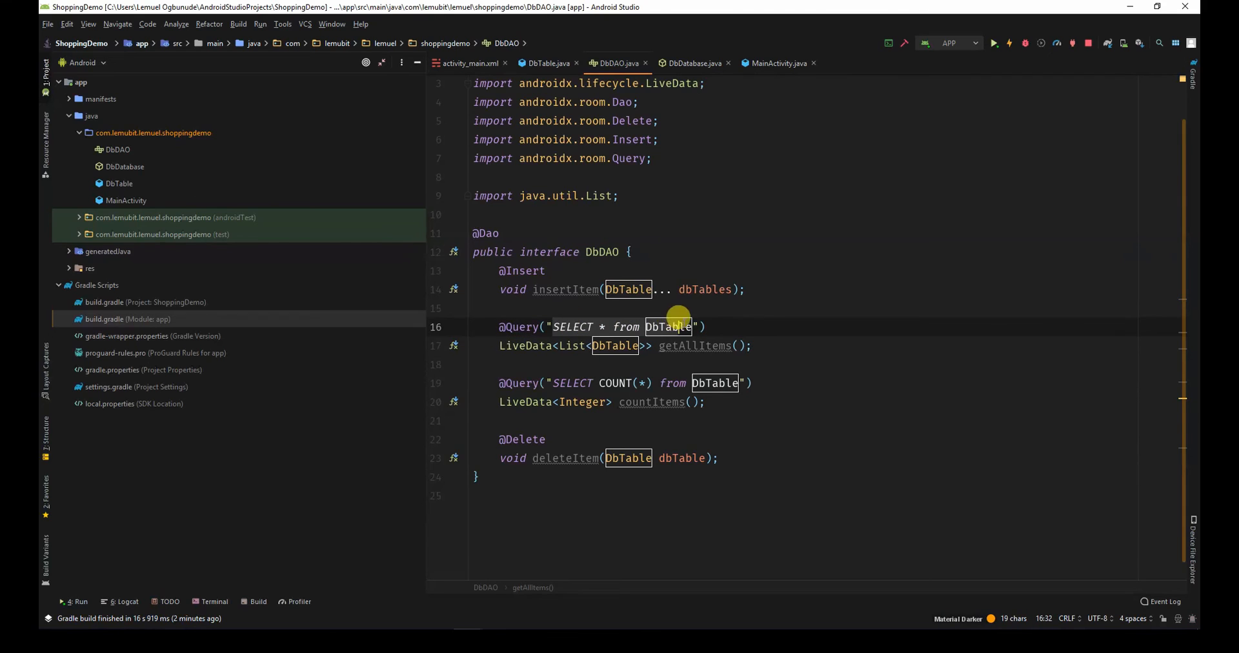
left_click(470, 63)
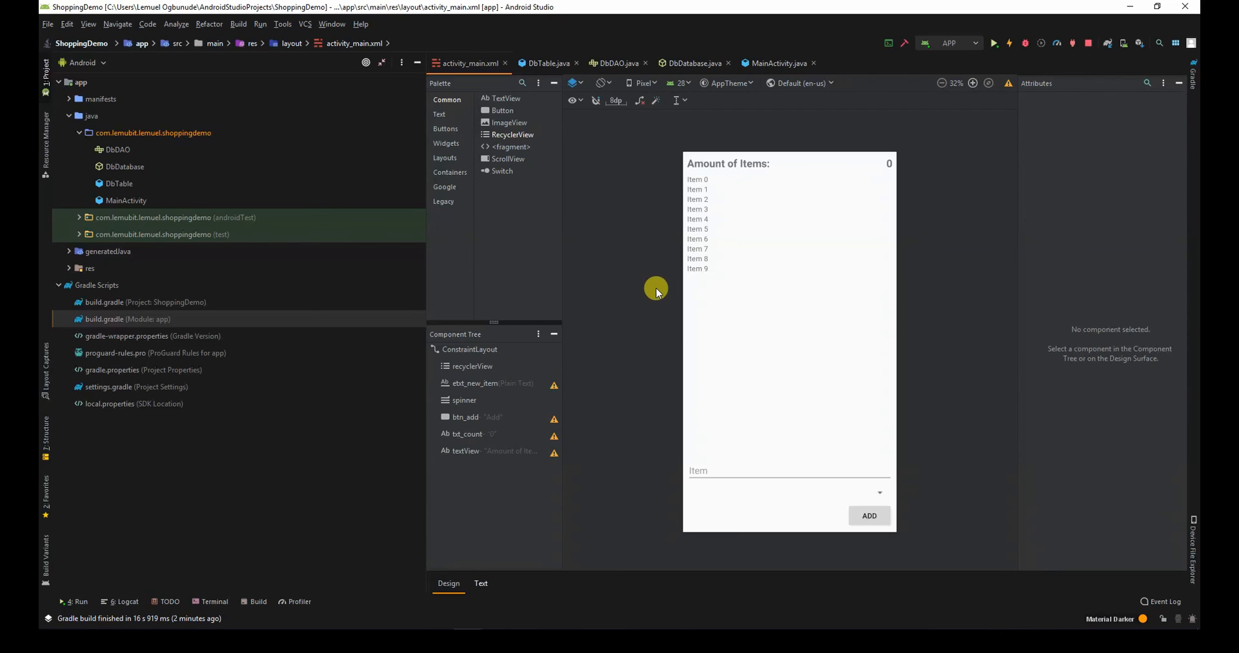
mouse_move(150, 279)
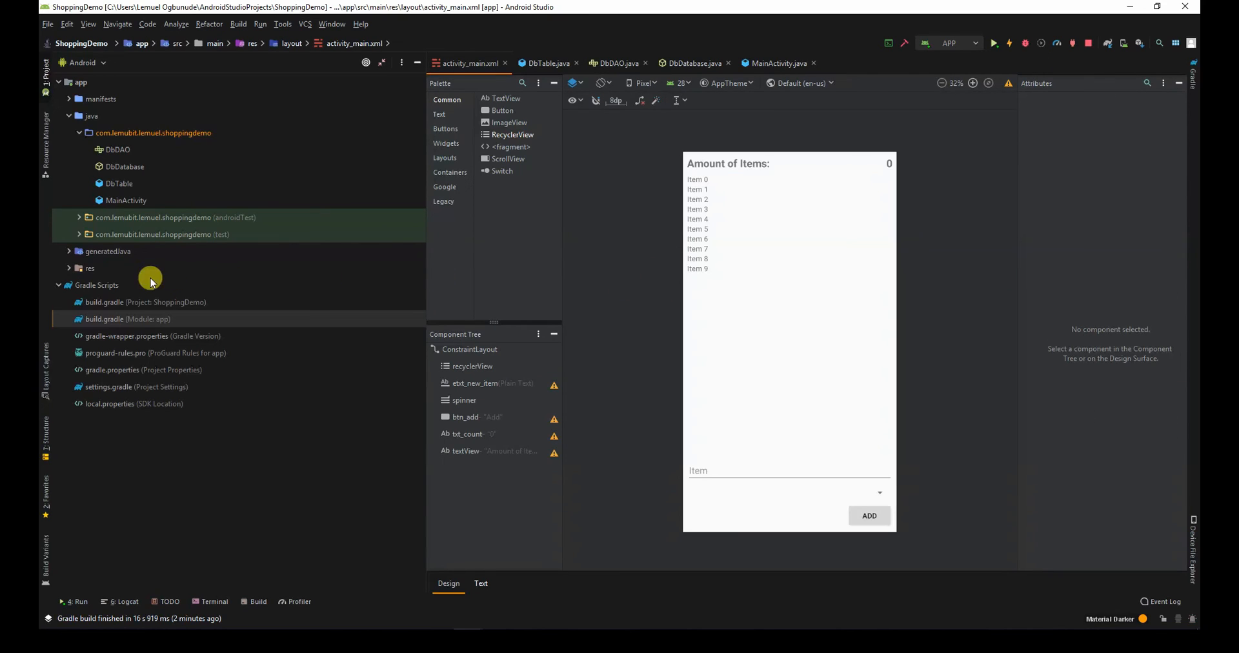
mouse_move(75, 268)
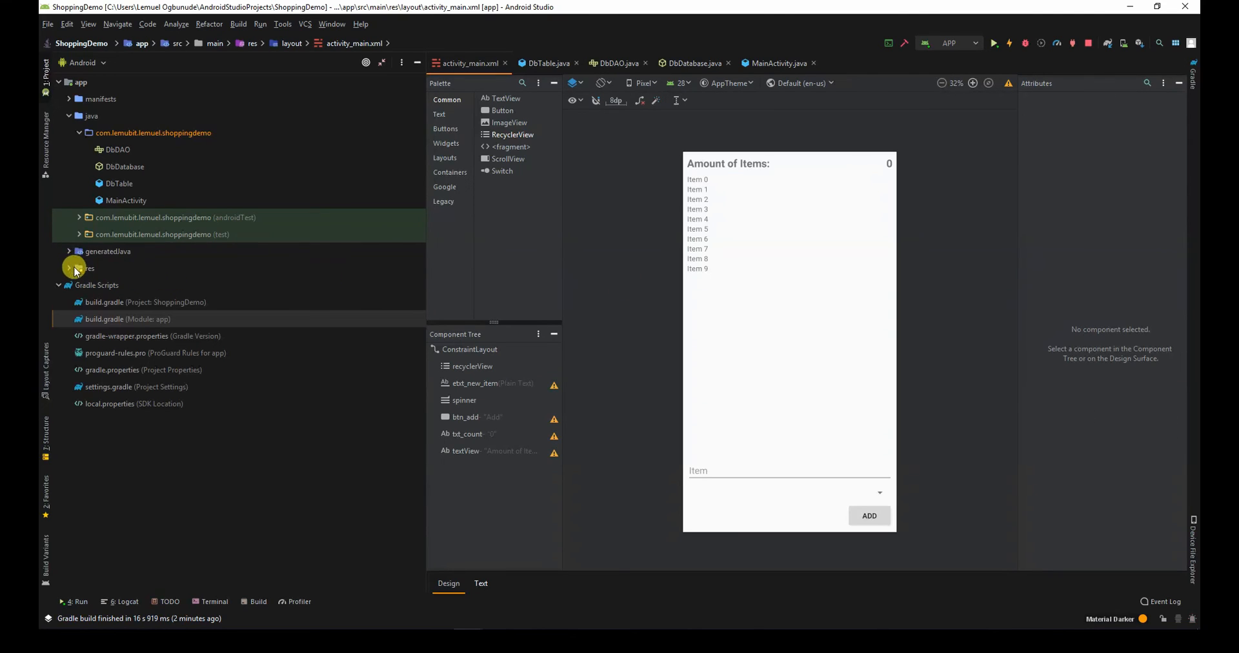
View item_count_array (1–5) in strings.xml under res > values, then return to activity_main.xml.
left_click(70, 268)
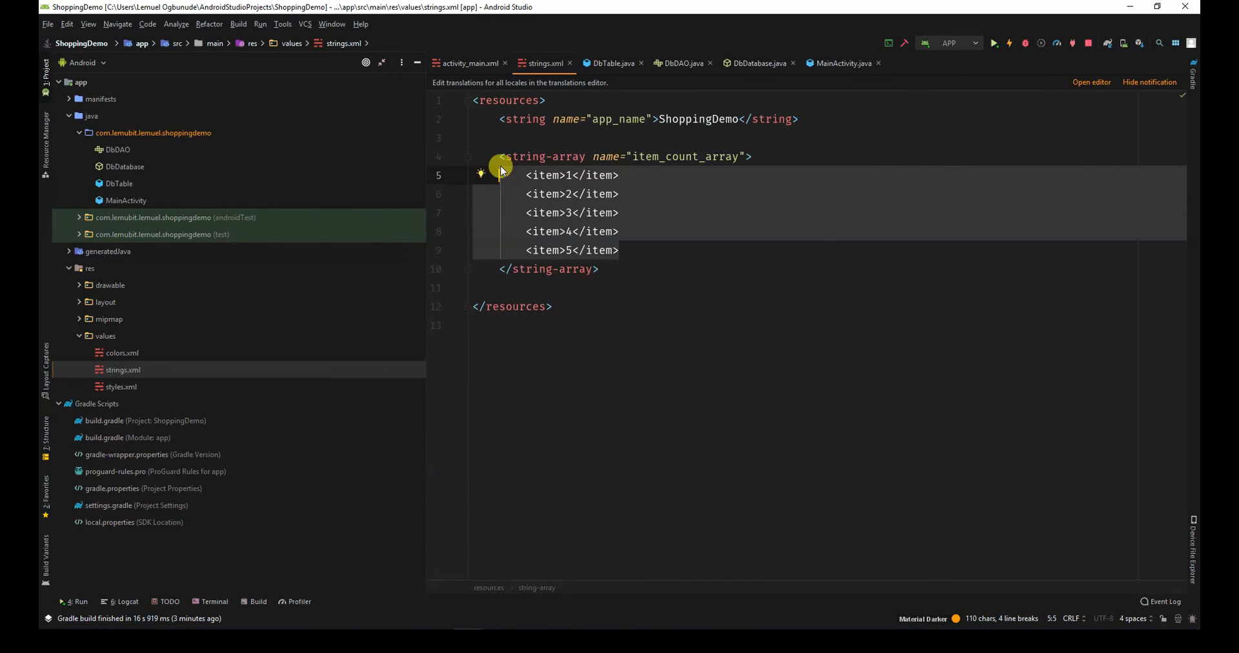
left_click(468, 64)
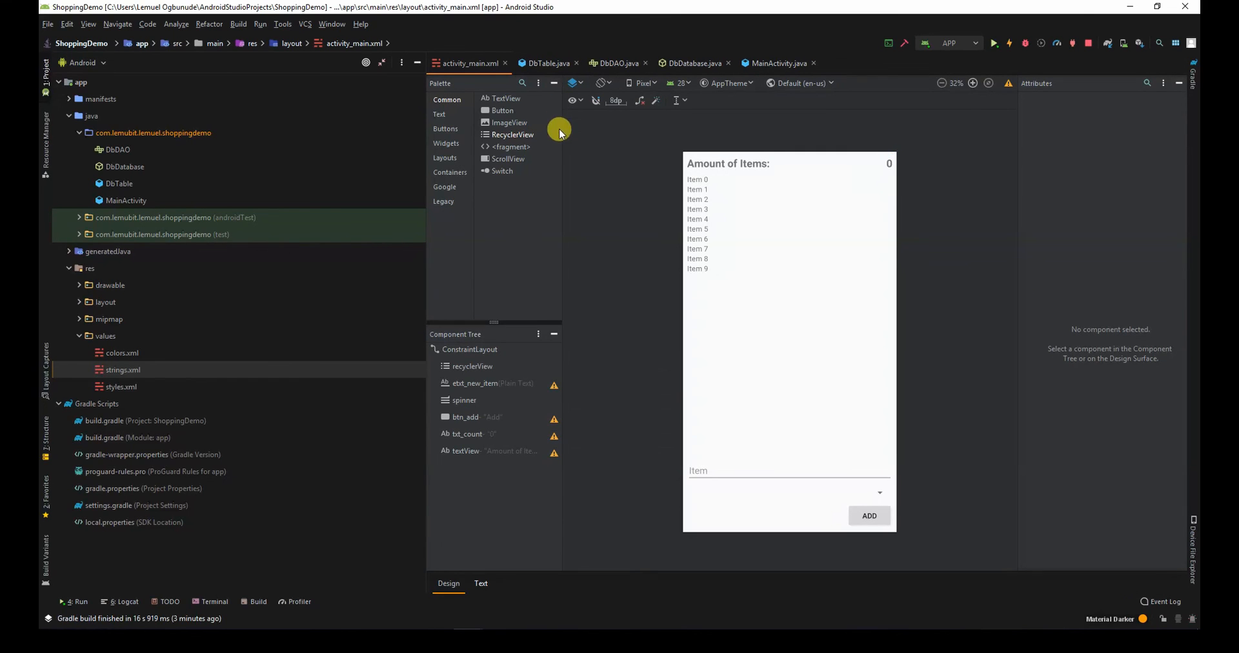
mouse_move(578, 124)
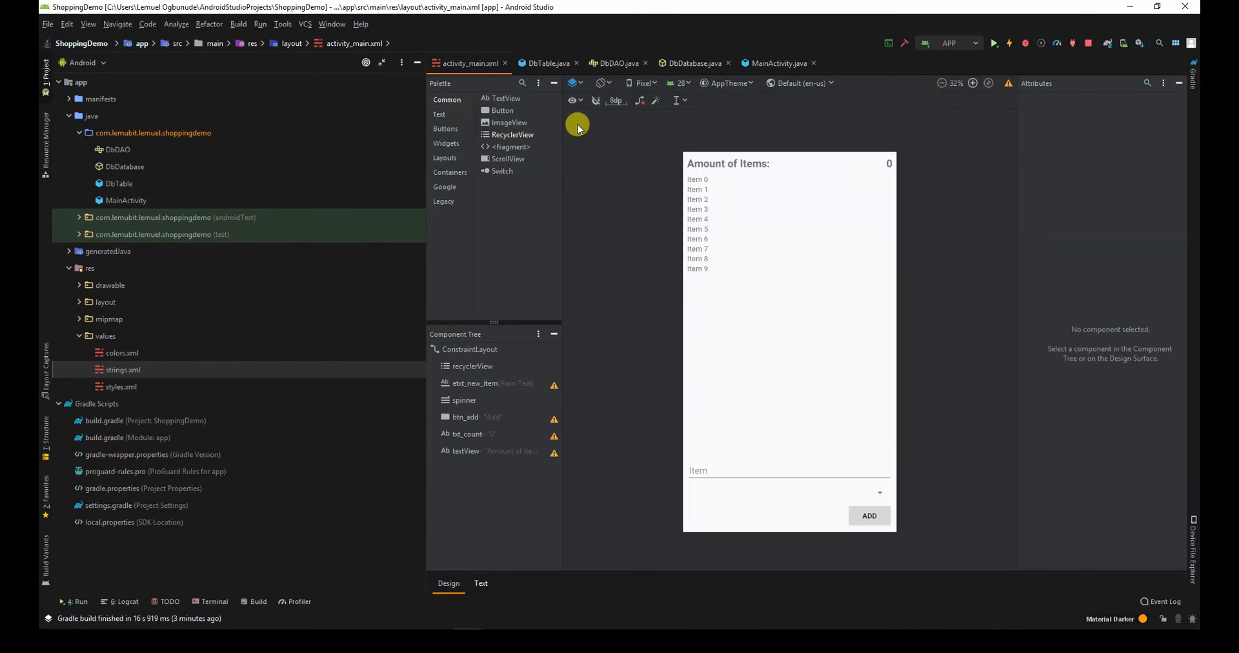
mouse_move(758, 63)
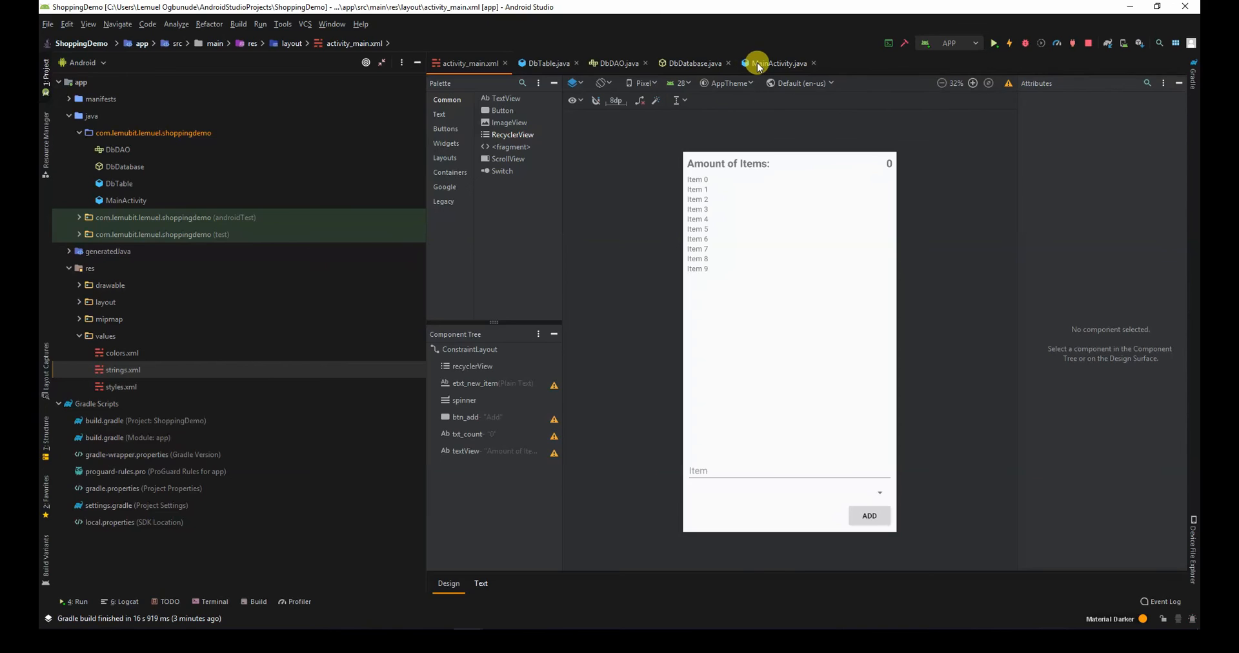
Review MainActivity's setAdapter call and the item_count_array it loads from strings.xml.
left_click(774, 63)
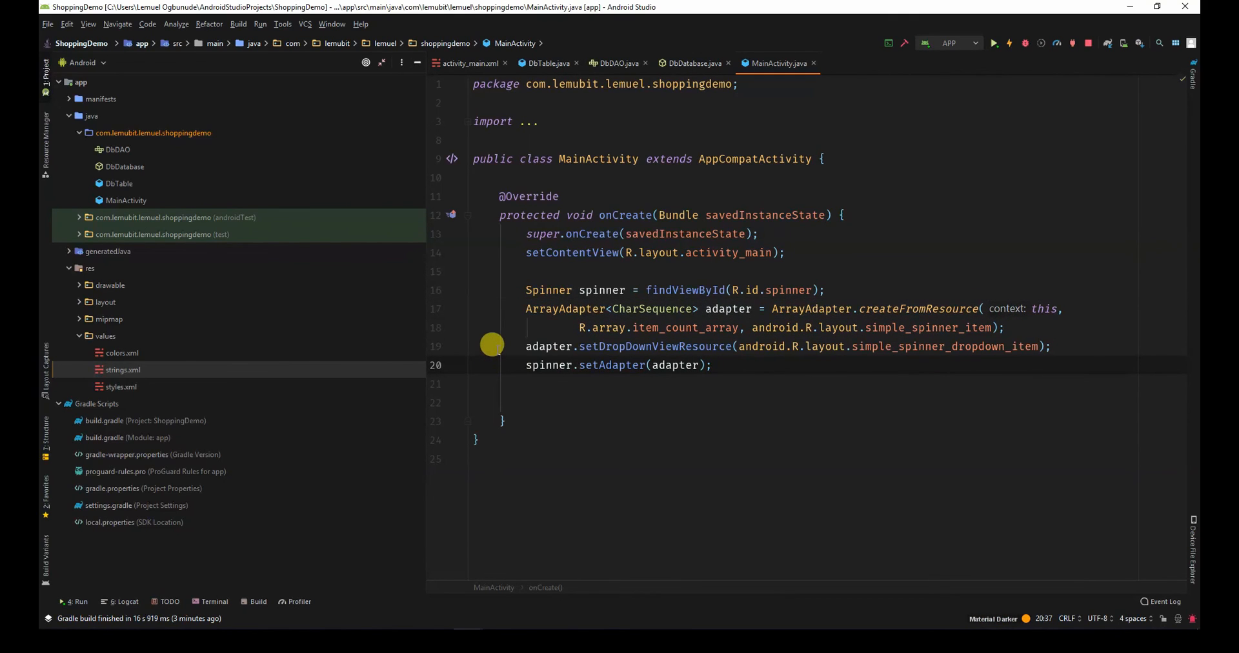
double_click(942, 347)
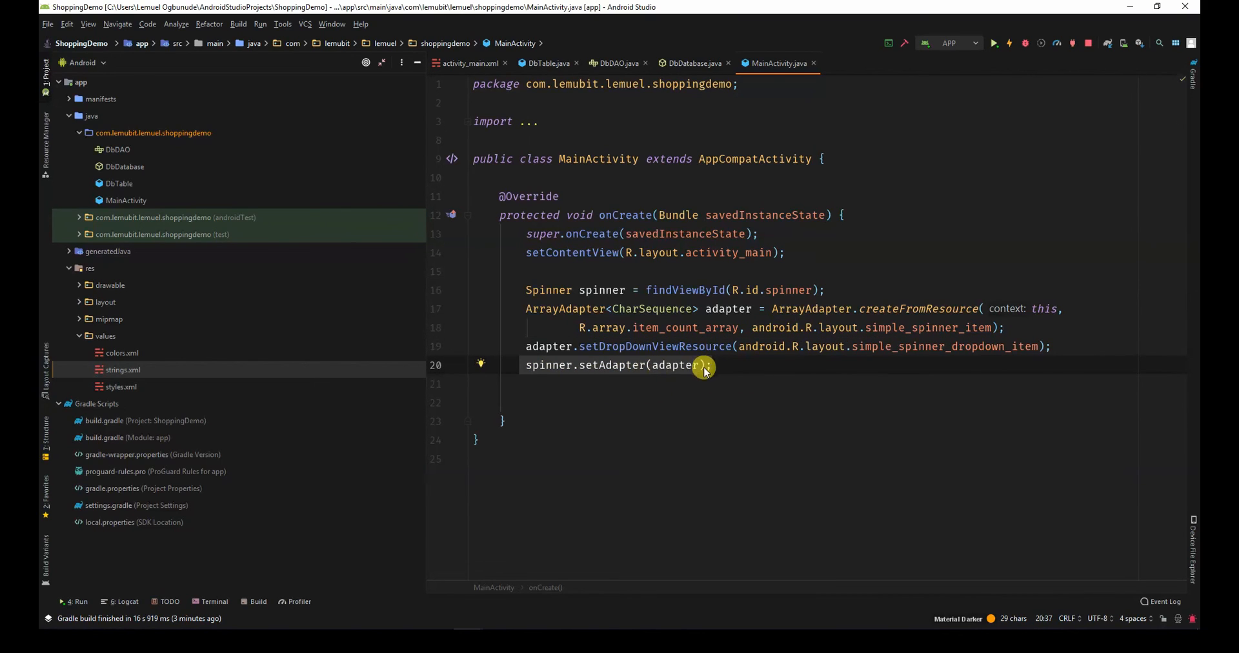
double_click(674, 365)
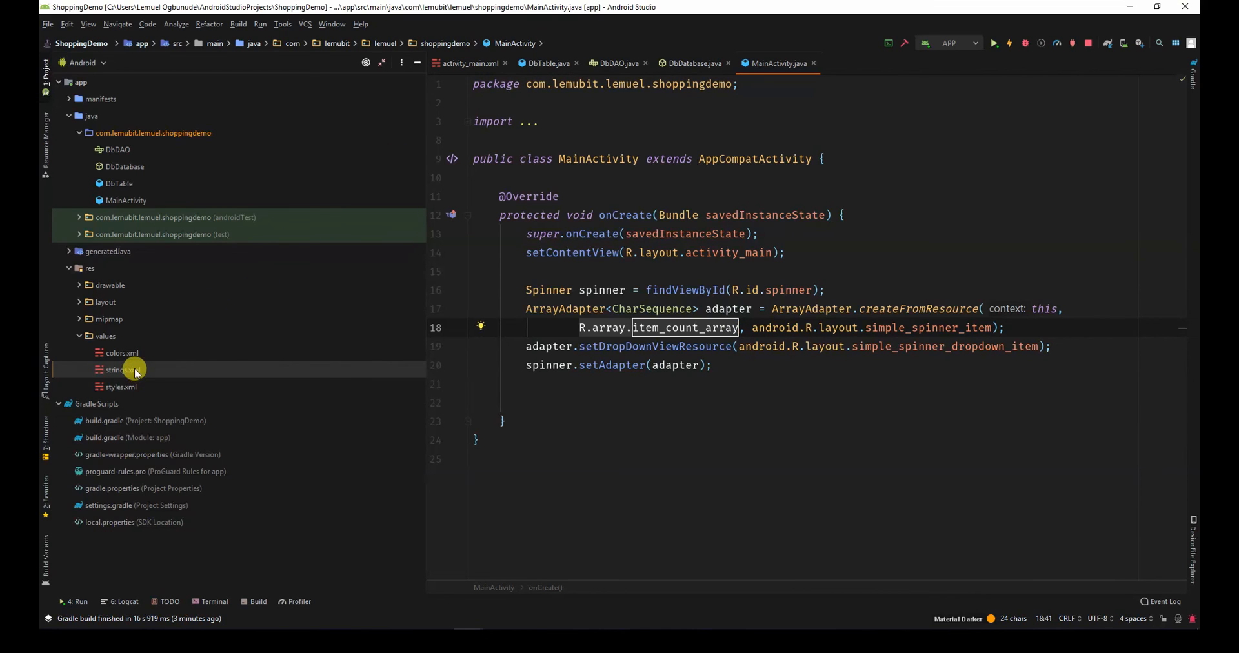
double_click(116, 370)
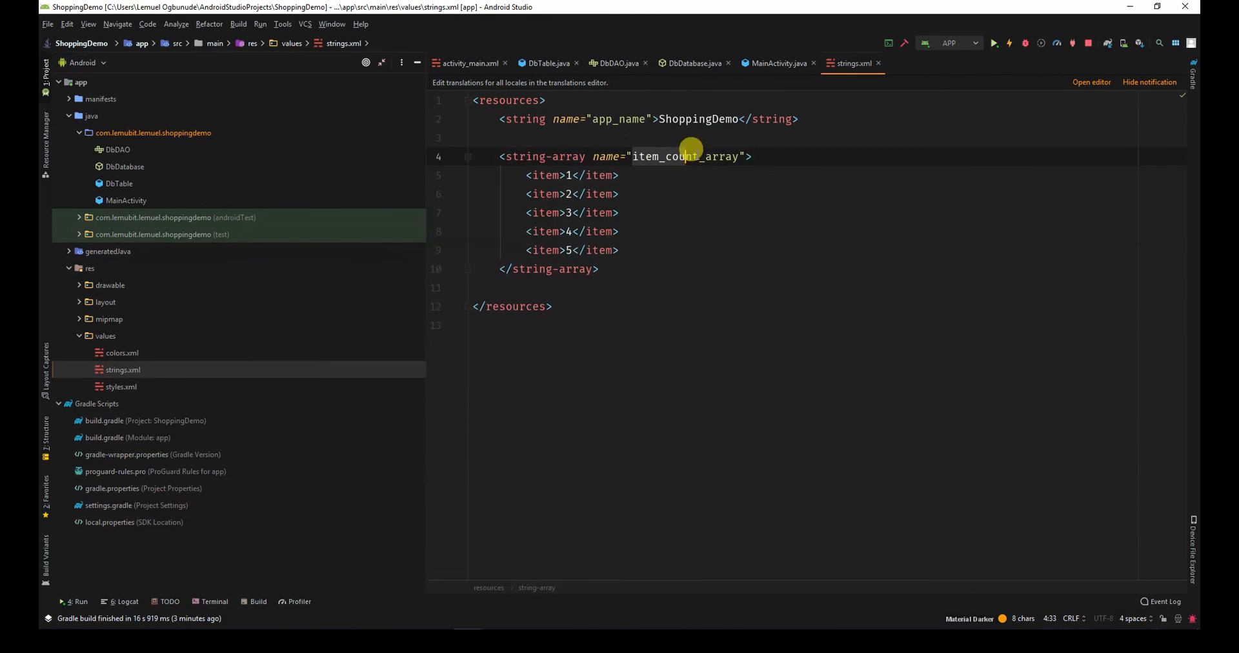
left_click(779, 63)
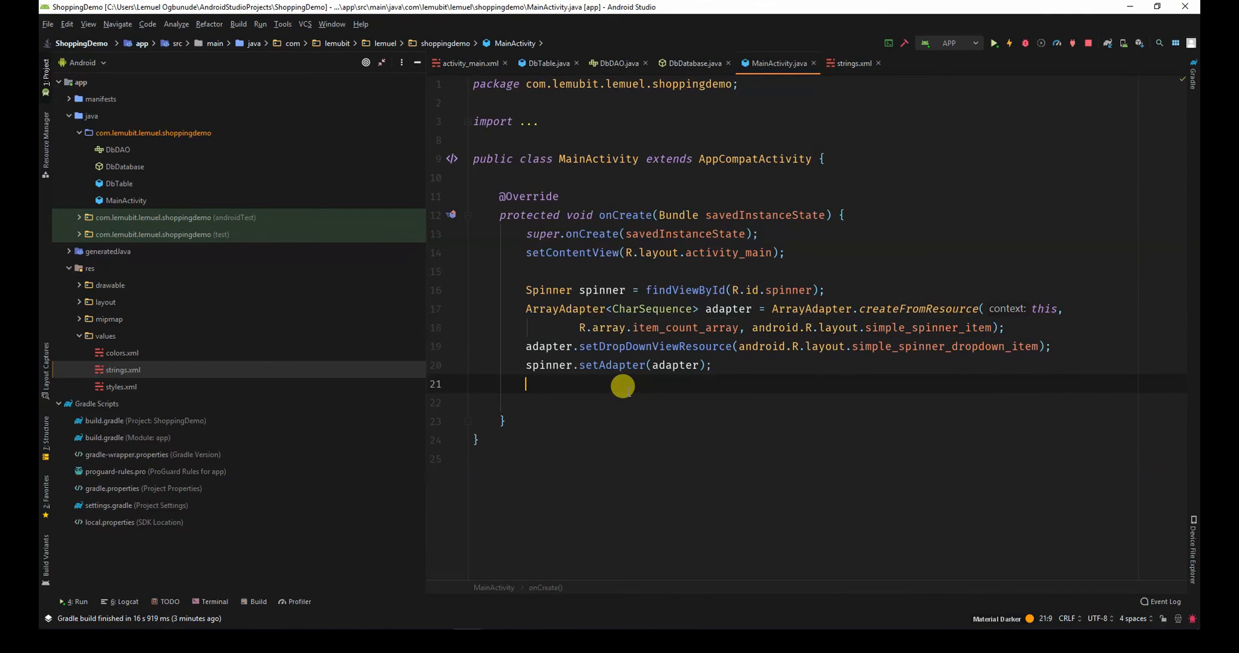
Run the app on the Nexus 5X API 28 emulator.
left_click(994, 44)
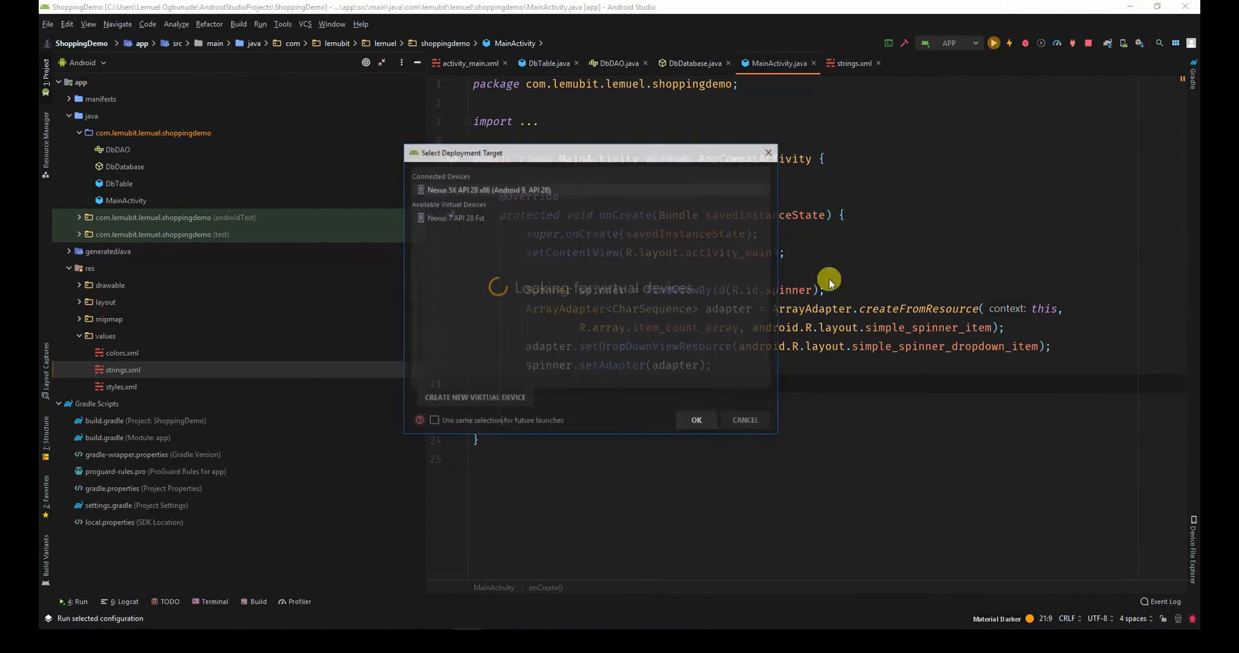
left_click(695, 419)
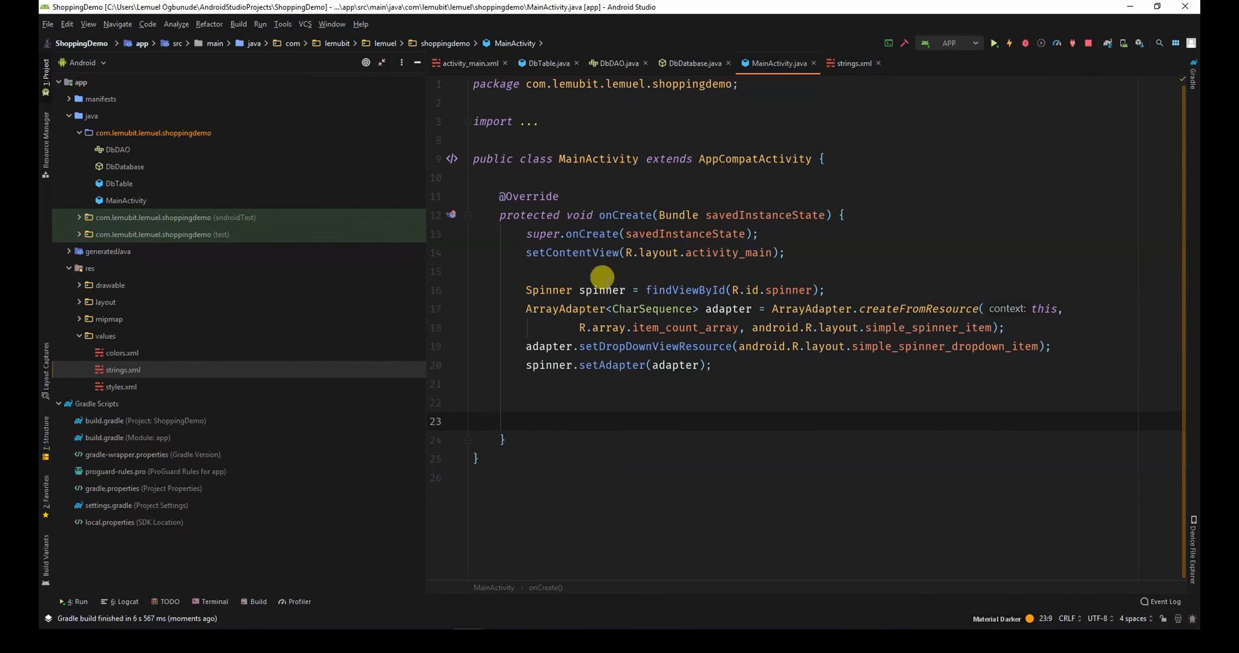
mouse_move(576, 301)
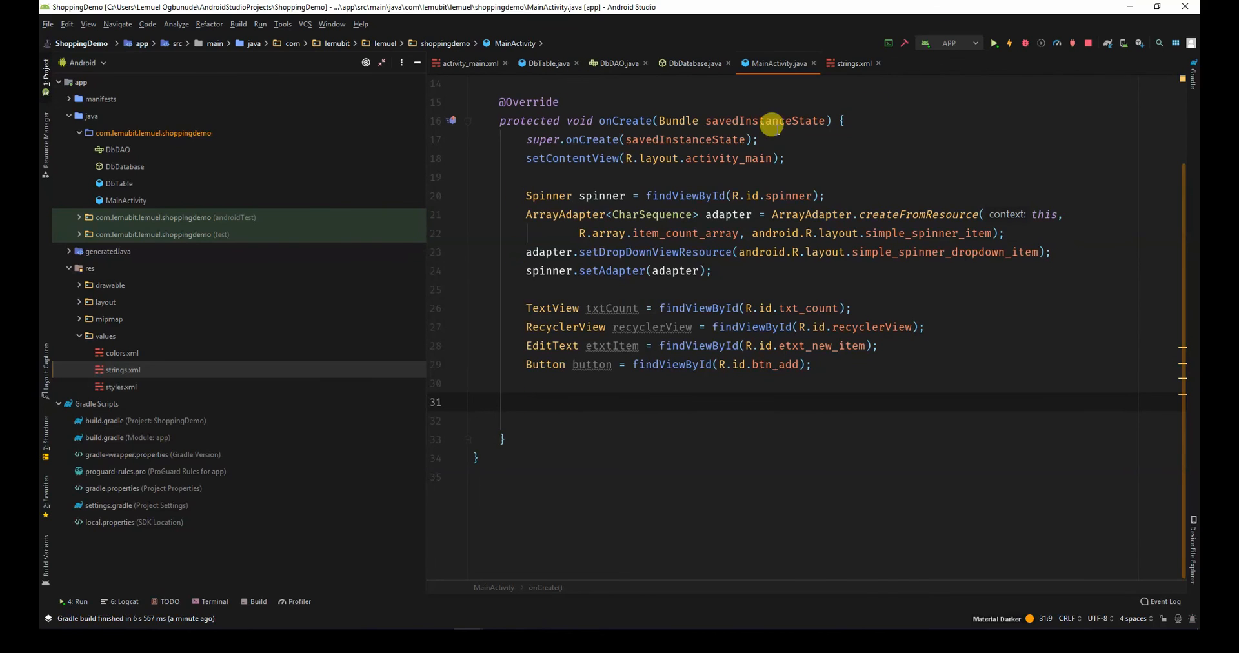
mouse_move(511, 326)
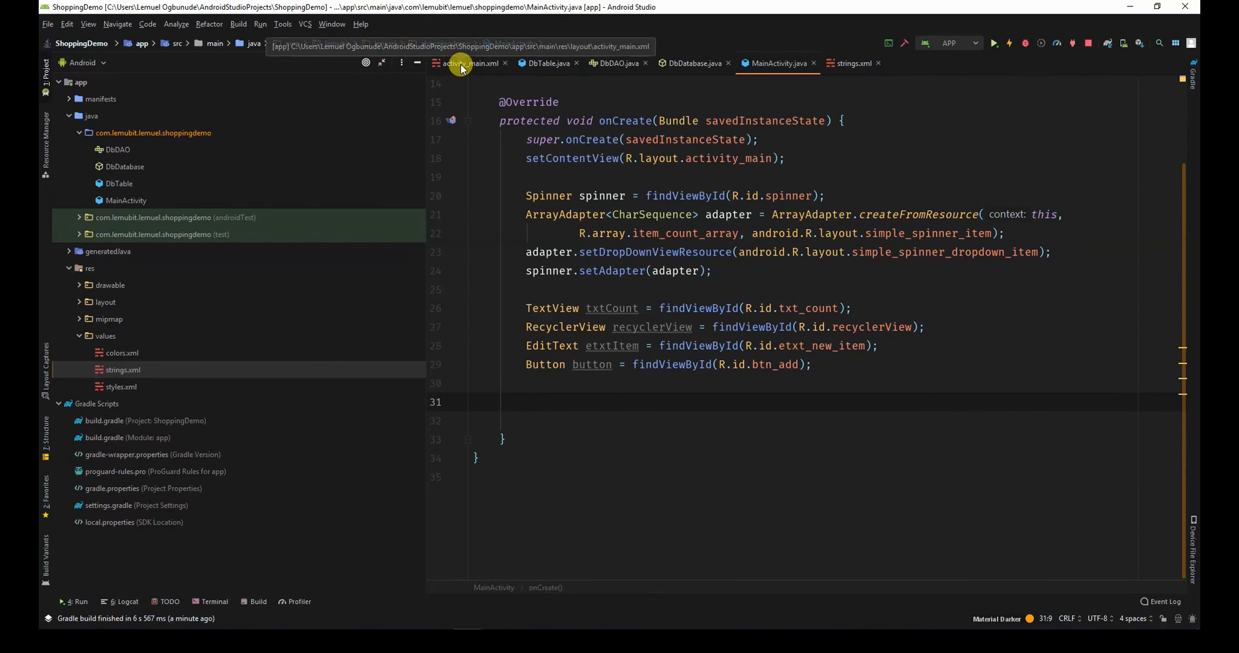
Check the view IDs in activity_main.xml for the findViewById lookups in onCreate.
left_click(466, 63)
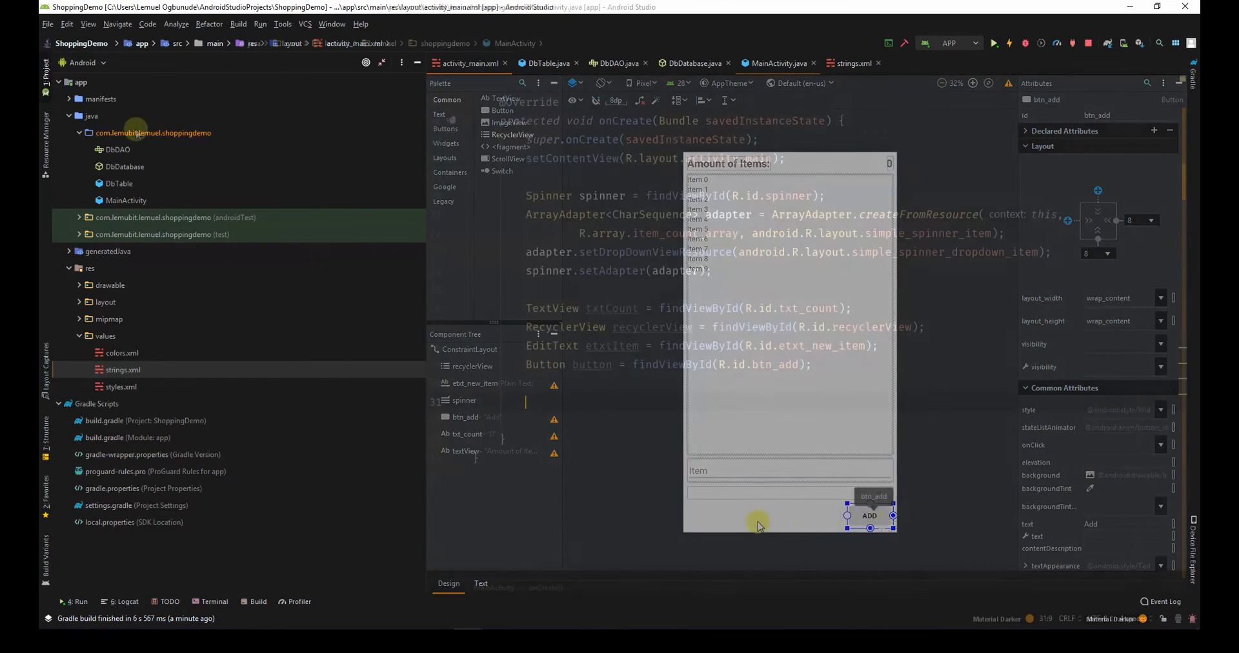
left_click(778, 63)
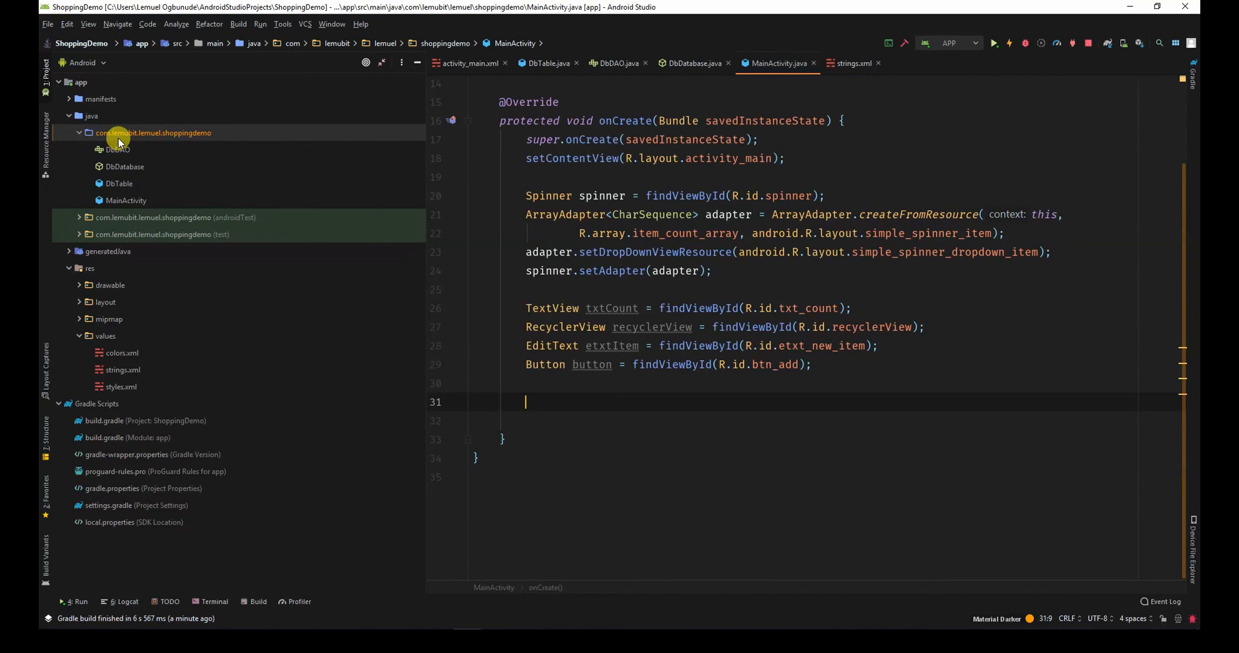
Create a public ItemRepository Java class in the shoppingdemo package.
right_click(119, 133)
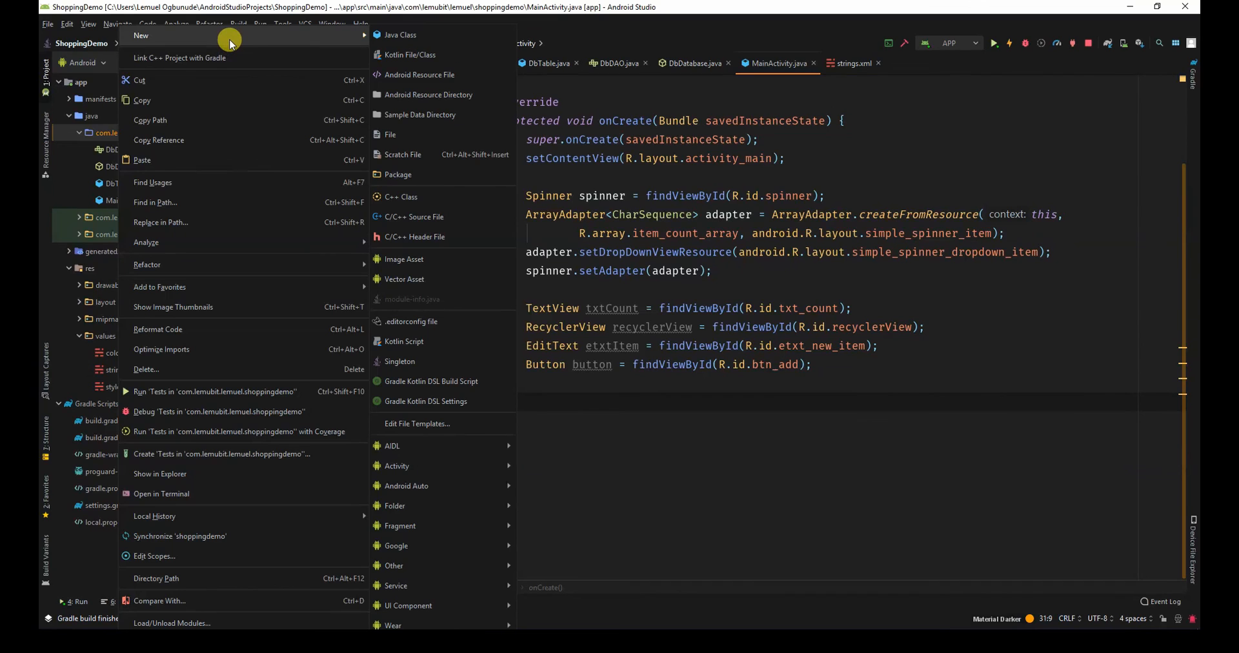
mouse_move(395, 34)
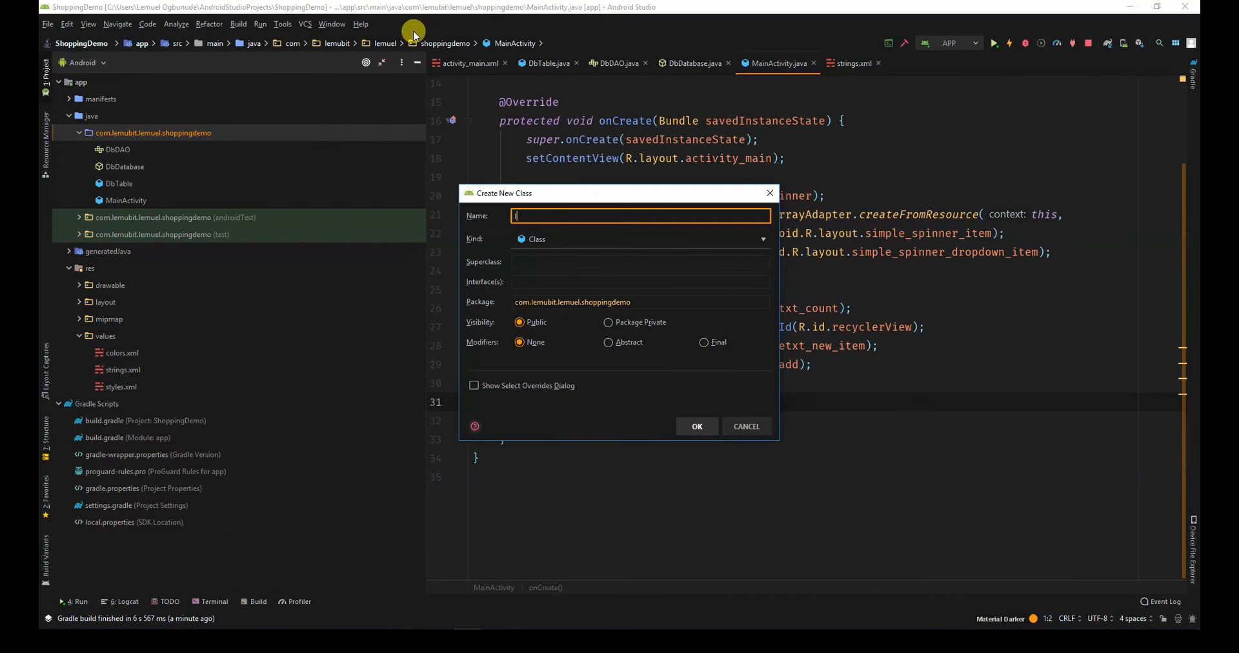
type("ItemRepository")
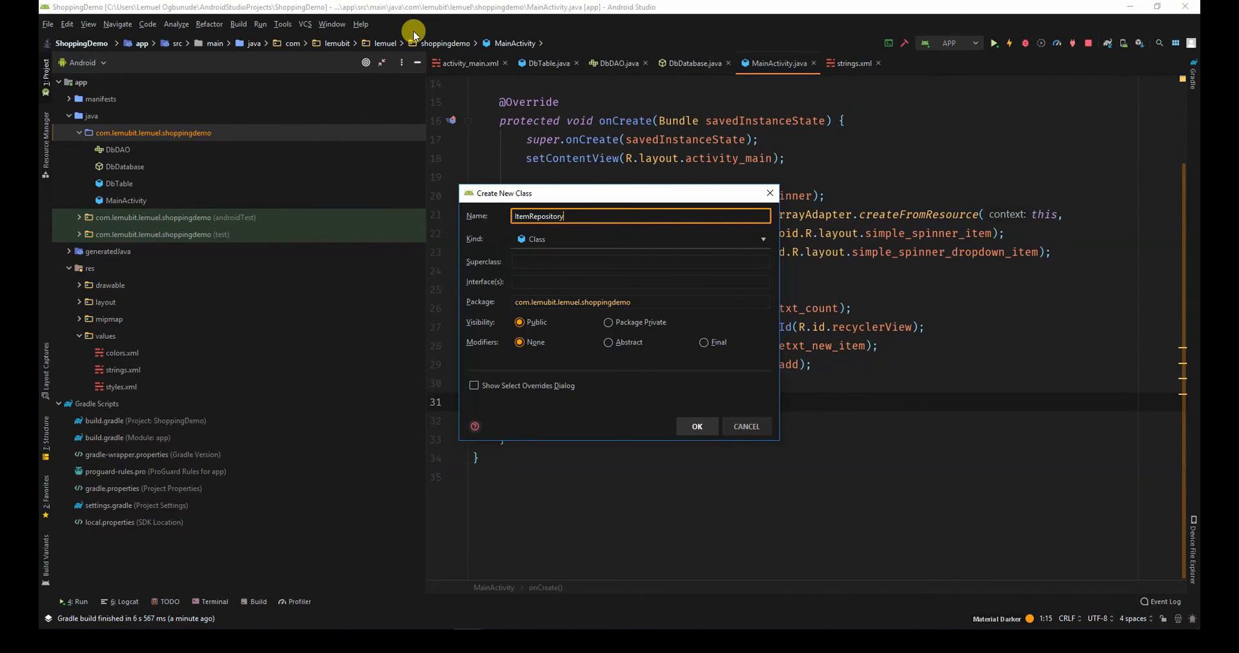
left_click(696, 427)
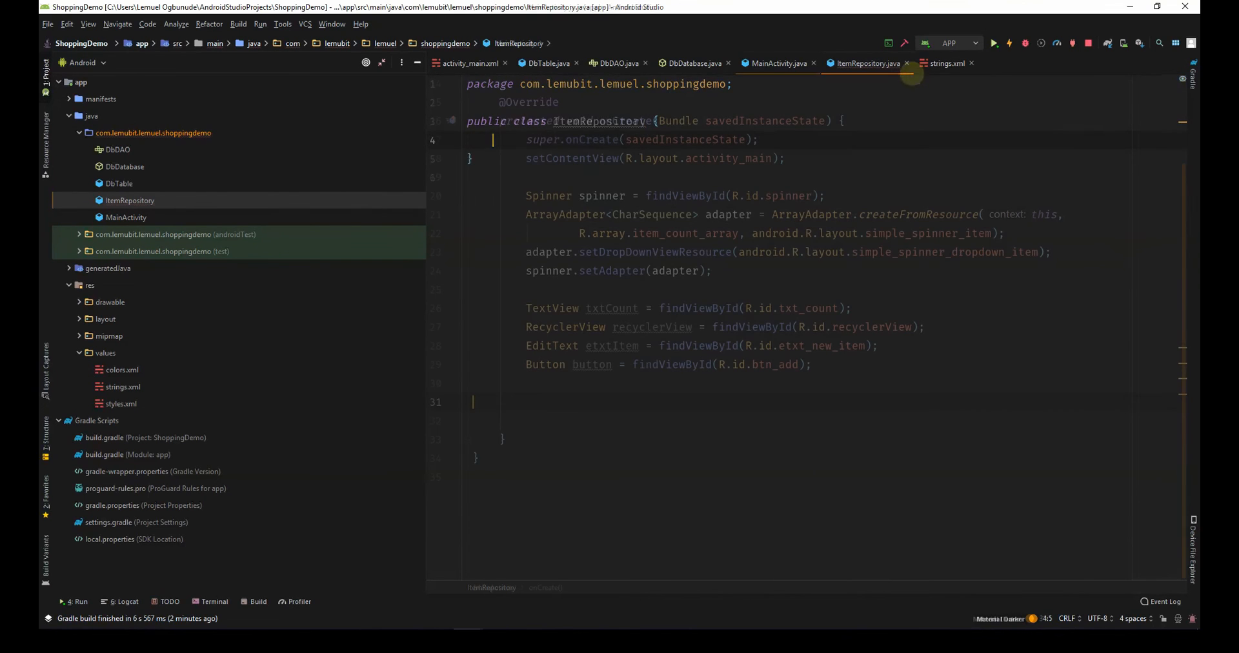
left_click(45, 24)
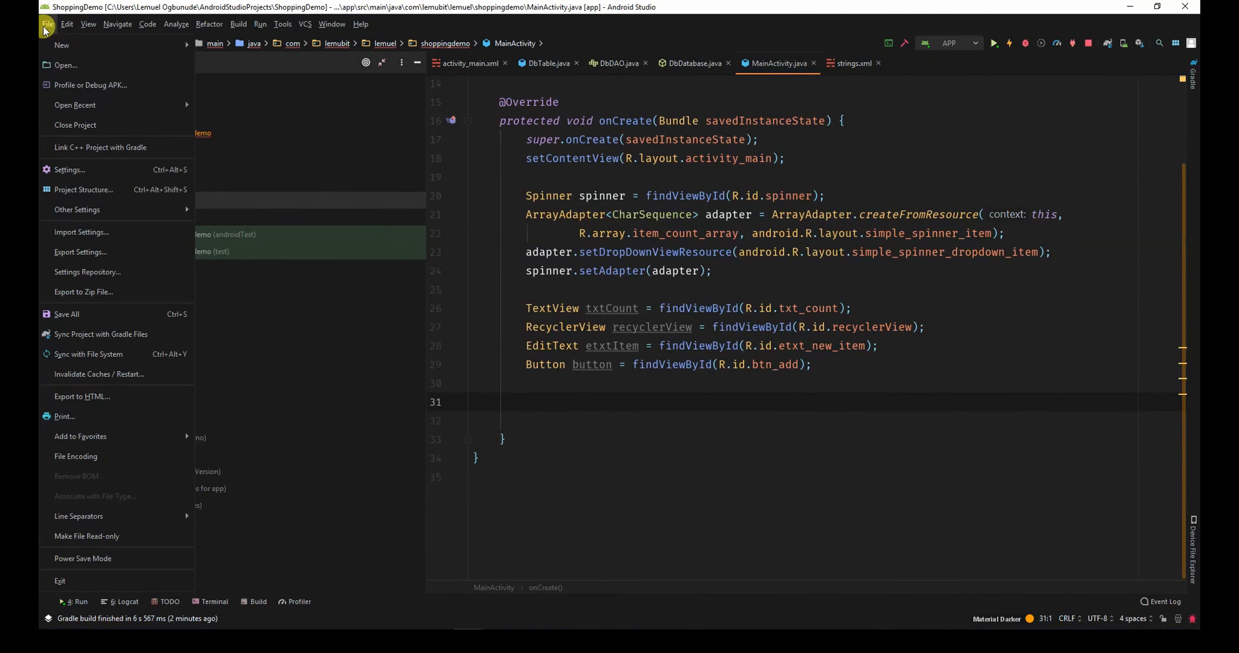
mouse_move(76, 210)
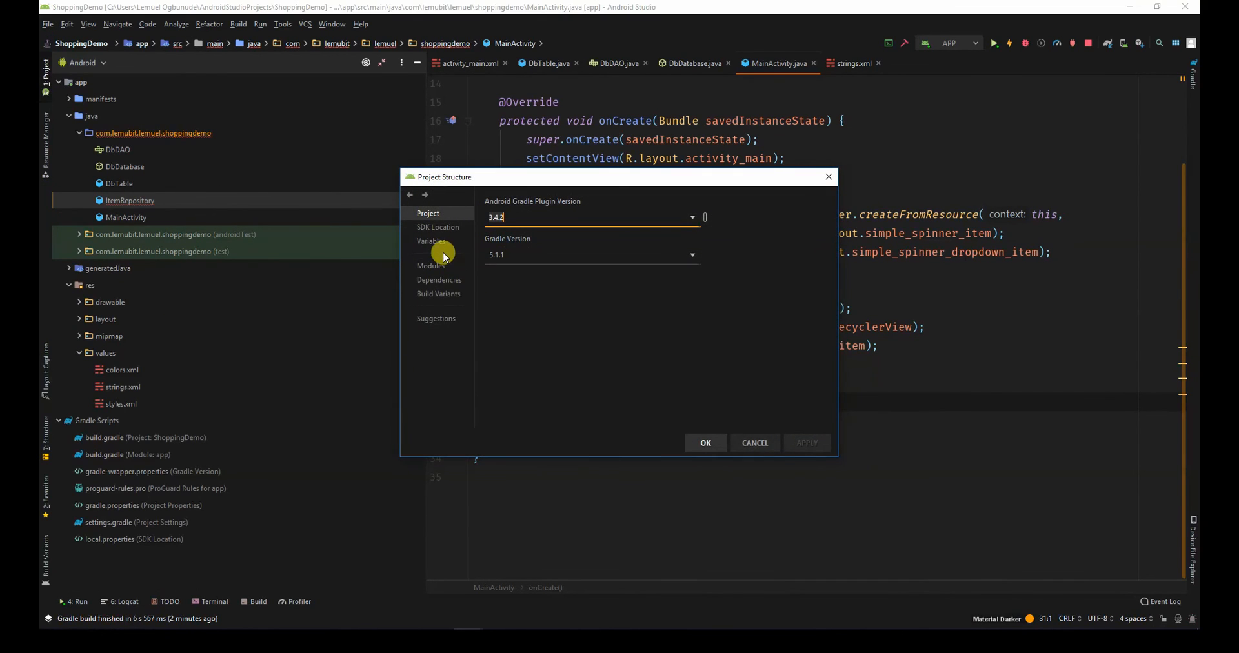
In Project Structure Modules, set the app module's Source Compatibility to 1.8.
left_click(431, 266)
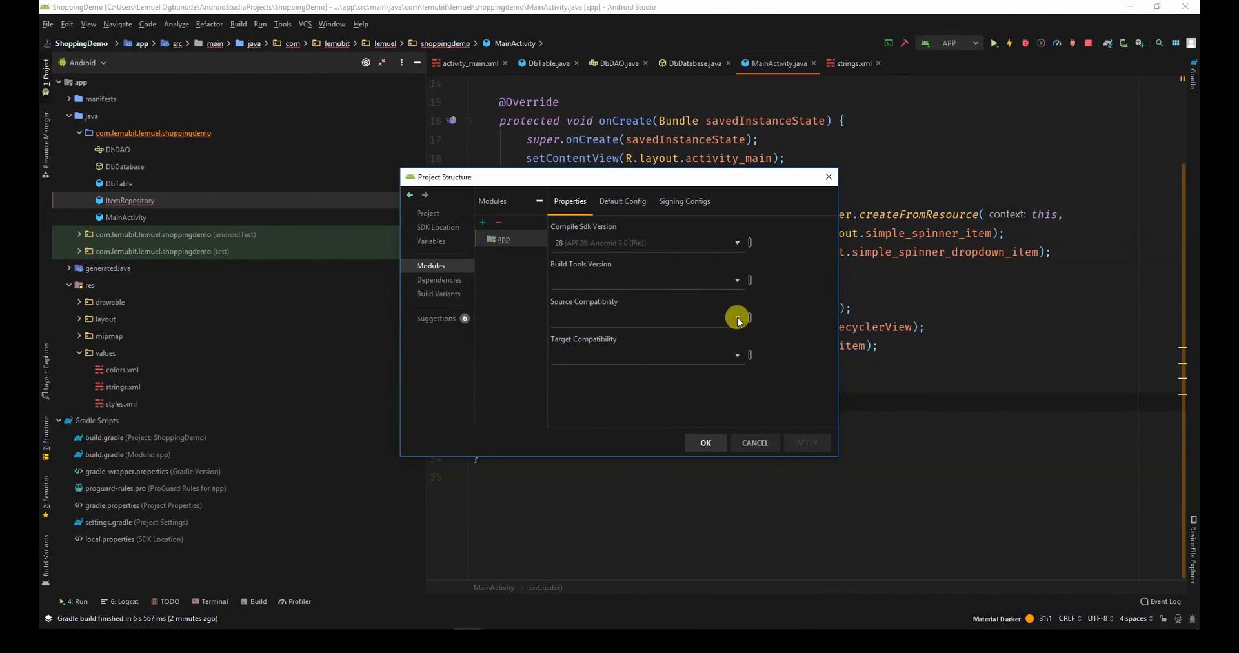
left_click(737, 318)
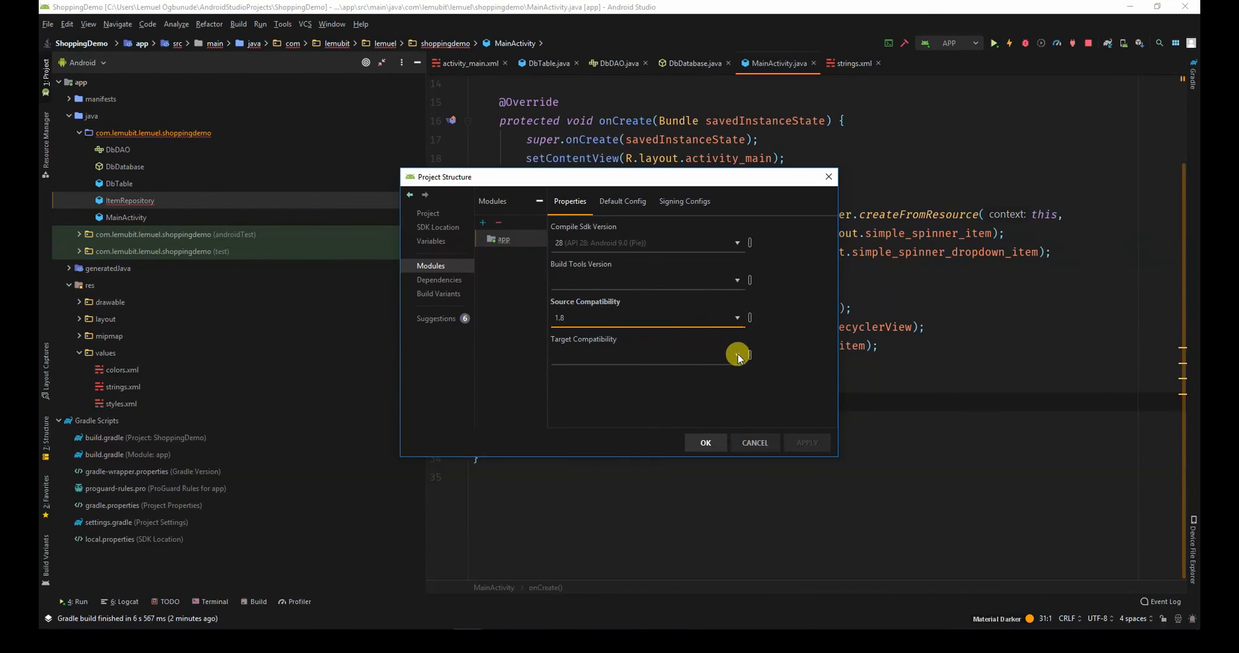